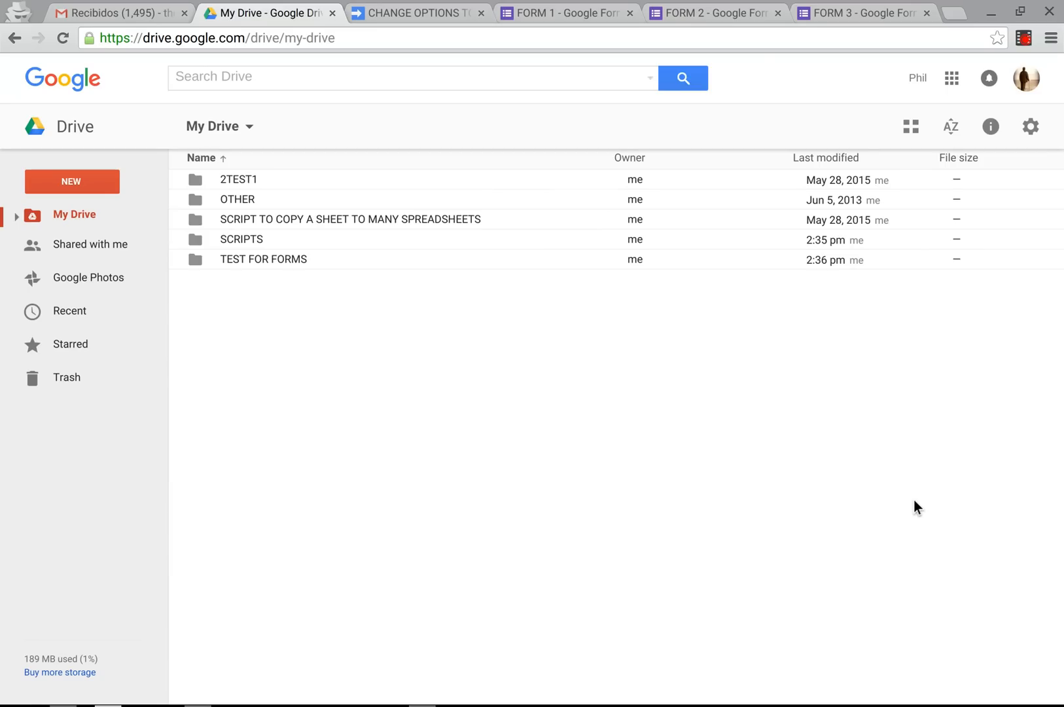
mouse_move(334, 306)
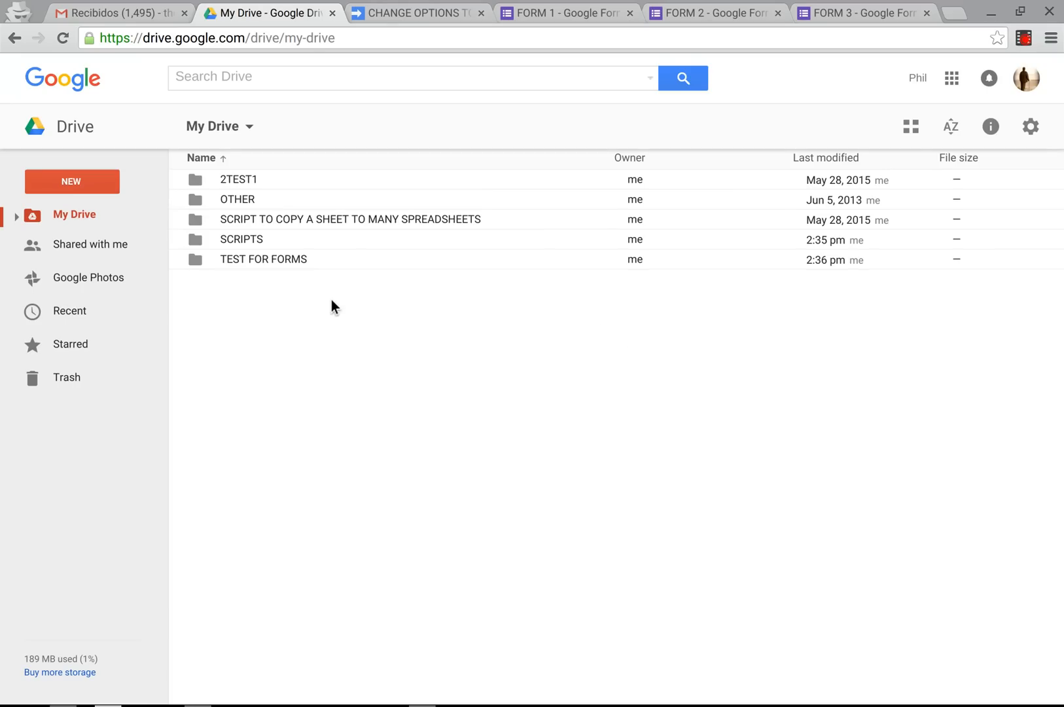
mouse_move(237, 264)
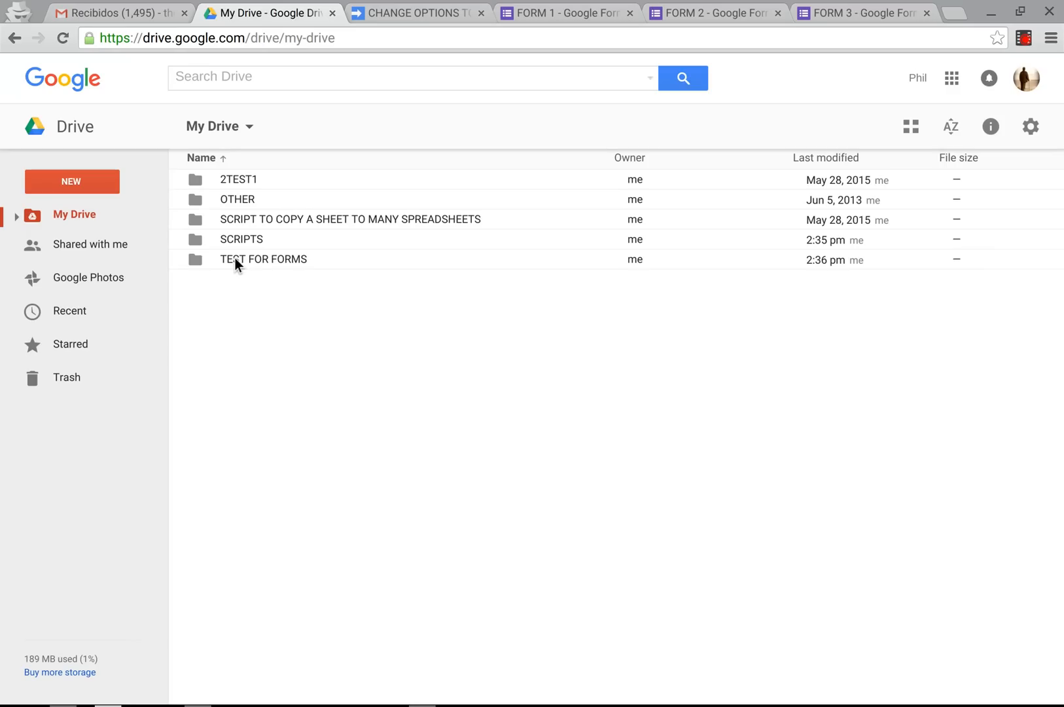
Look inside the TEST FOR FORMS folder, then create a new blank Google Sheets spreadsheet in Drive.
double_click(263, 259)
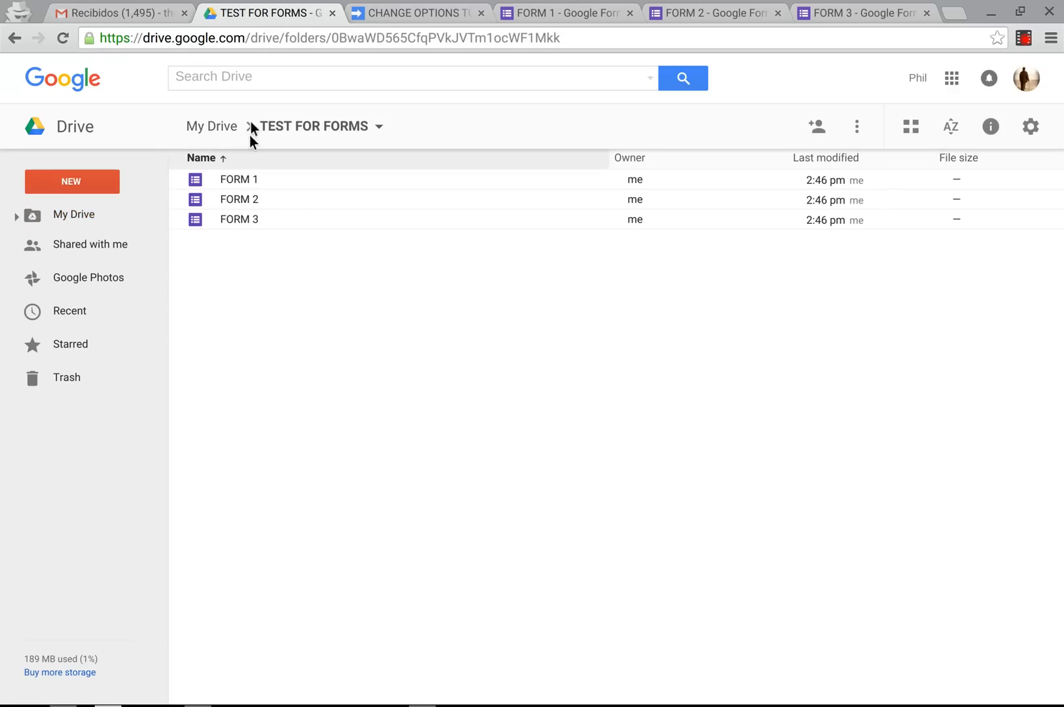
mouse_move(275, 287)
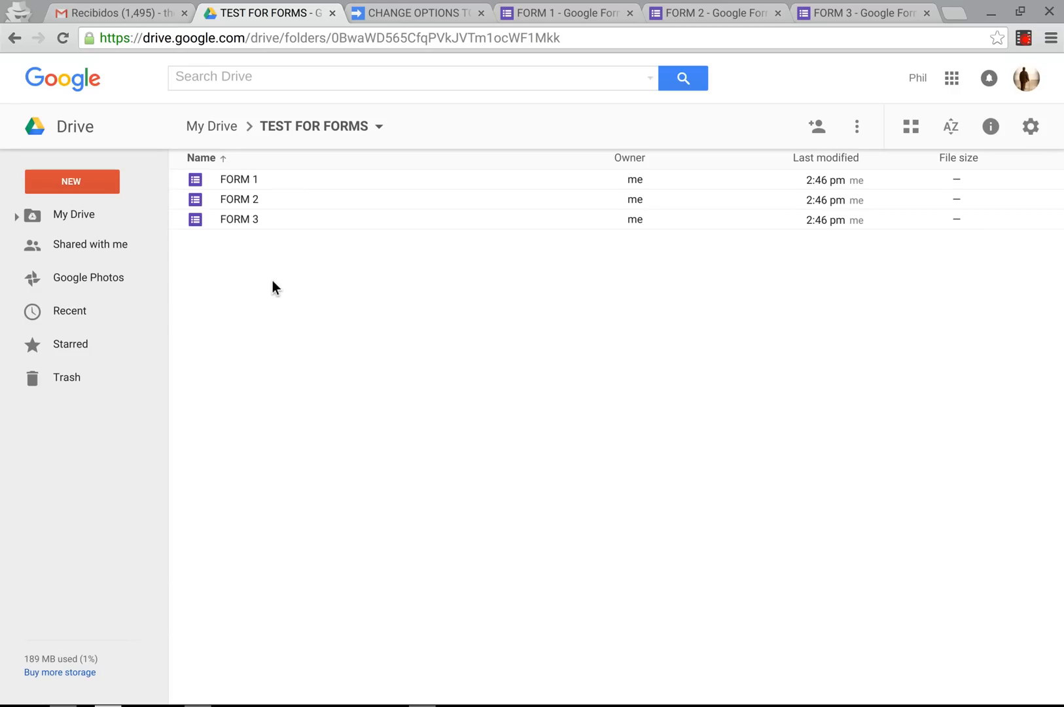
mouse_move(238, 200)
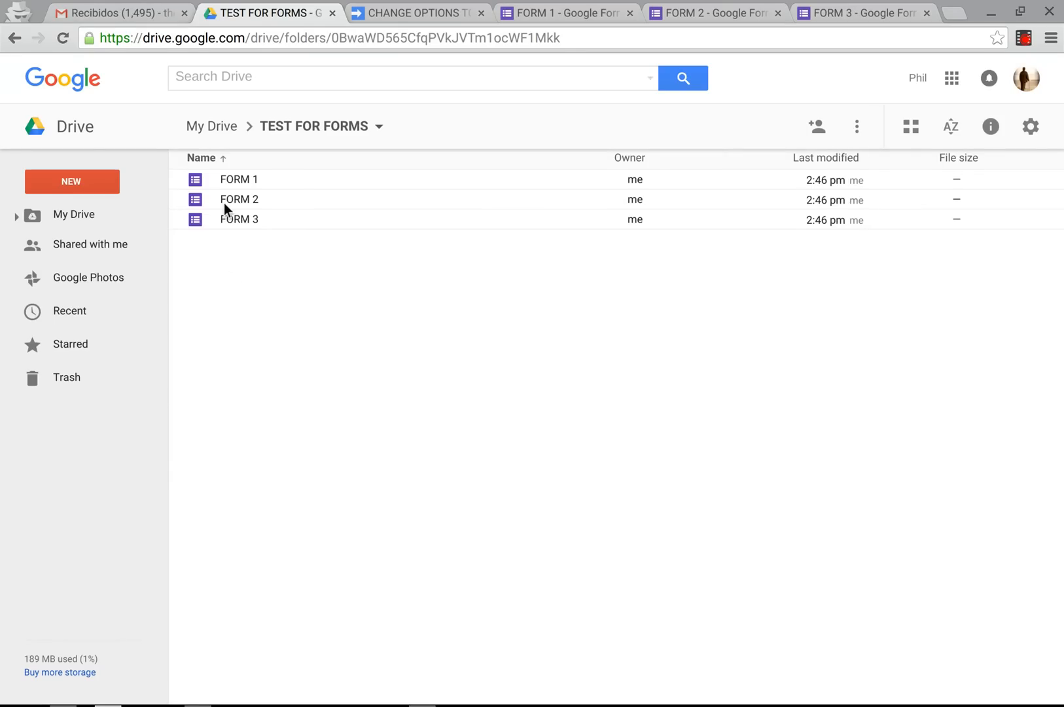
left_click(211, 126)
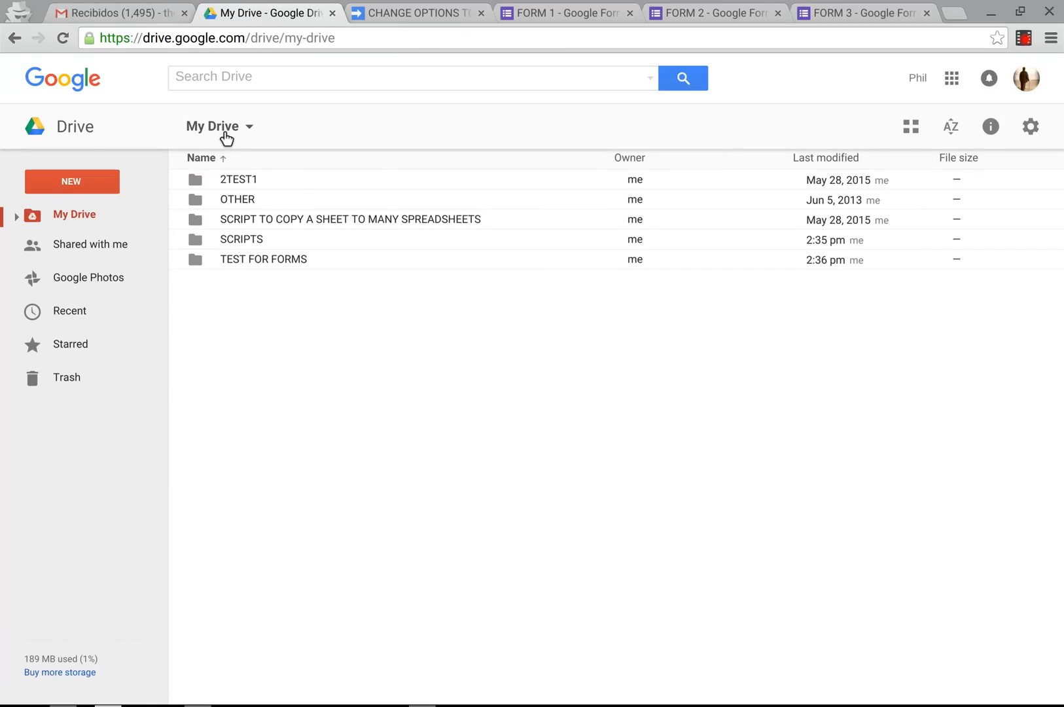
mouse_move(240, 264)
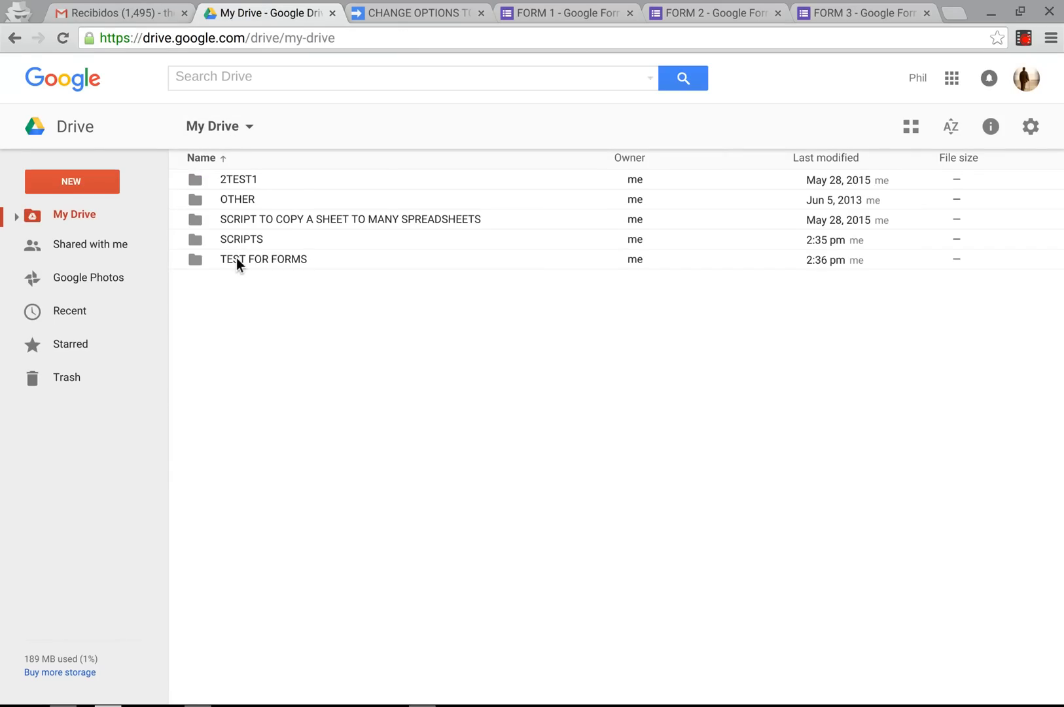
mouse_move(217, 285)
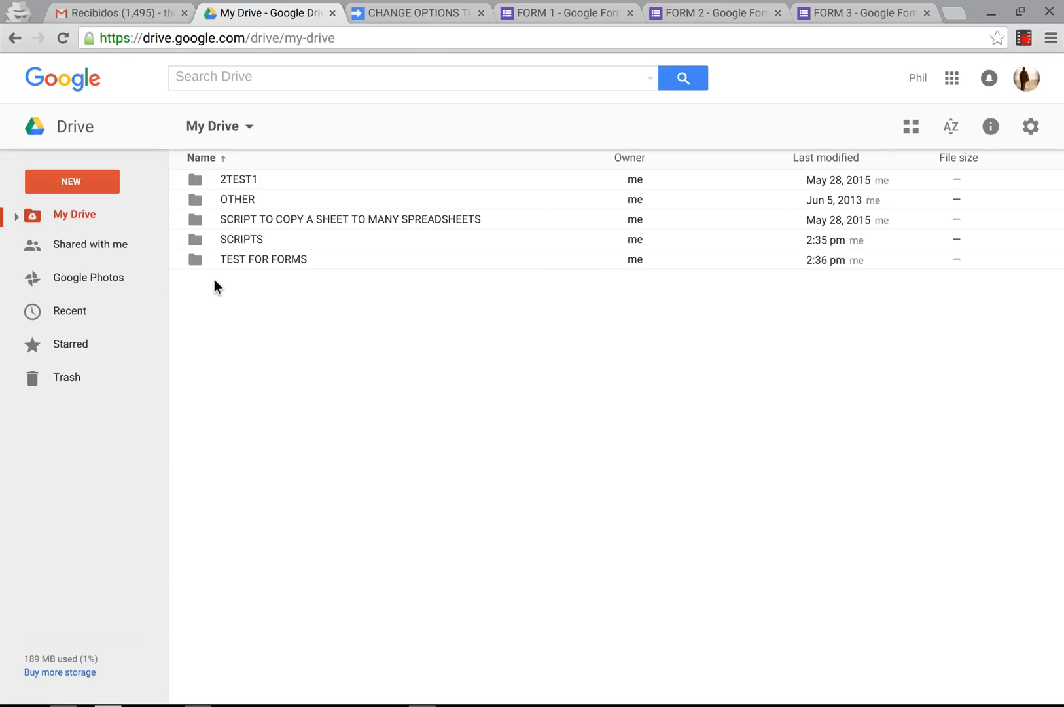
right_click(218, 285)
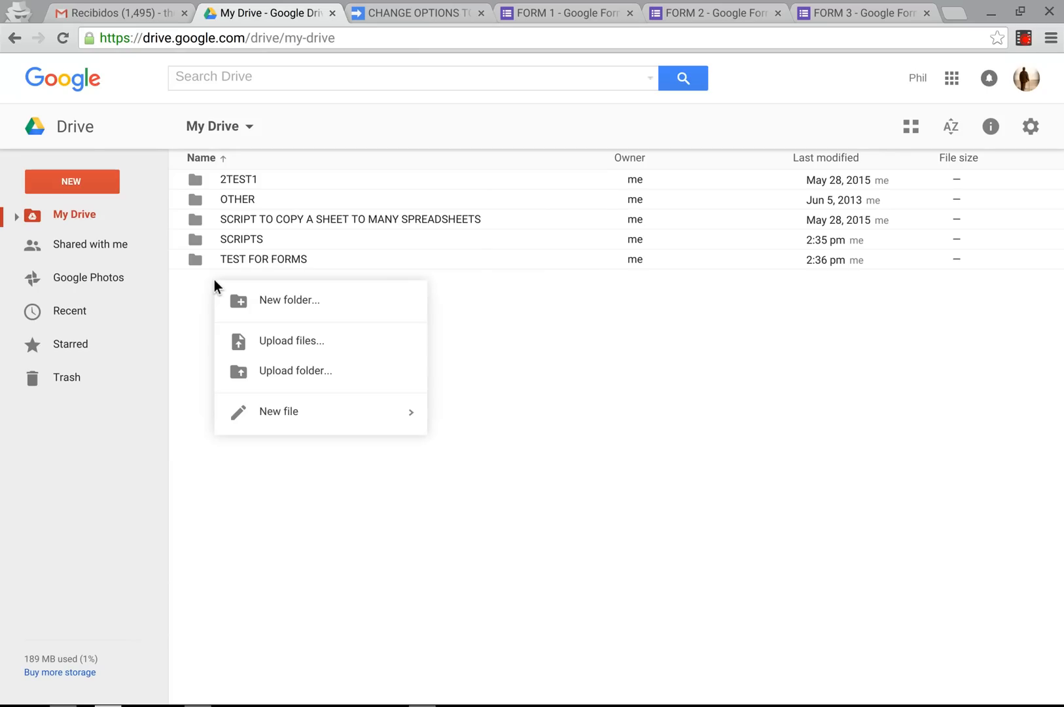
mouse_move(440, 394)
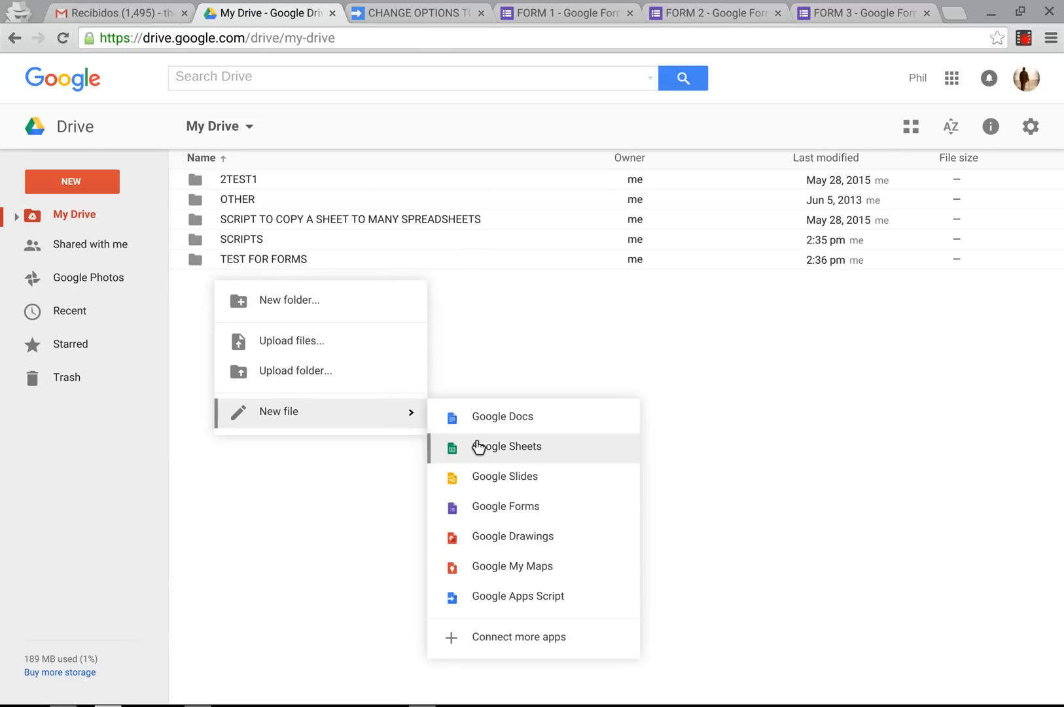
left_click(505, 446)
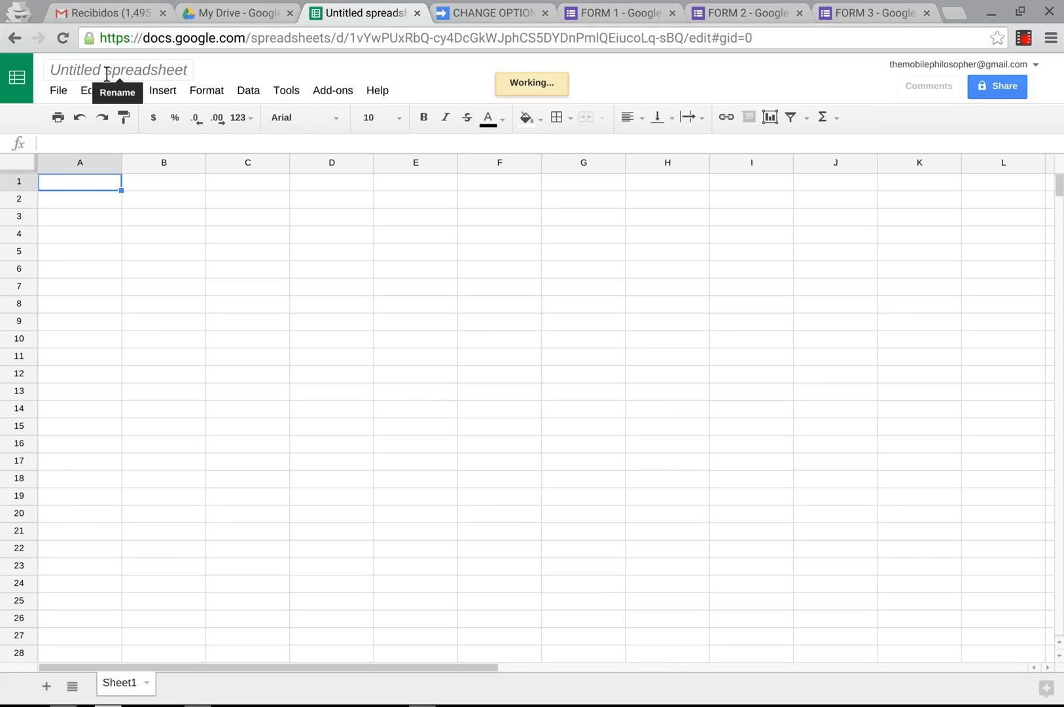
Rename the untitled spreadsheet to CHANGE OPTIONS IN FORMS.
left_click(118, 69)
type("OP")
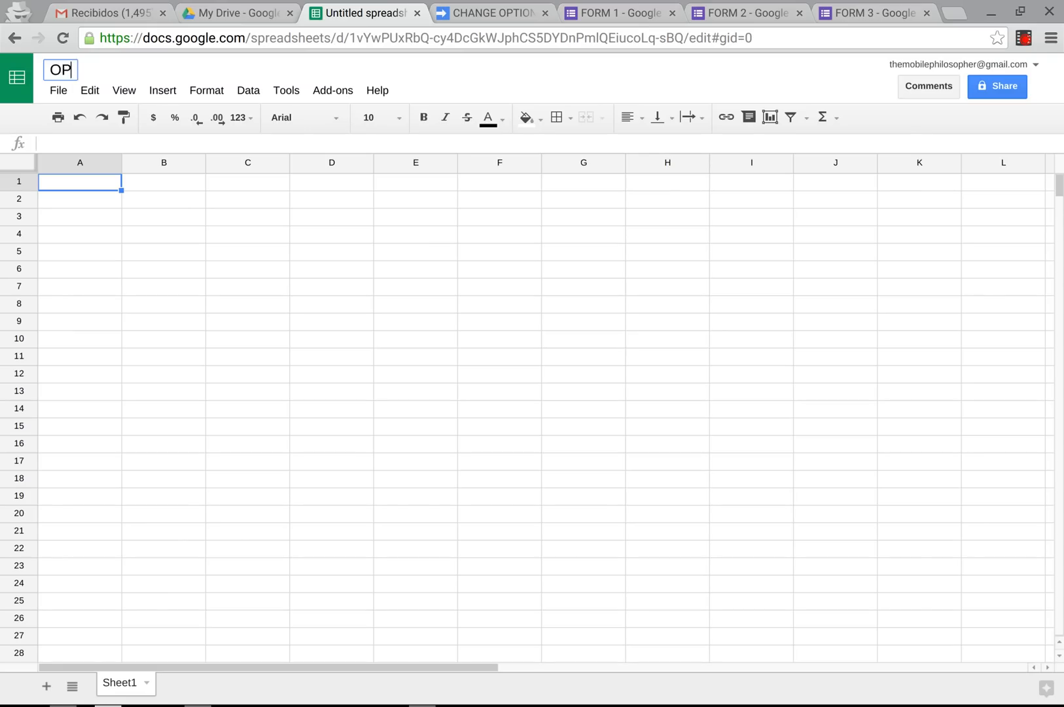
type("CHANGE")
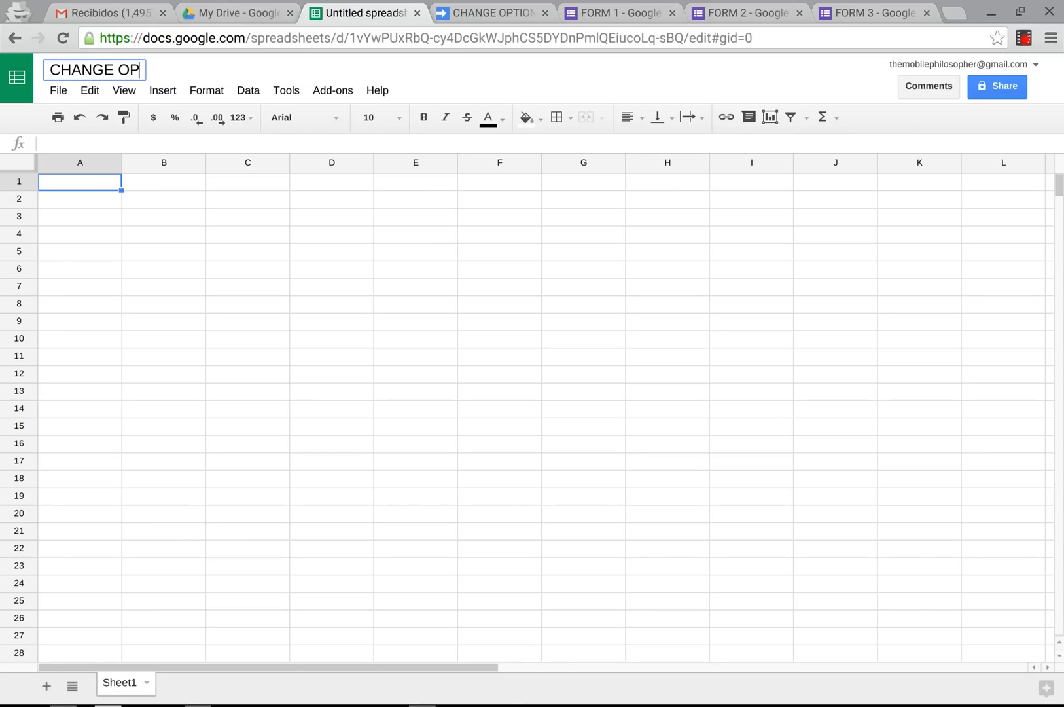
type("TIONS IN FOM")
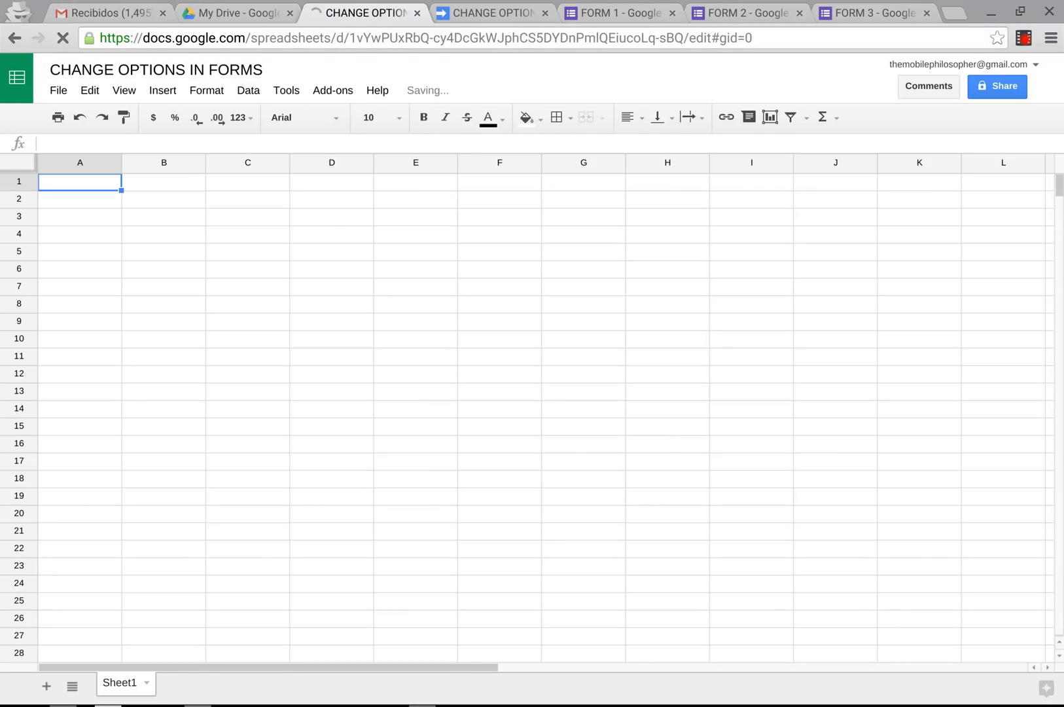
left_click(234, 11)
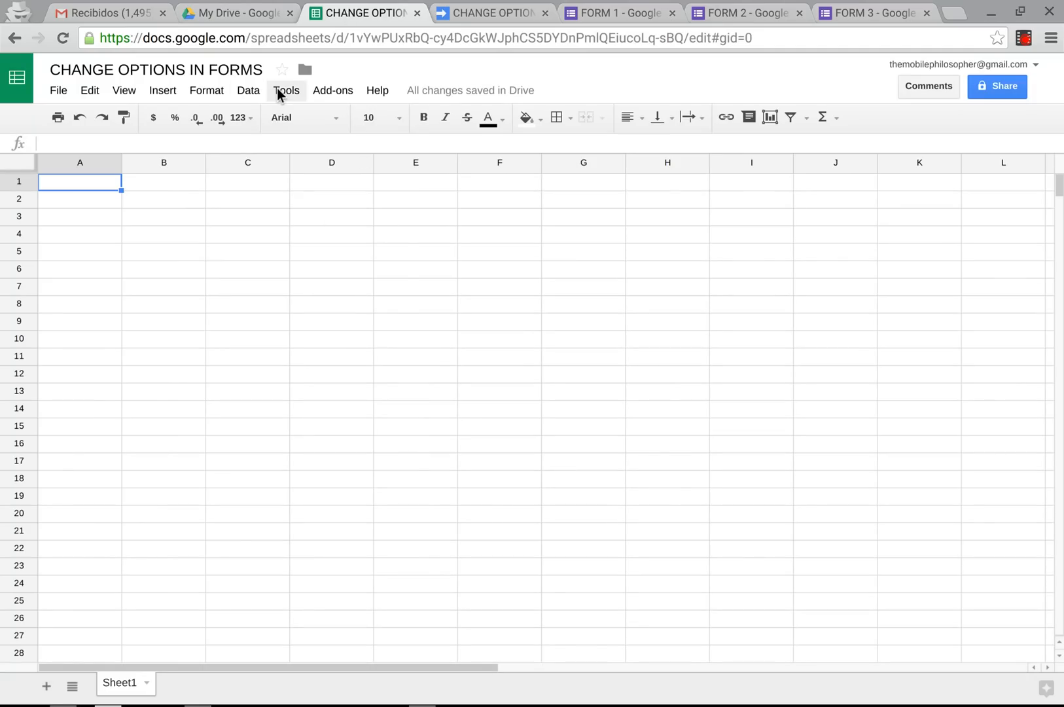
Start a bound script project via Tools > Script editor and name it CHANGE NAMES IN FORMS.
left_click(285, 89)
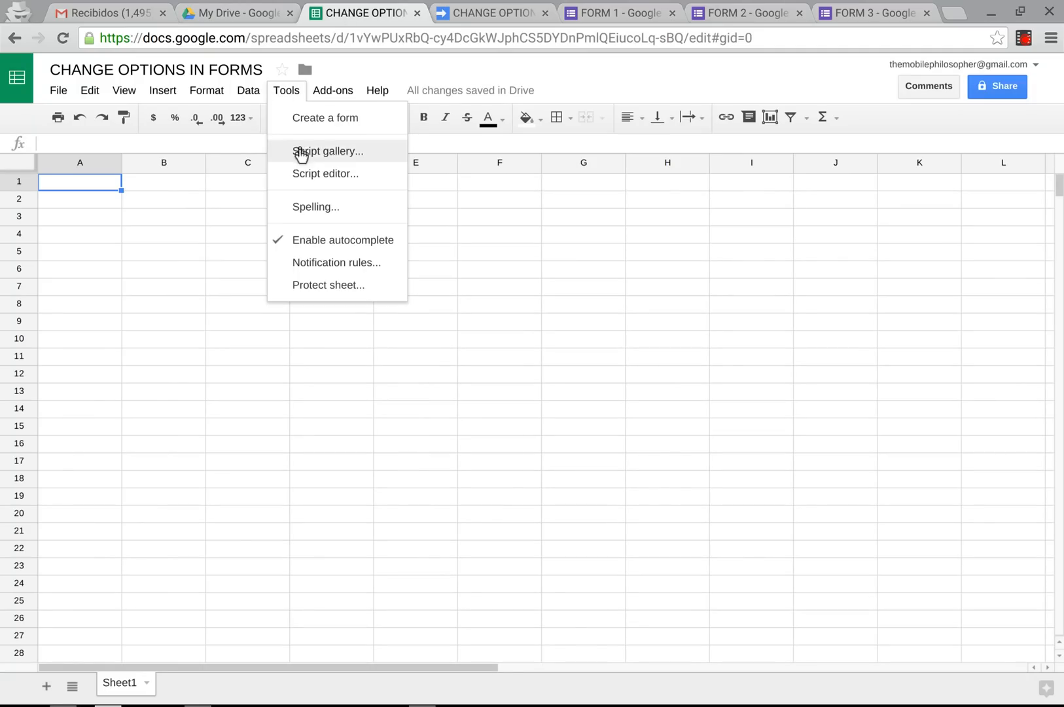
left_click(325, 173)
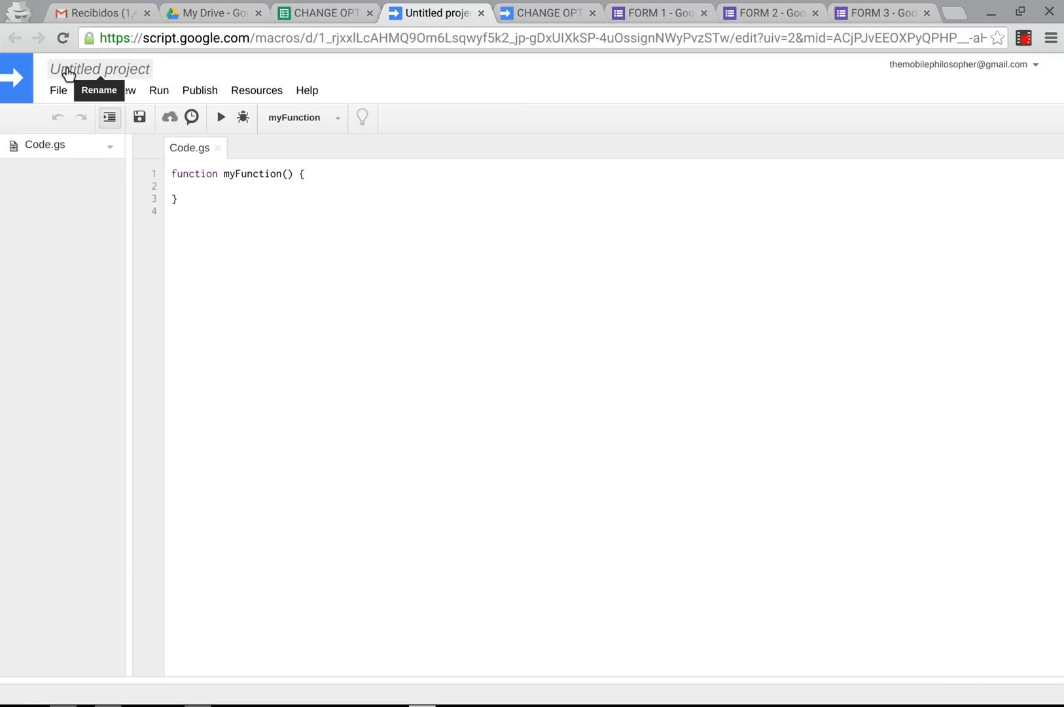
mouse_move(58, 80)
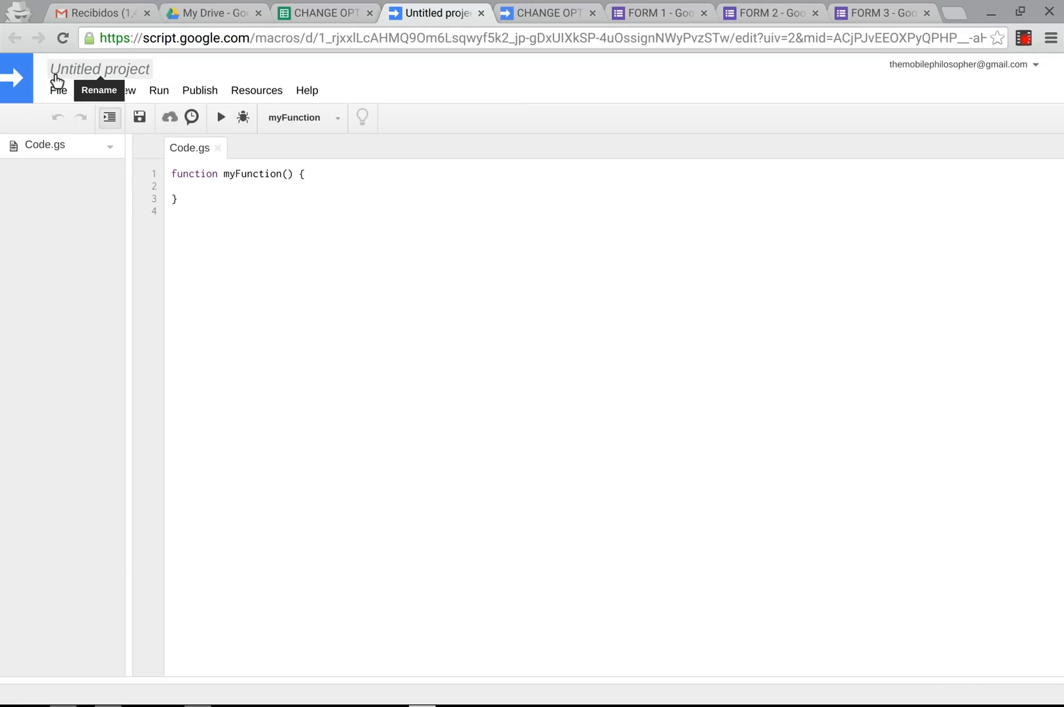
left_click(99, 89)
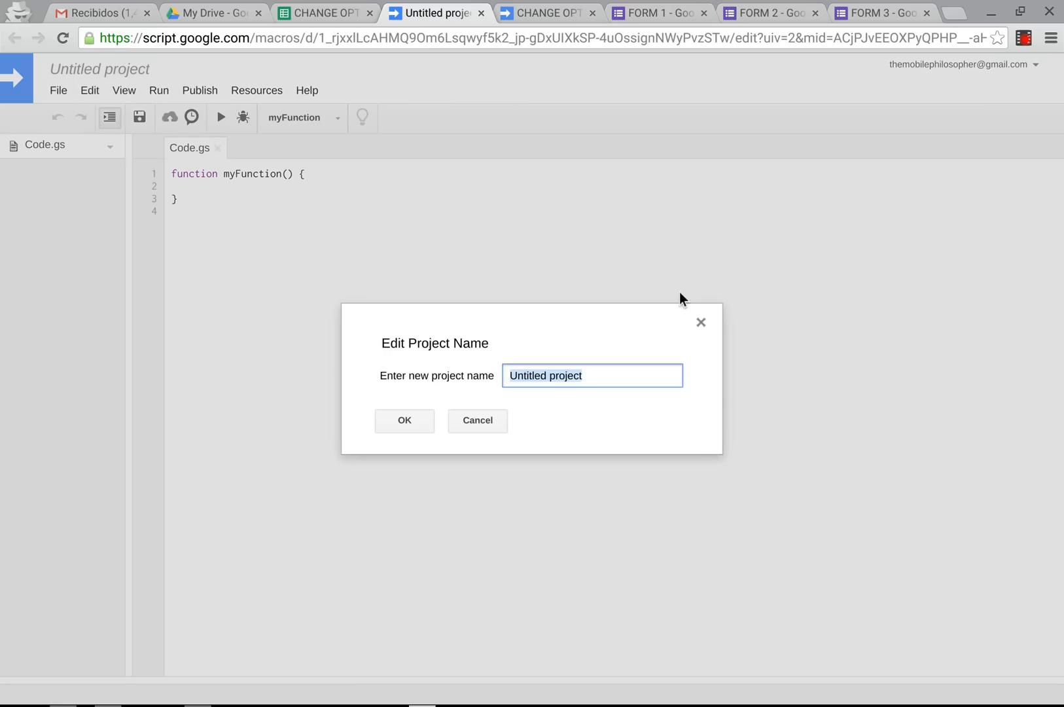
type("CHANGE")
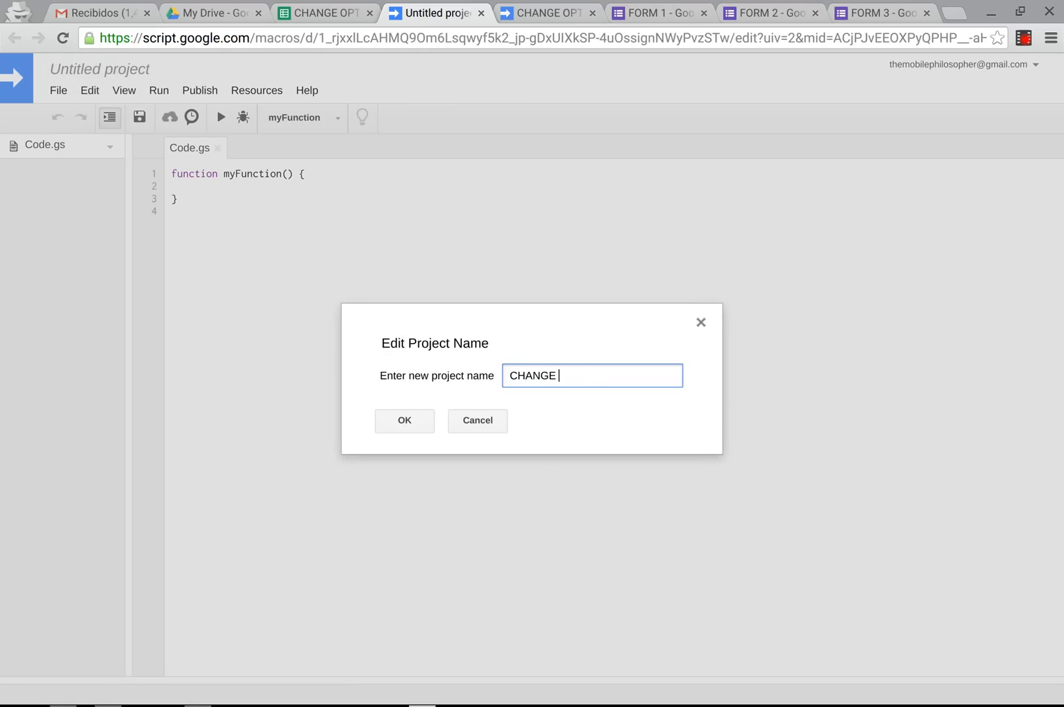
type("NAMES IN FORMS")
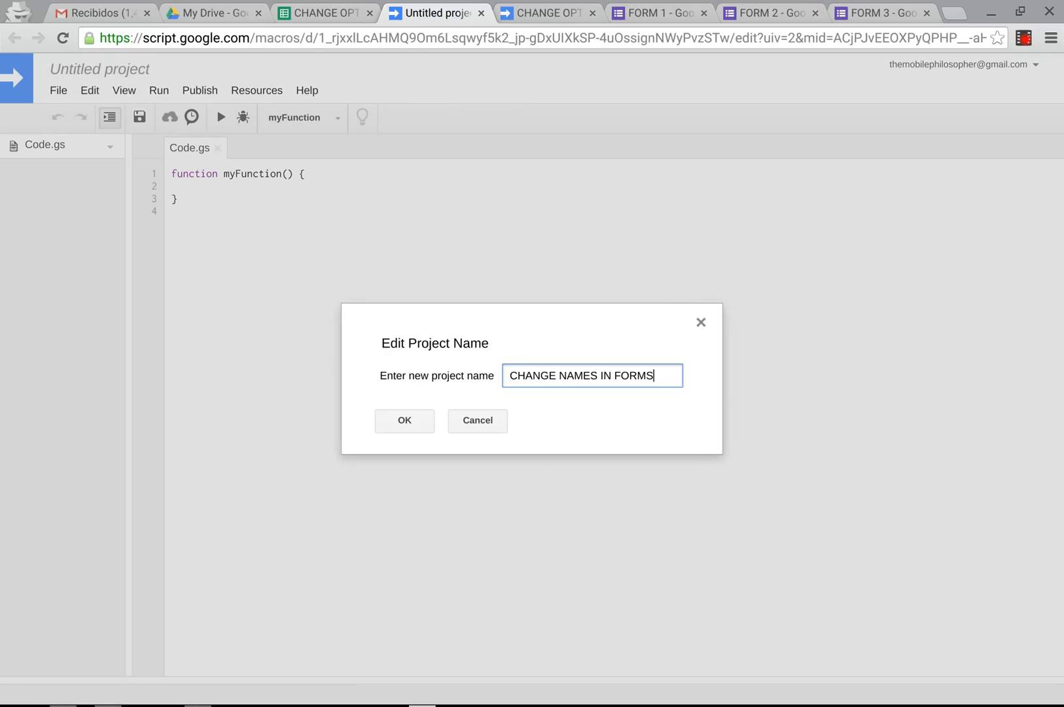
left_click(404, 420)
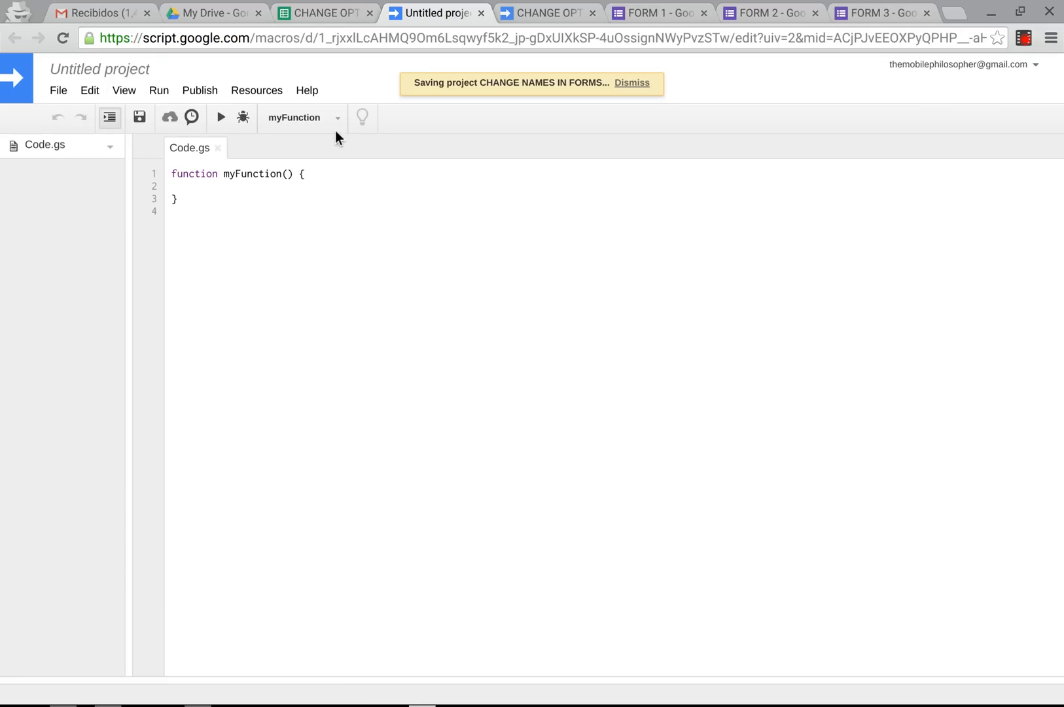
mouse_move(122, 63)
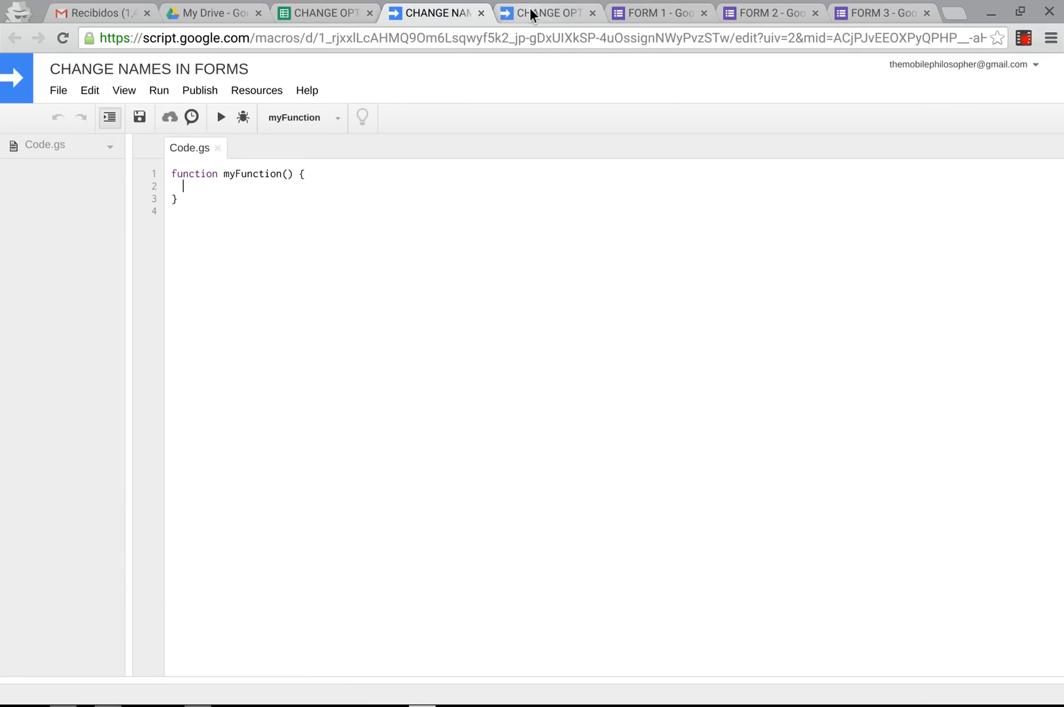
Copy the updateLists sample code from the reference project into Code.gs of the new project.
left_click(546, 12)
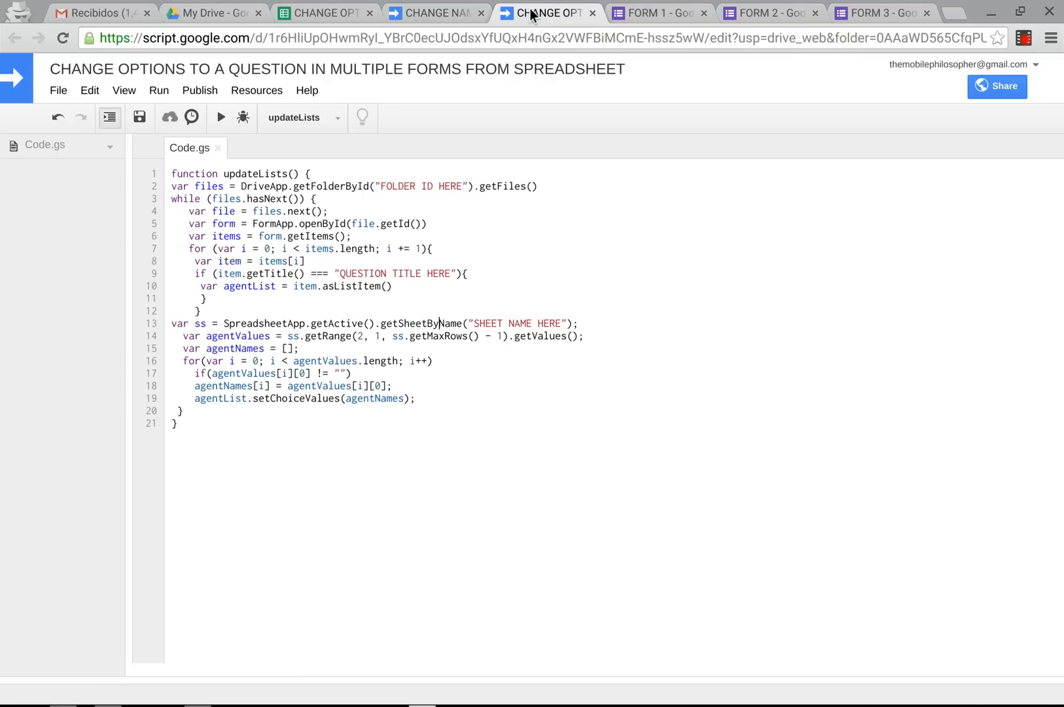
mouse_move(170, 173)
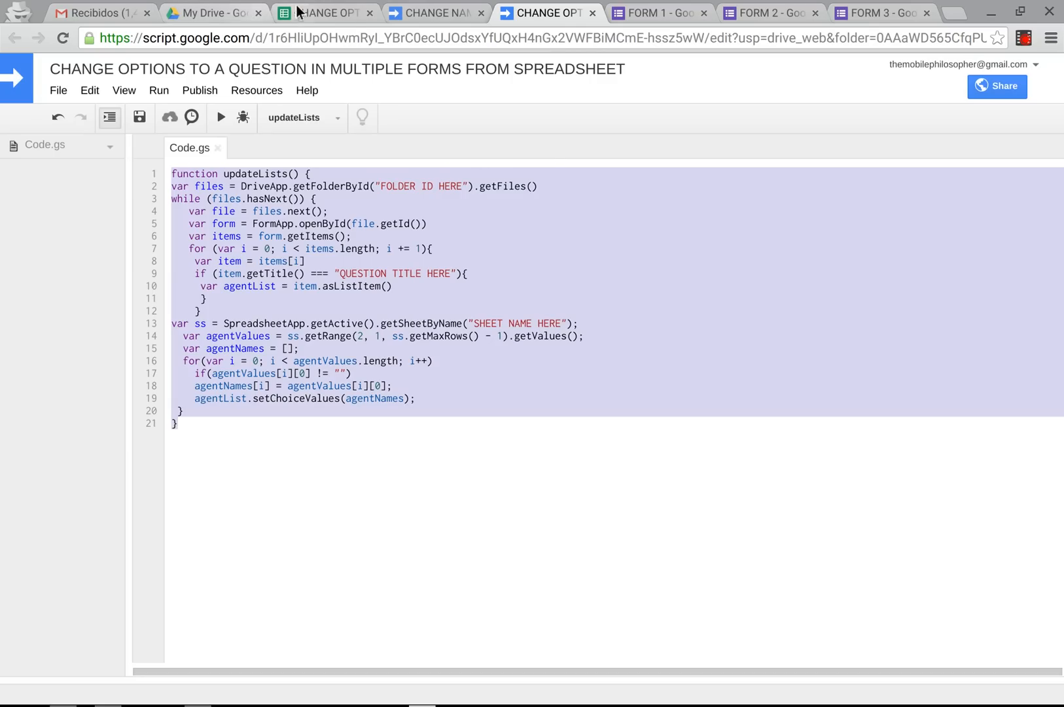
left_click(434, 13)
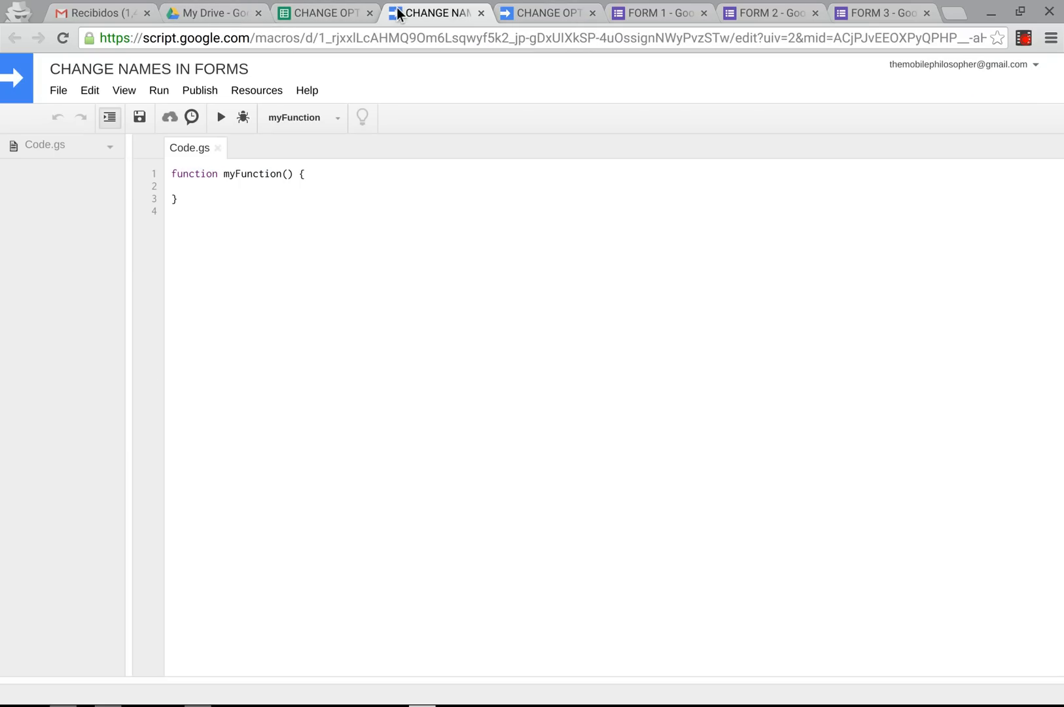
left_click(325, 11)
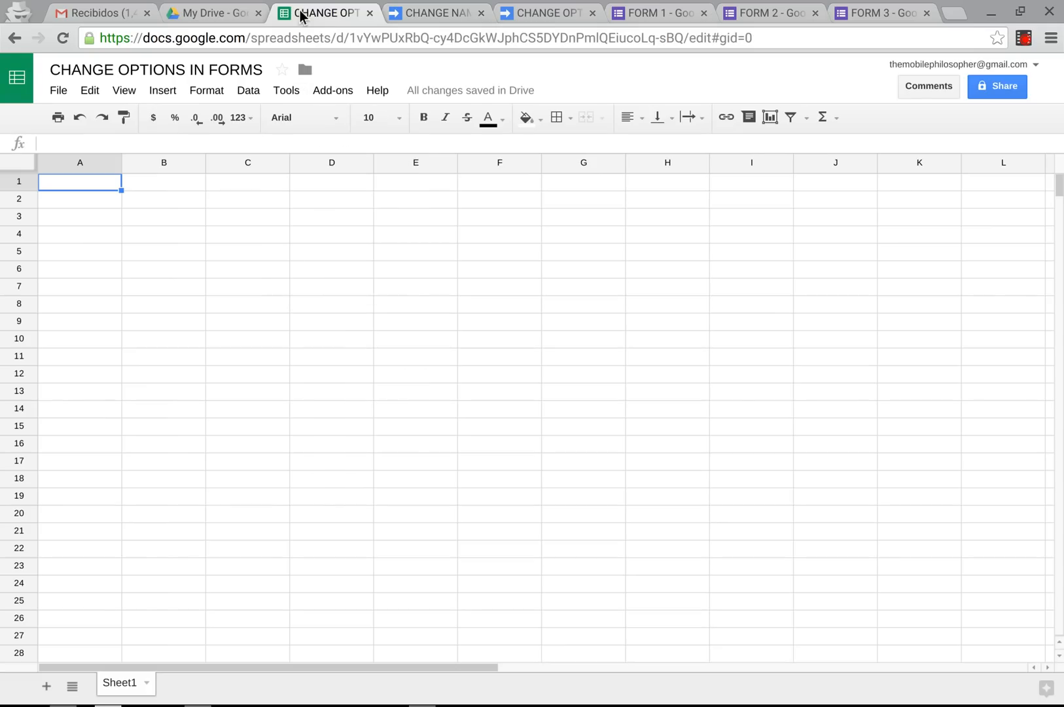
left_click(285, 89)
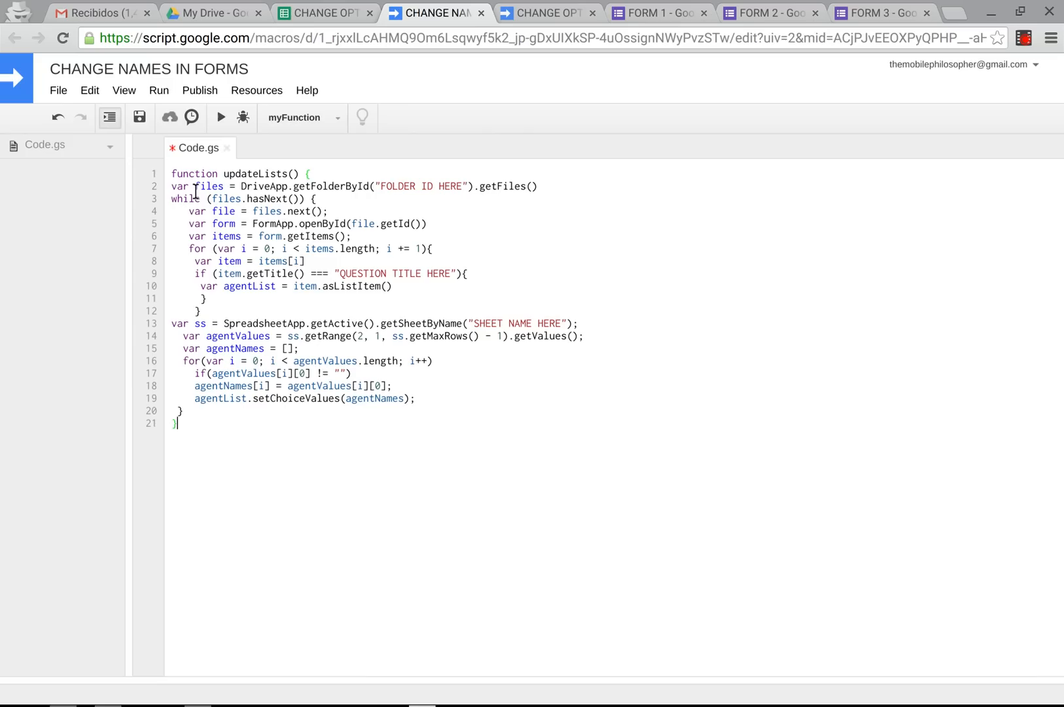
mouse_move(127, 332)
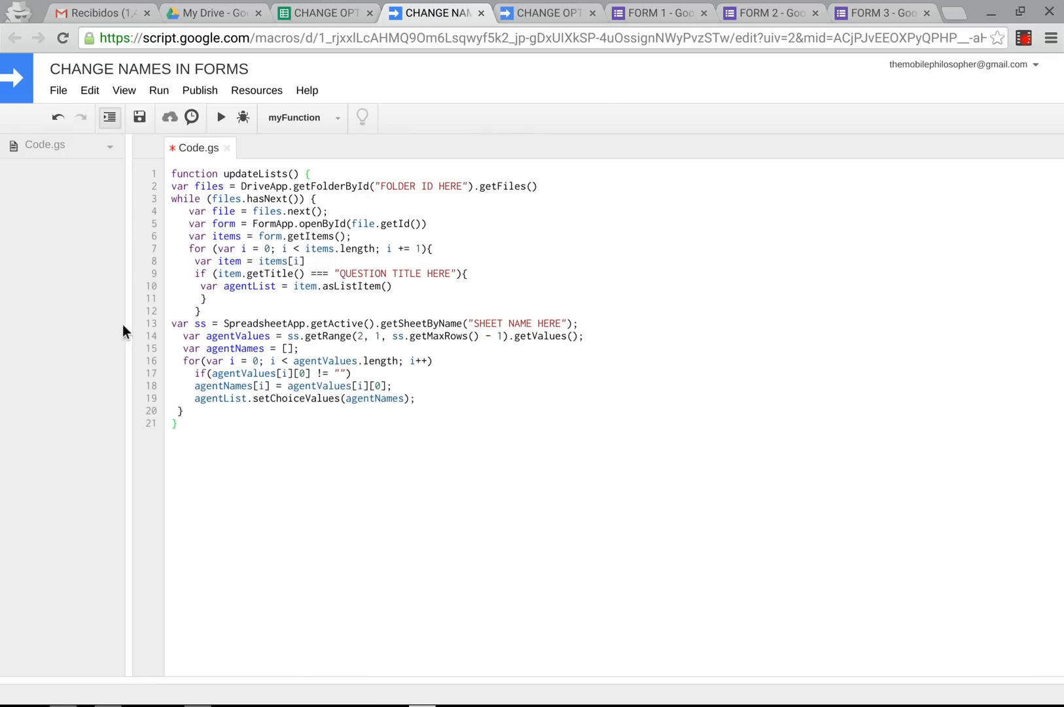
mouse_move(289, 376)
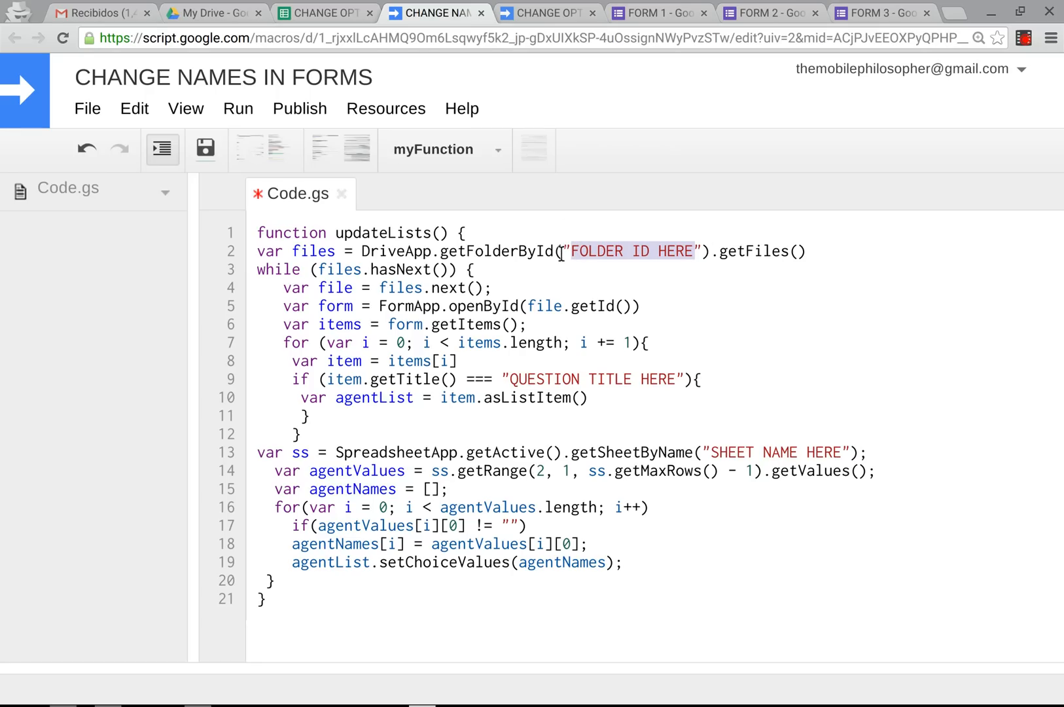
Copy the TEST FOR FORMS folder link from Drive and paste its id over the folder-id placeholder.
left_click(212, 12)
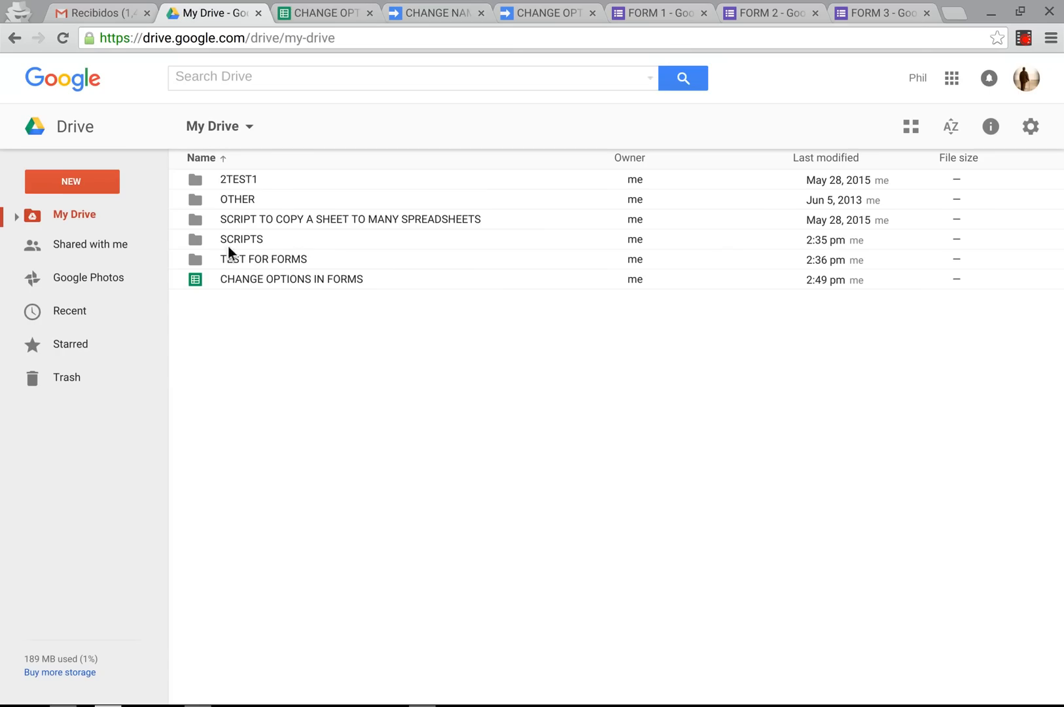
left_click(263, 259)
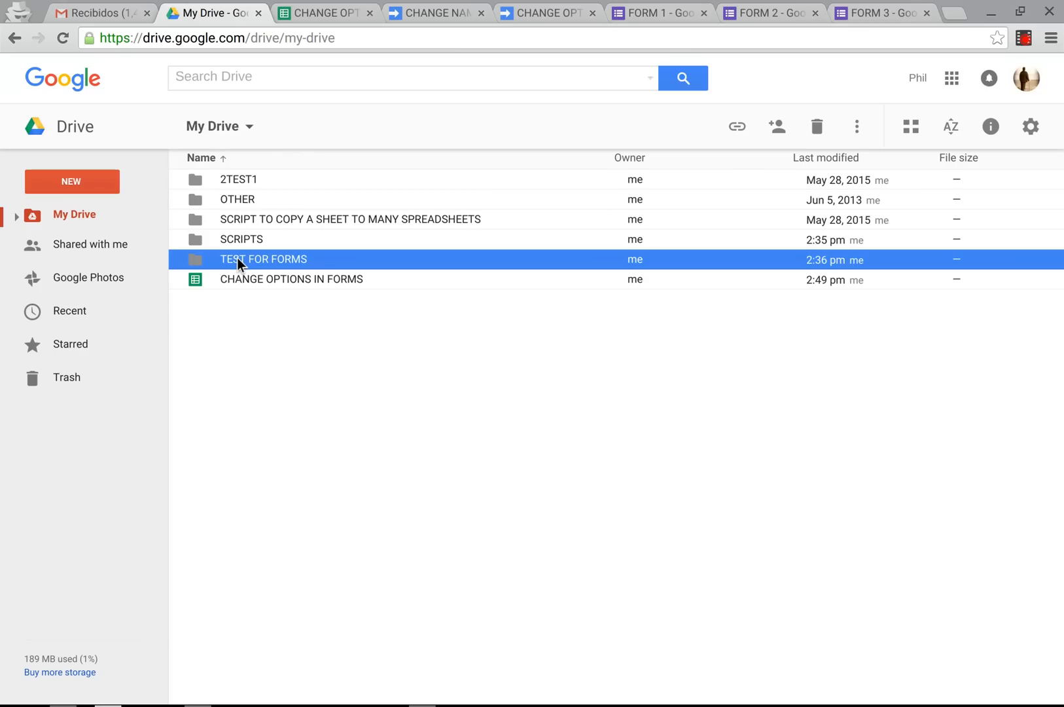
right_click(263, 260)
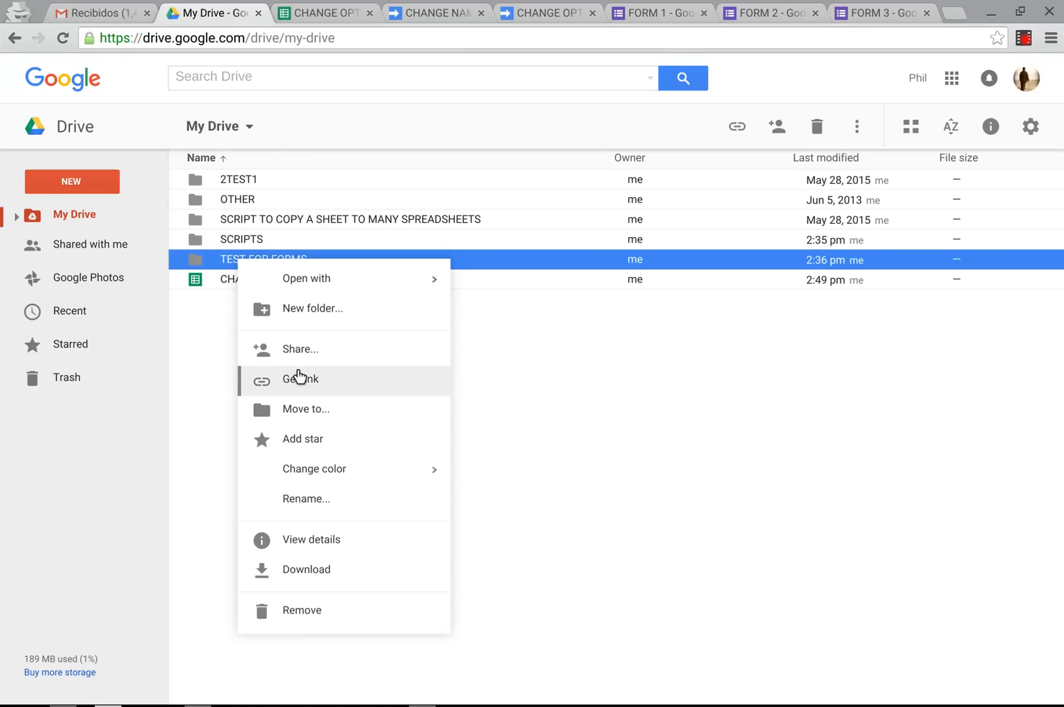
mouse_move(302, 382)
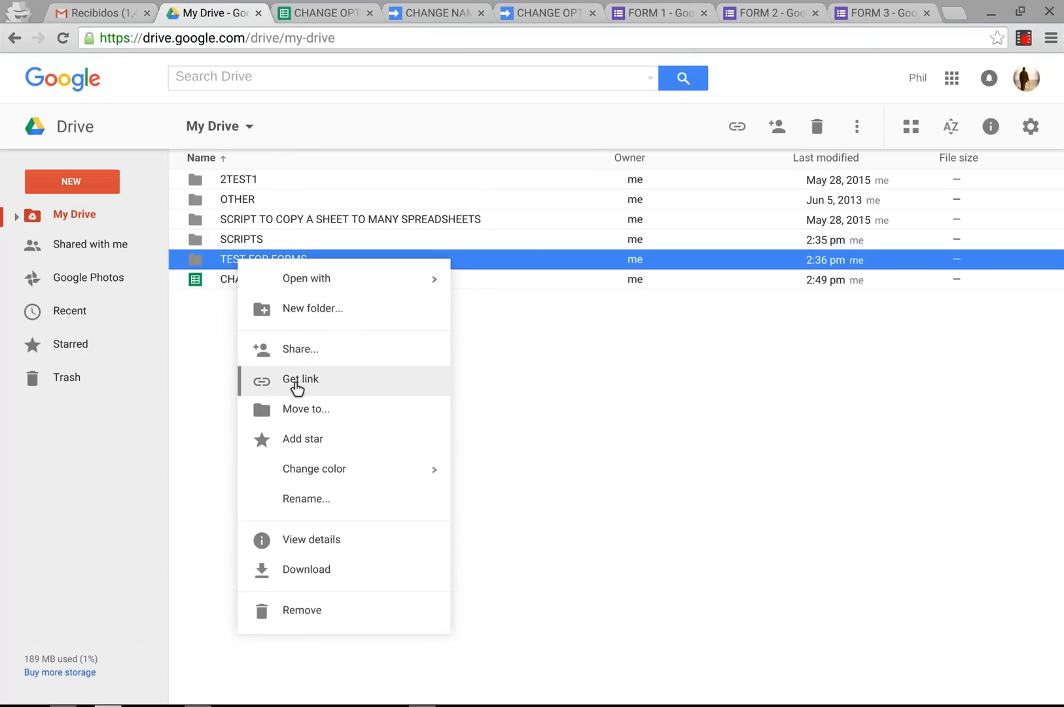
left_click(300, 378)
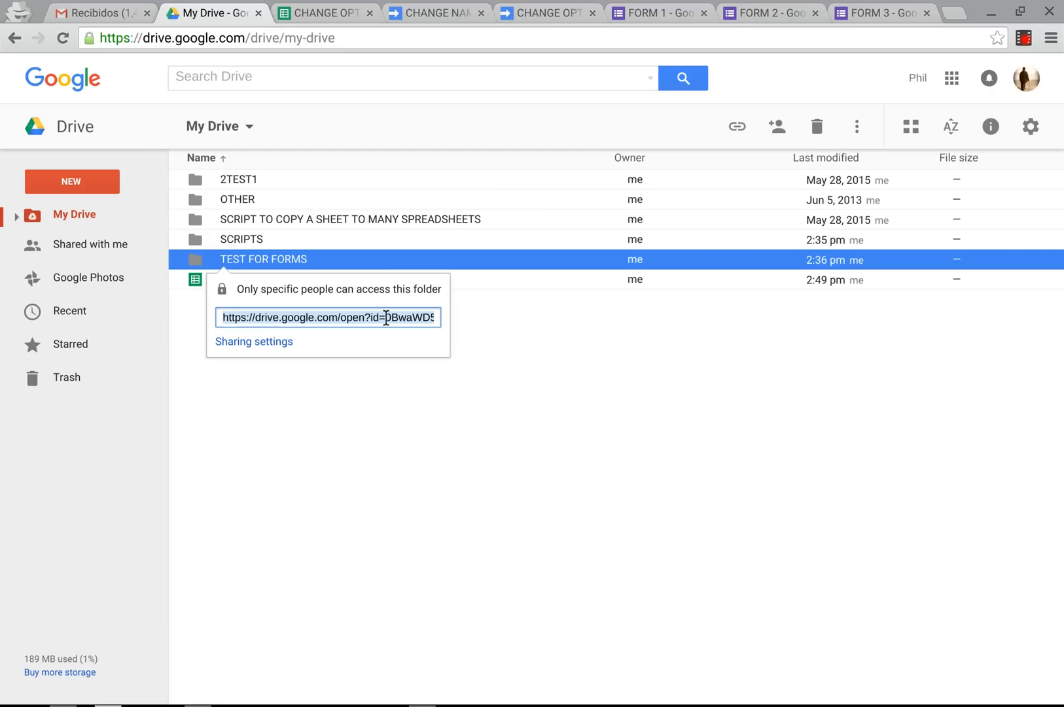
mouse_move(426, 12)
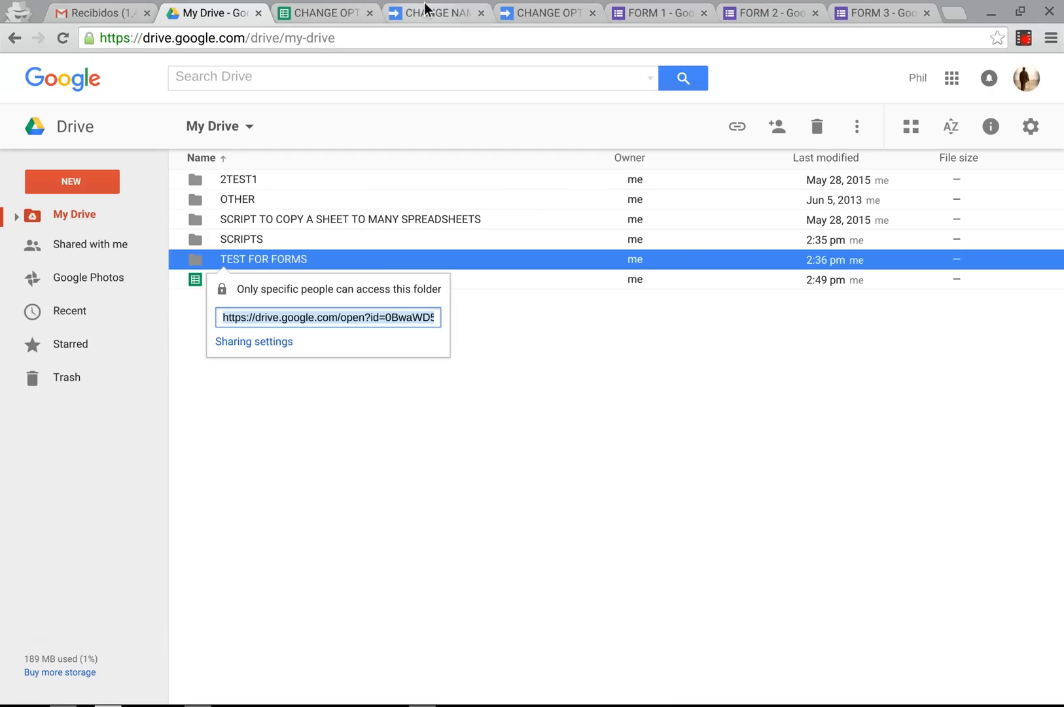
left_click(434, 12)
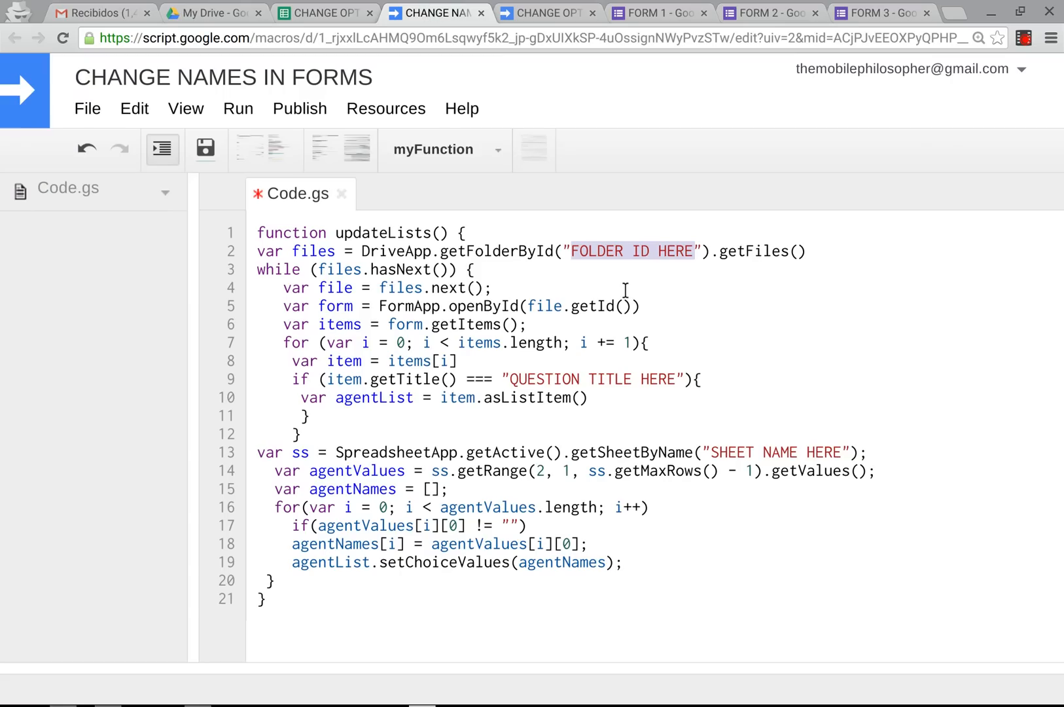
type("https://drive.google.com/open?id=0BwaWD565CfqPVkJVTm1ocWF1Mk")
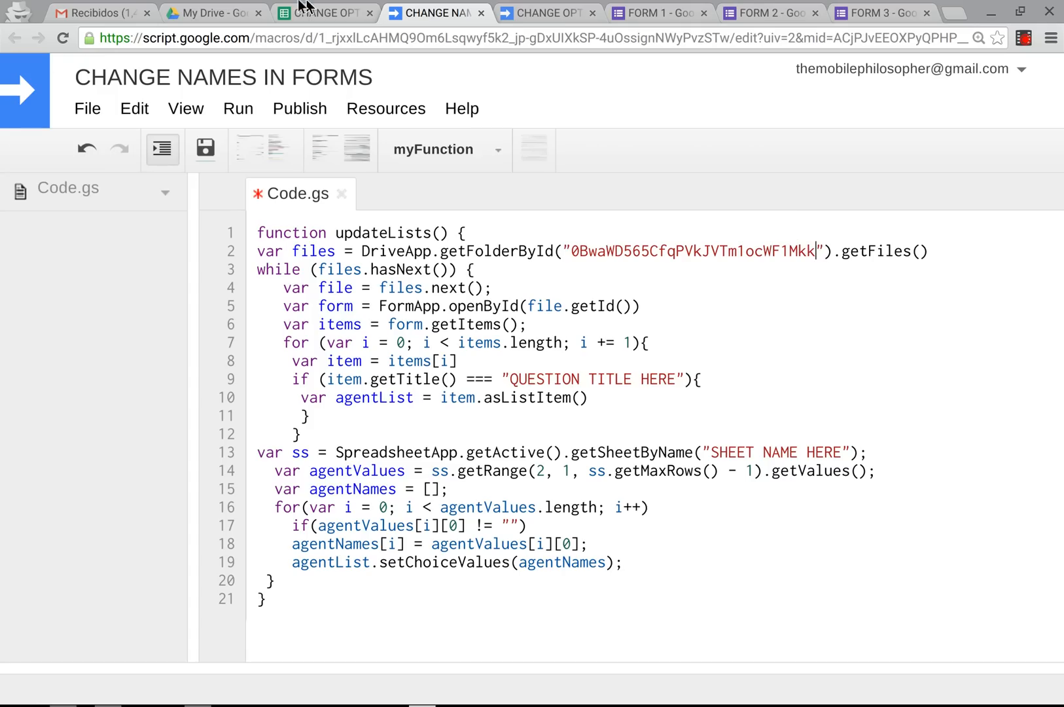
mouse_move(211, 13)
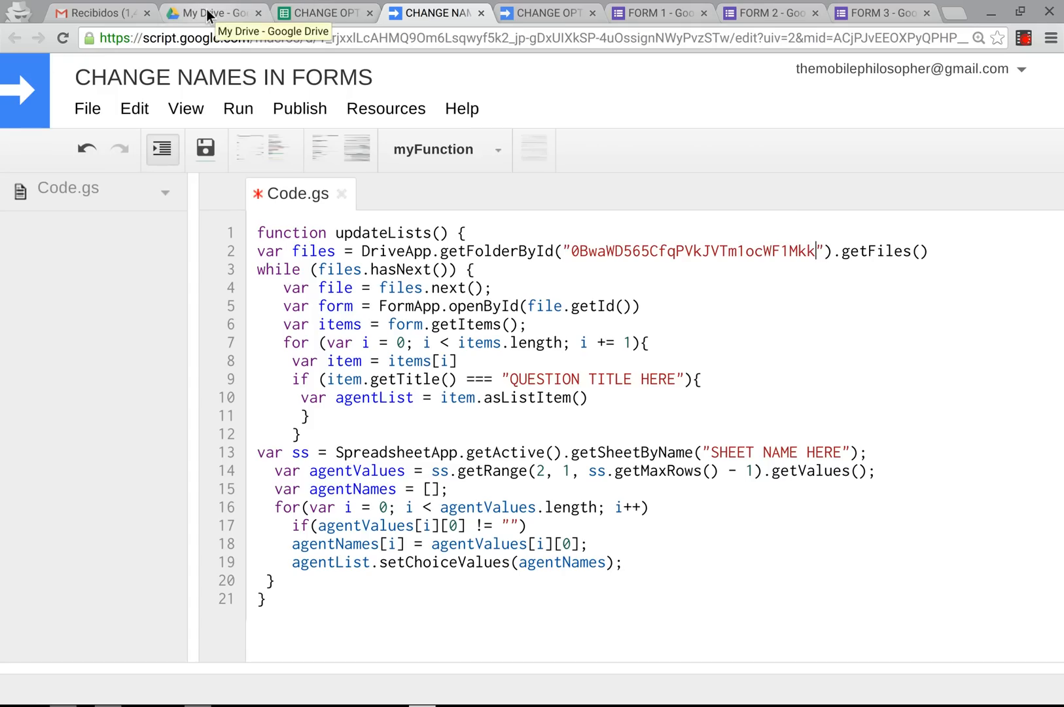
left_click(214, 13)
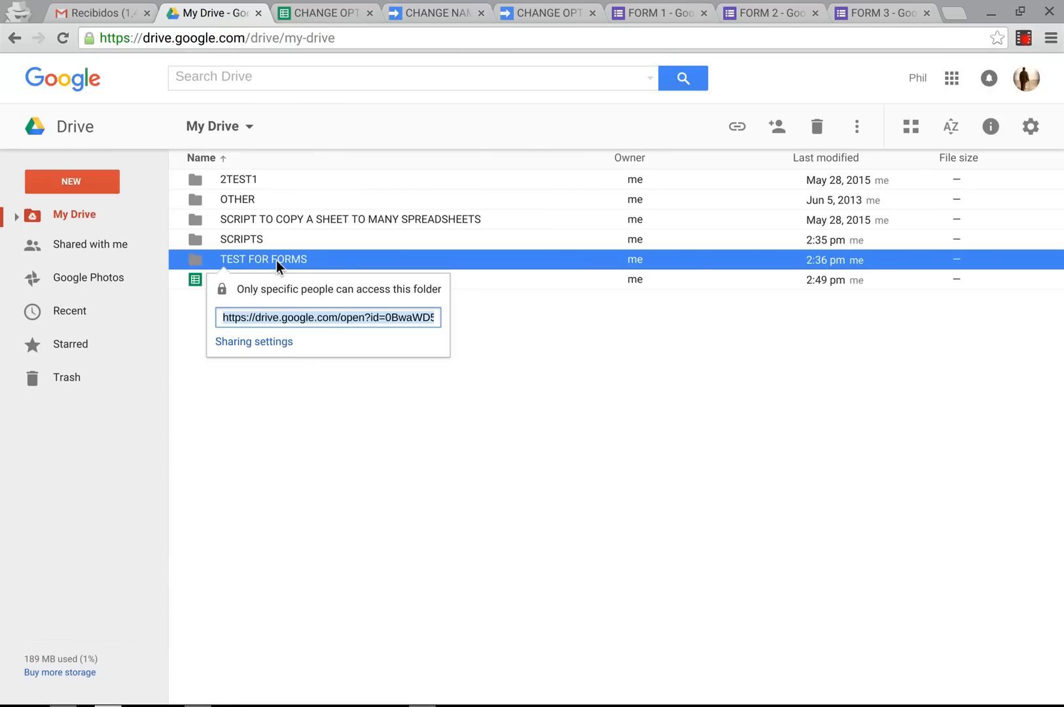
right_click(264, 259)
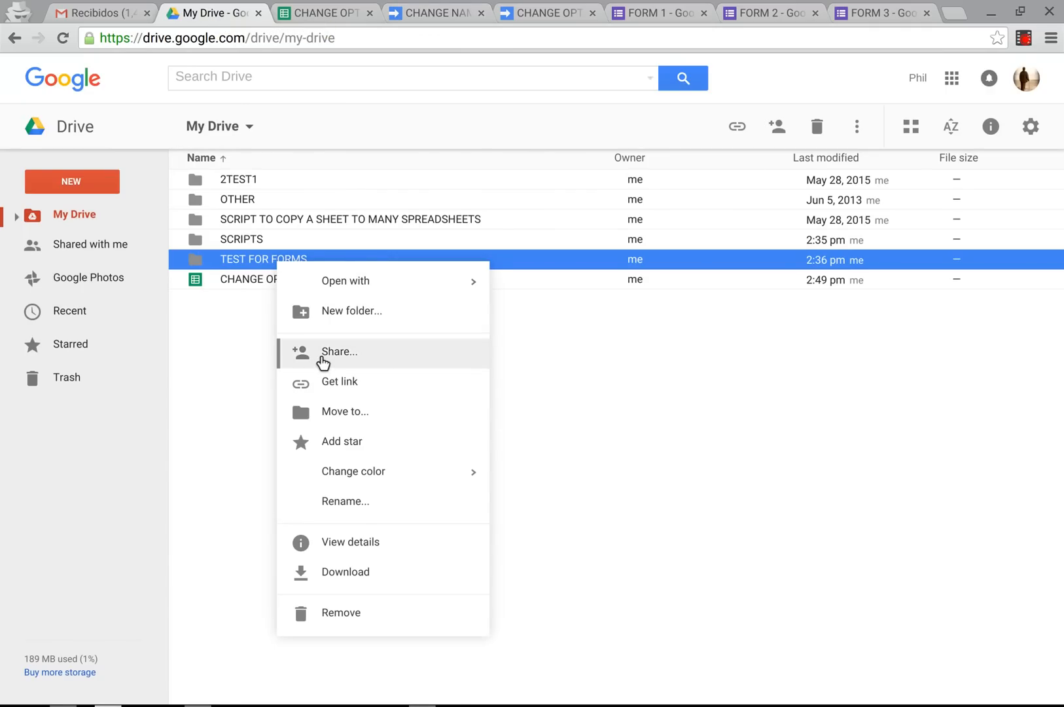
left_click(339, 351)
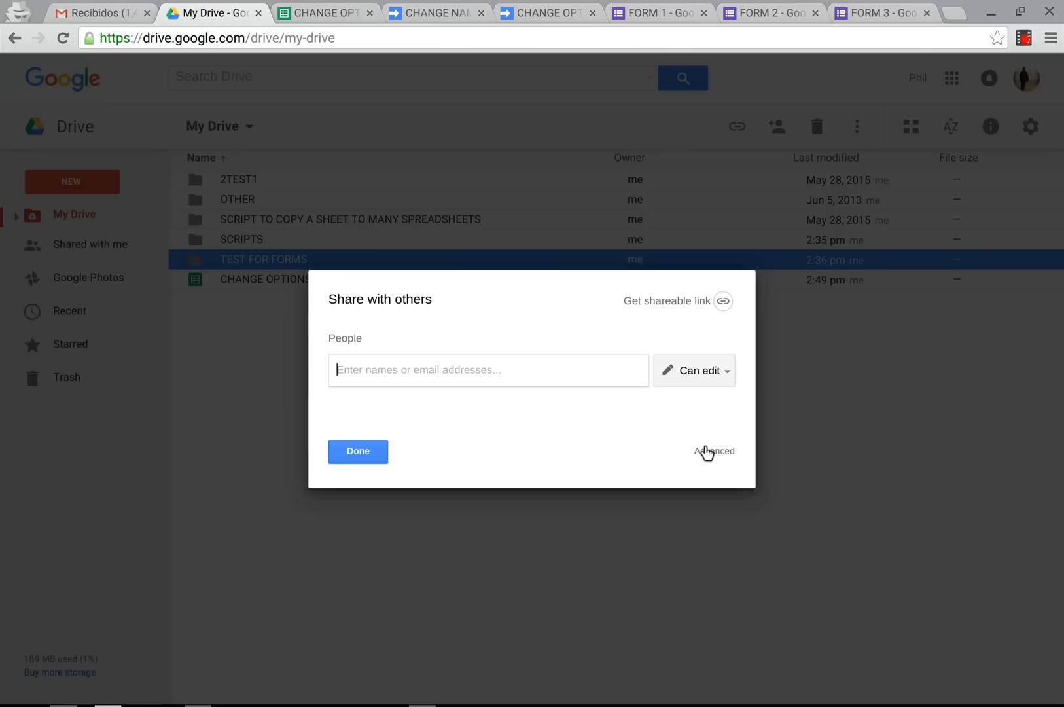
left_click(713, 451)
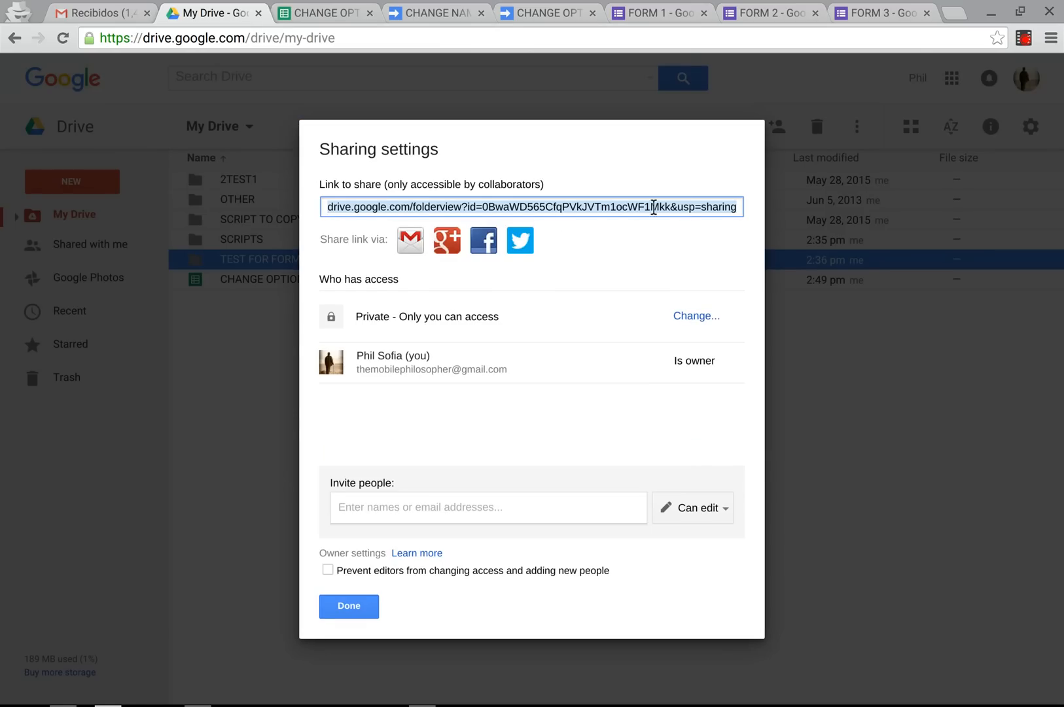
mouse_move(508, 7)
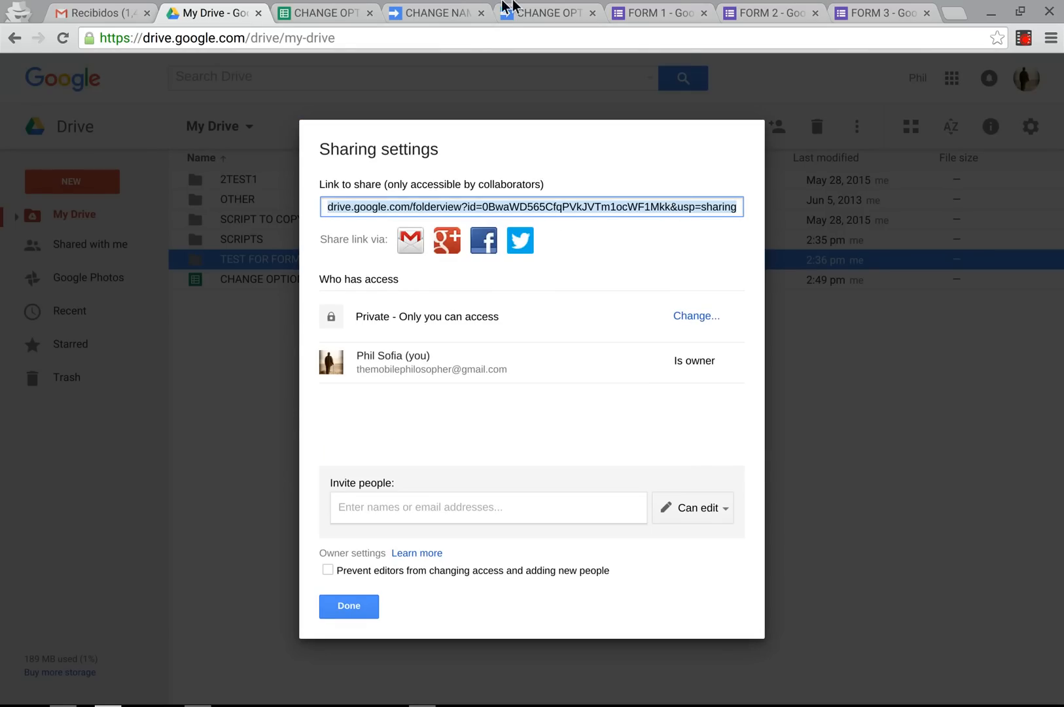
left_click(435, 12)
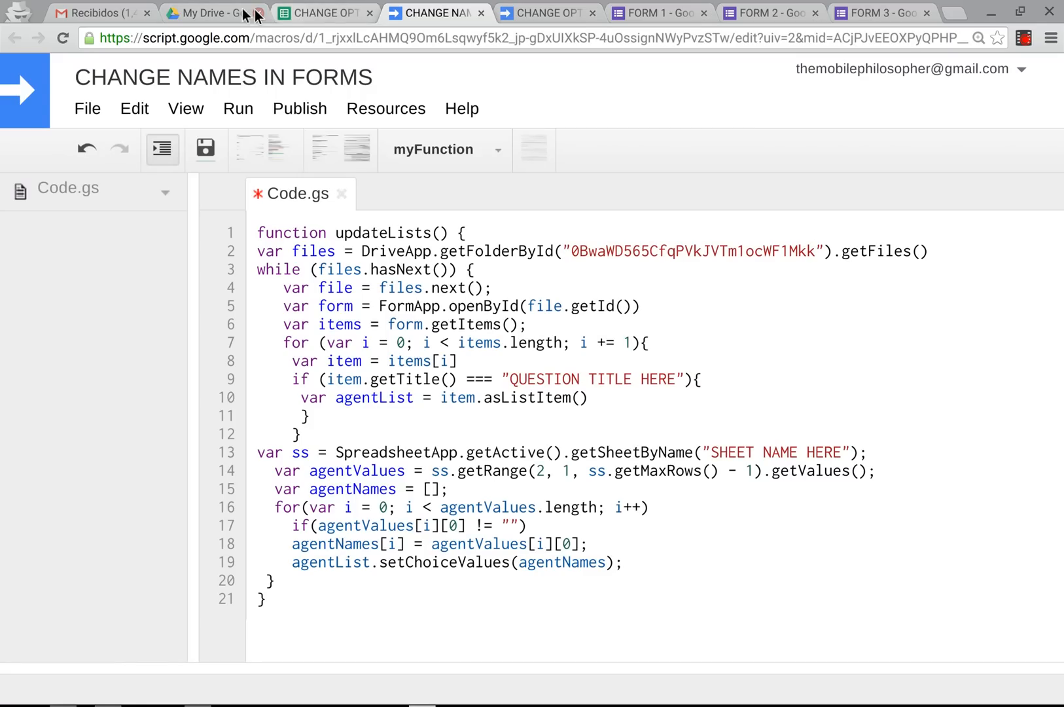
left_click(211, 12)
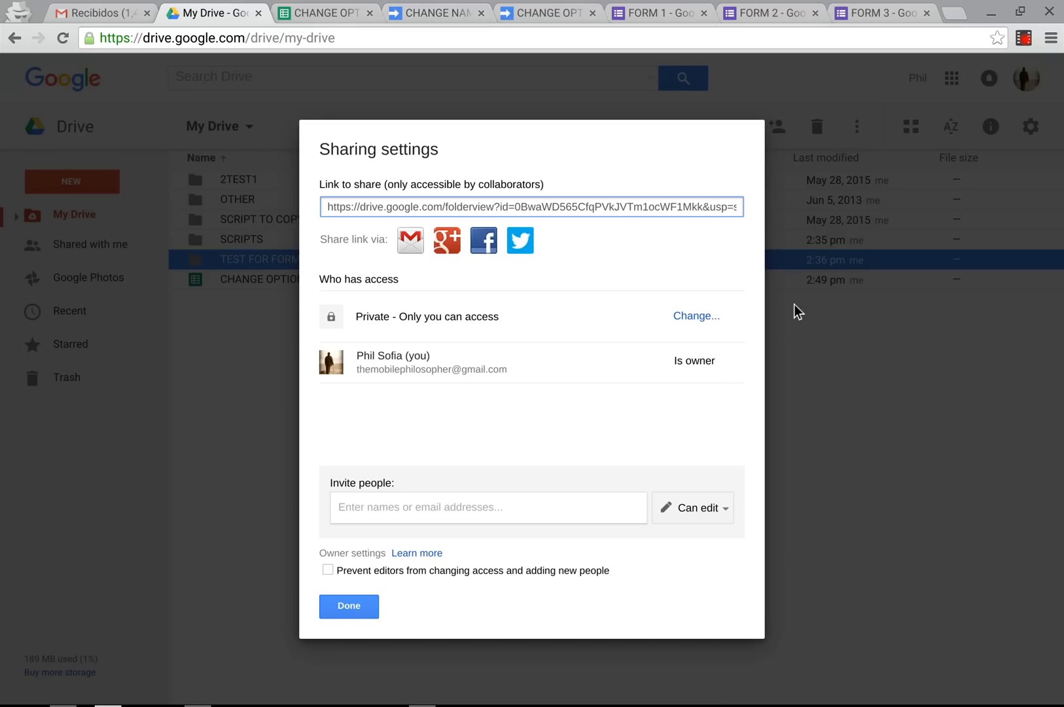
mouse_move(326, 12)
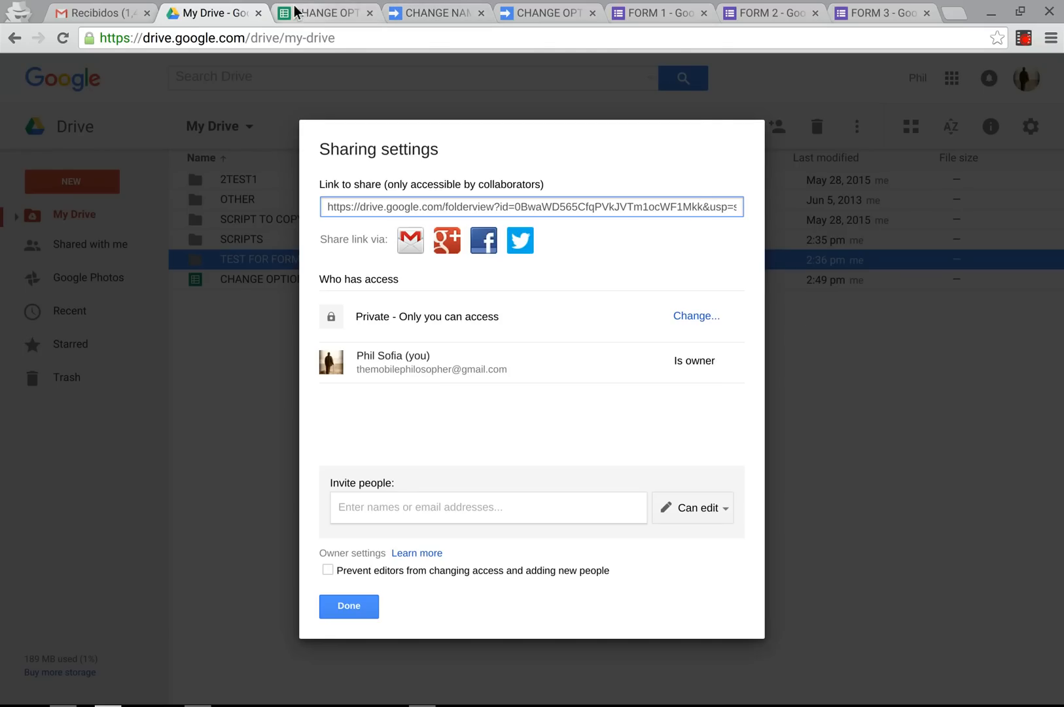
left_click(325, 12)
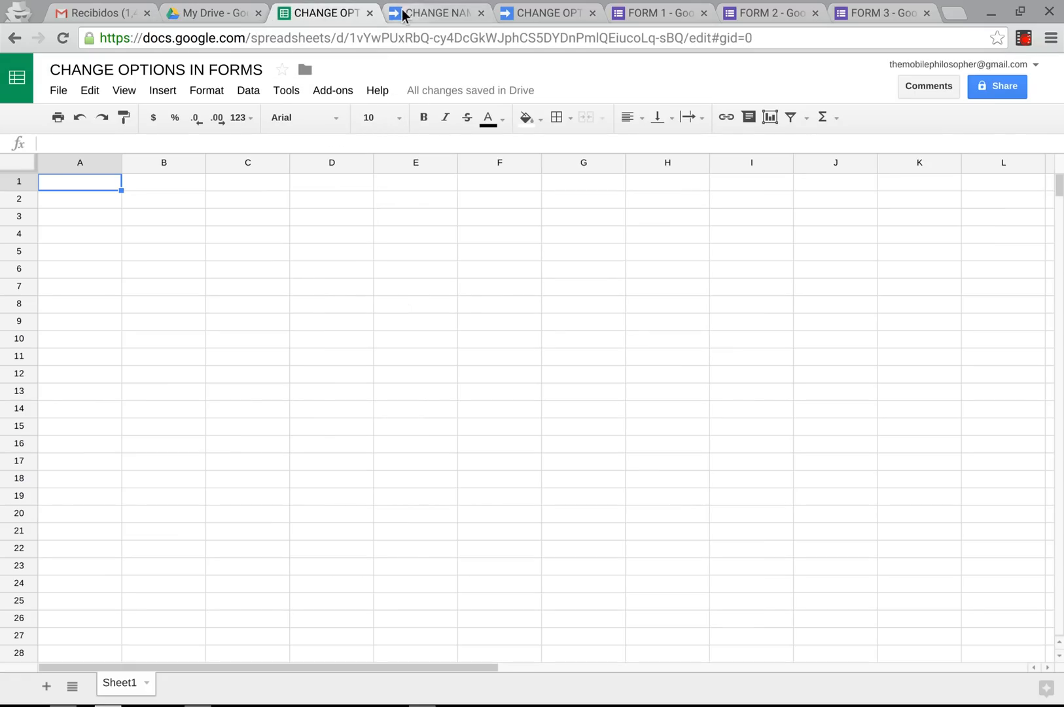
left_click(434, 11)
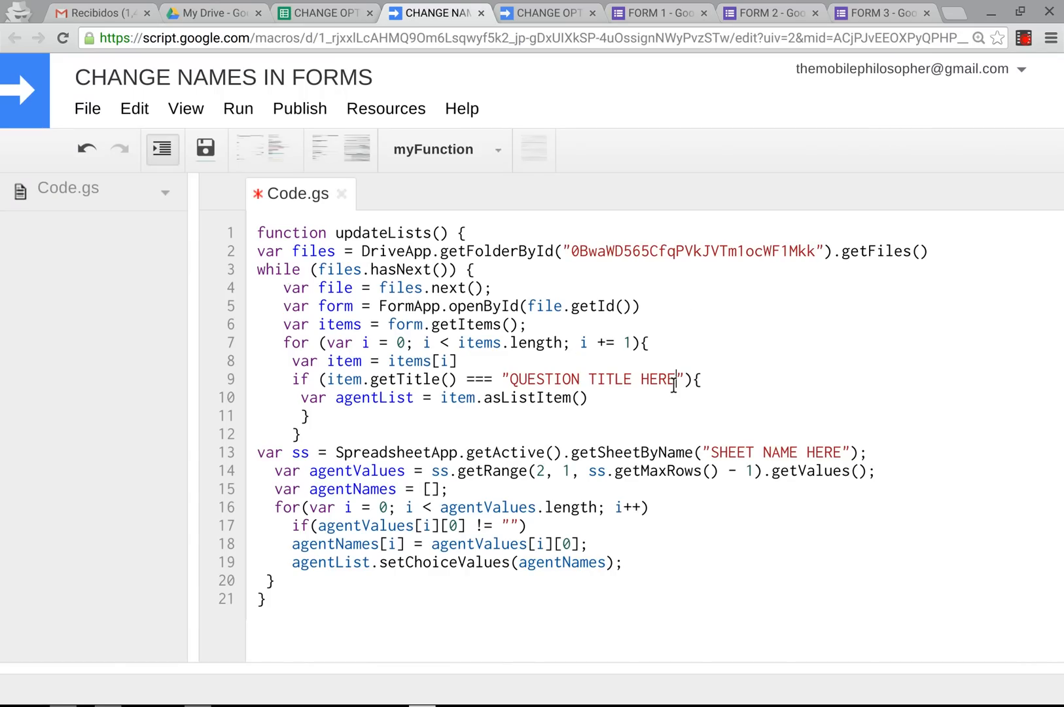
mouse_move(596, 414)
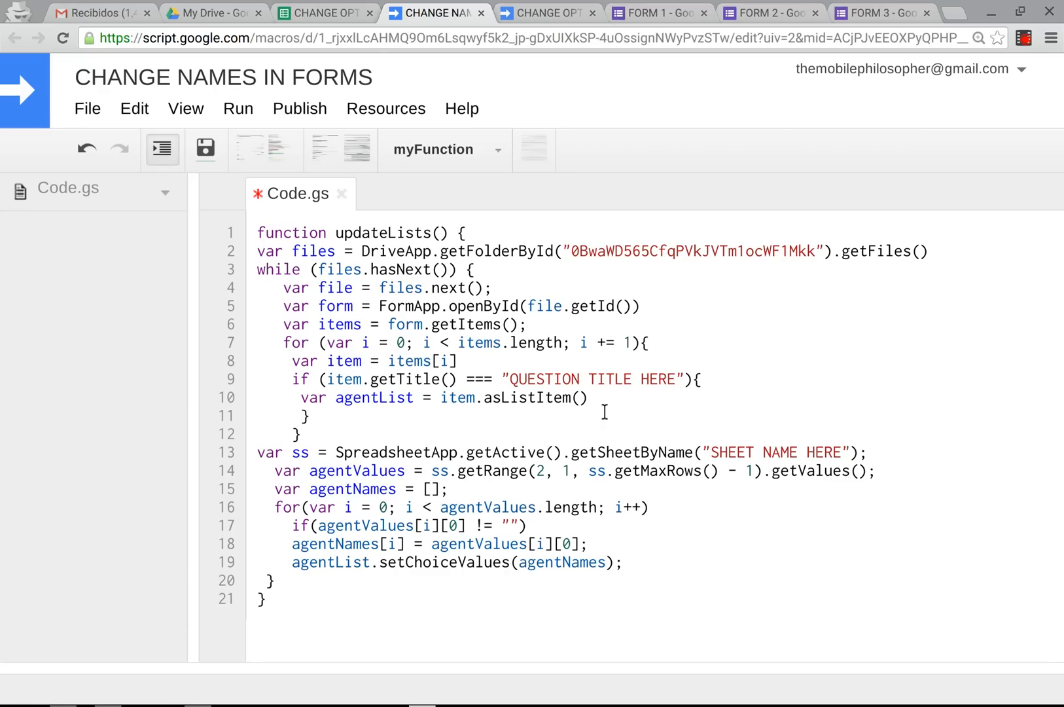
Check the NAME question in FORM 1 and FORM 2, then replace the question-title placeholder with NAME.
left_click(658, 11)
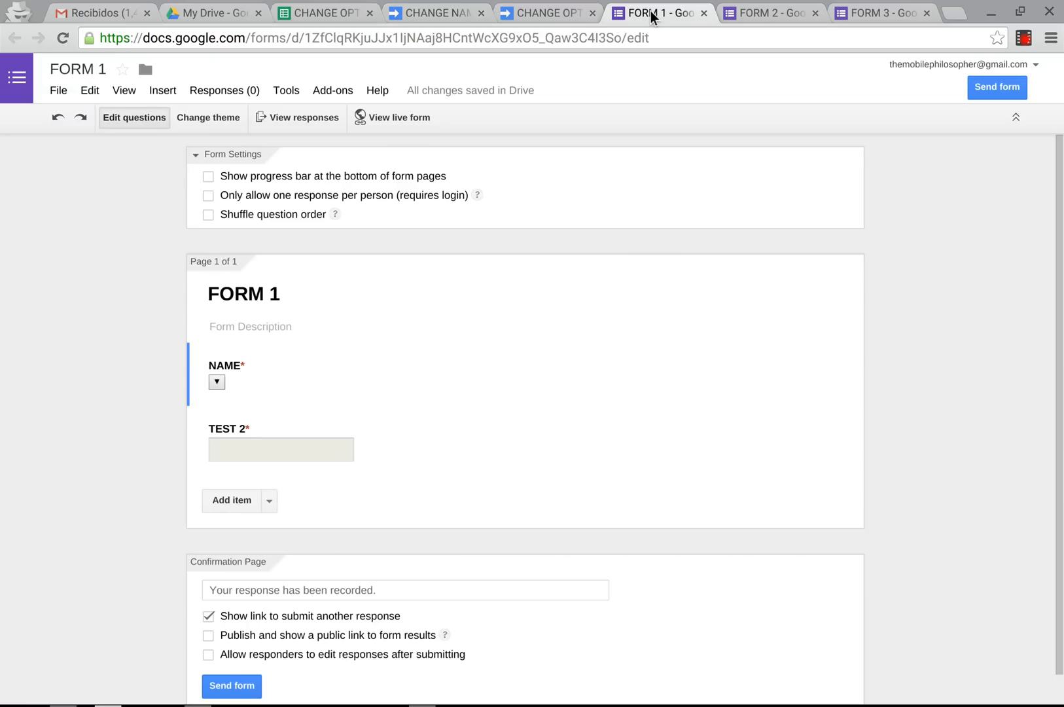
mouse_move(230, 399)
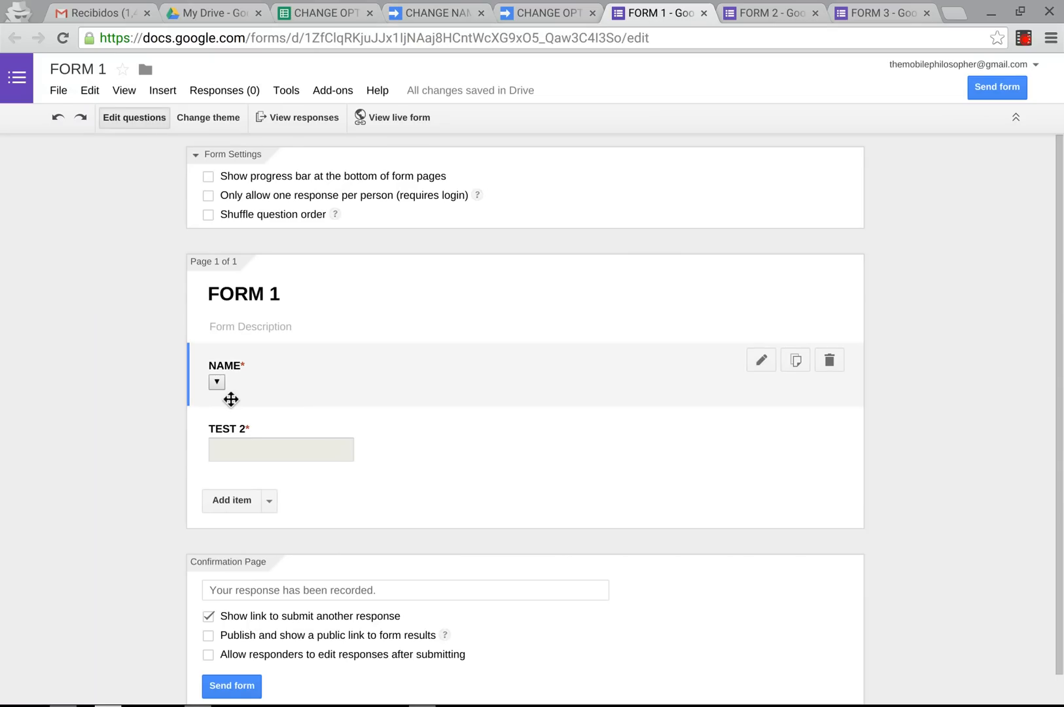
mouse_move(229, 368)
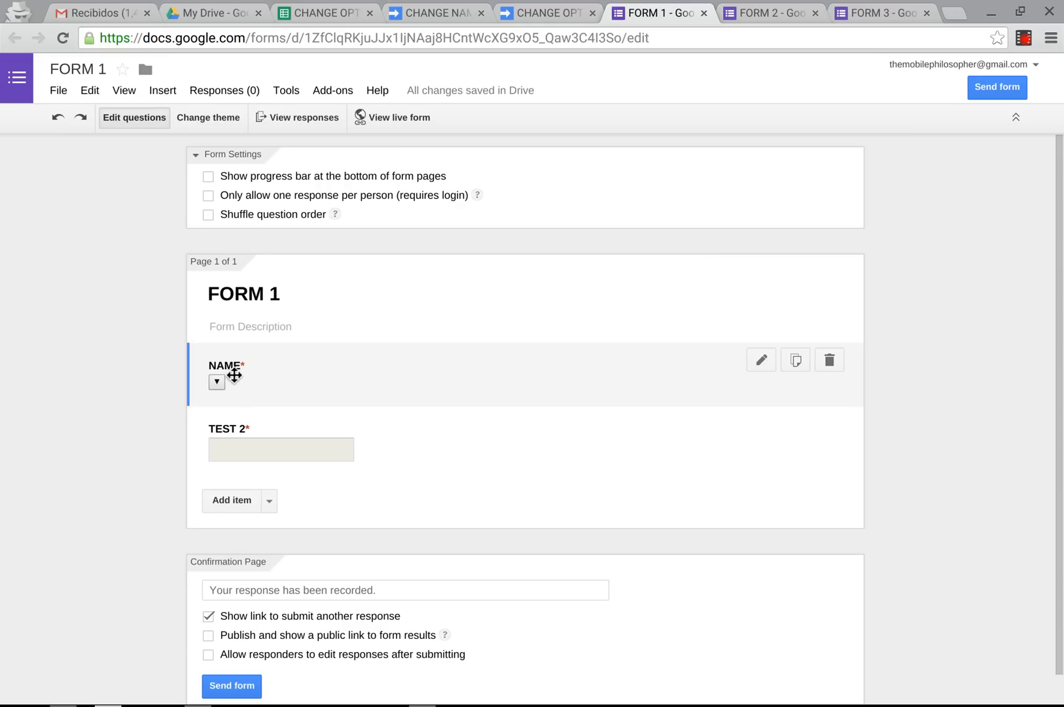
mouse_move(621, 5)
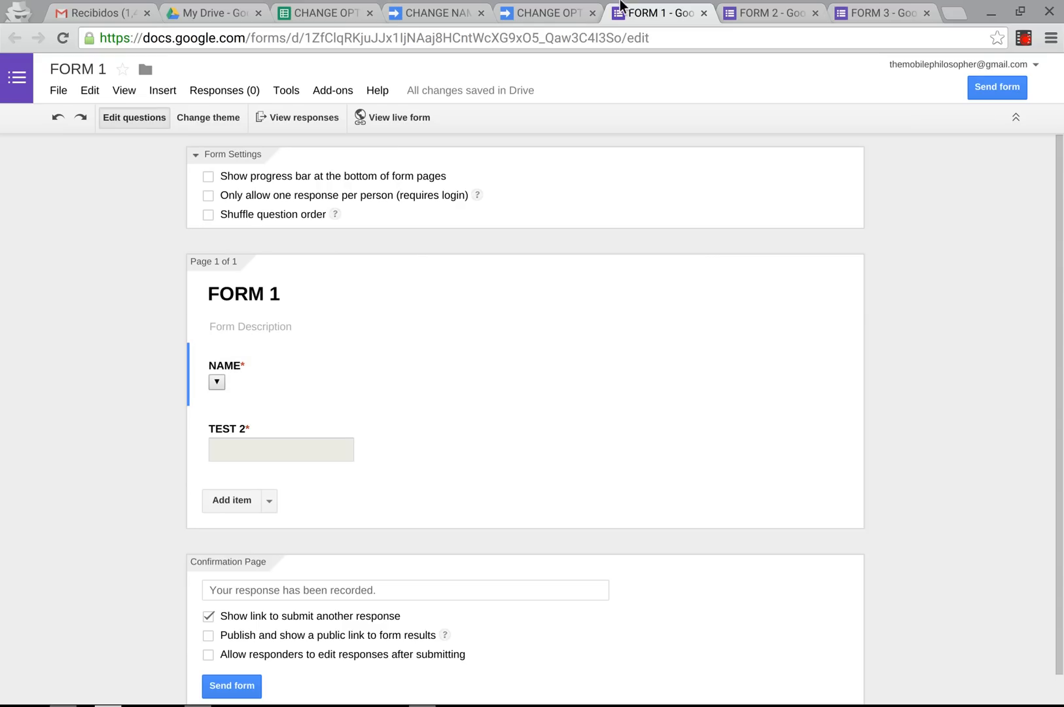
left_click(770, 12)
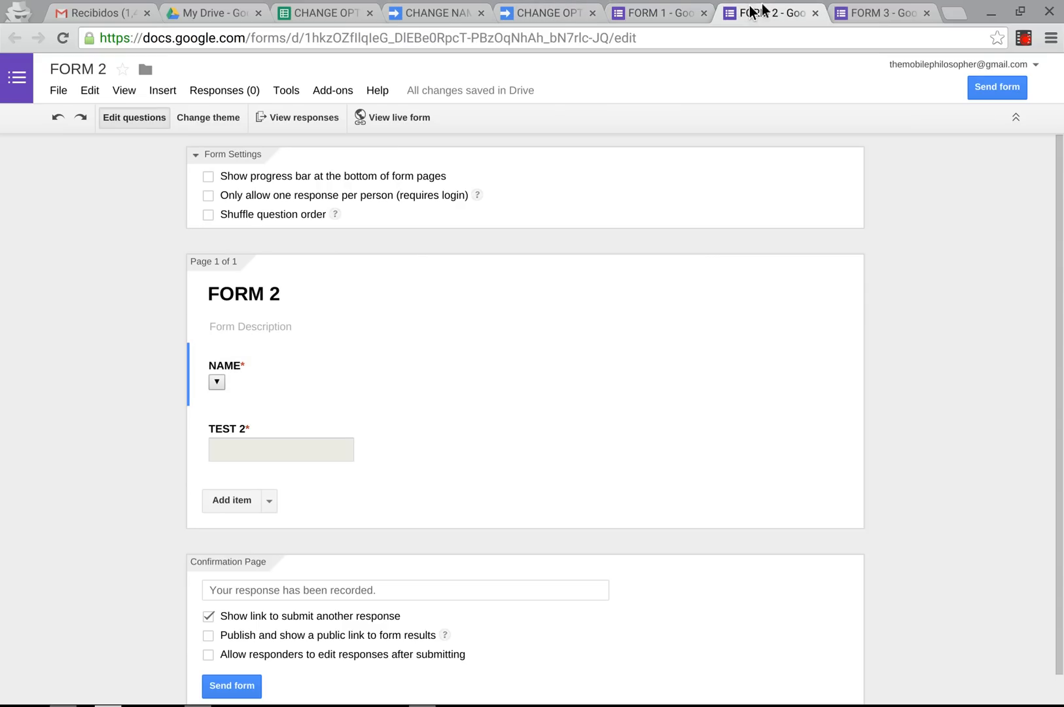
left_click(657, 12)
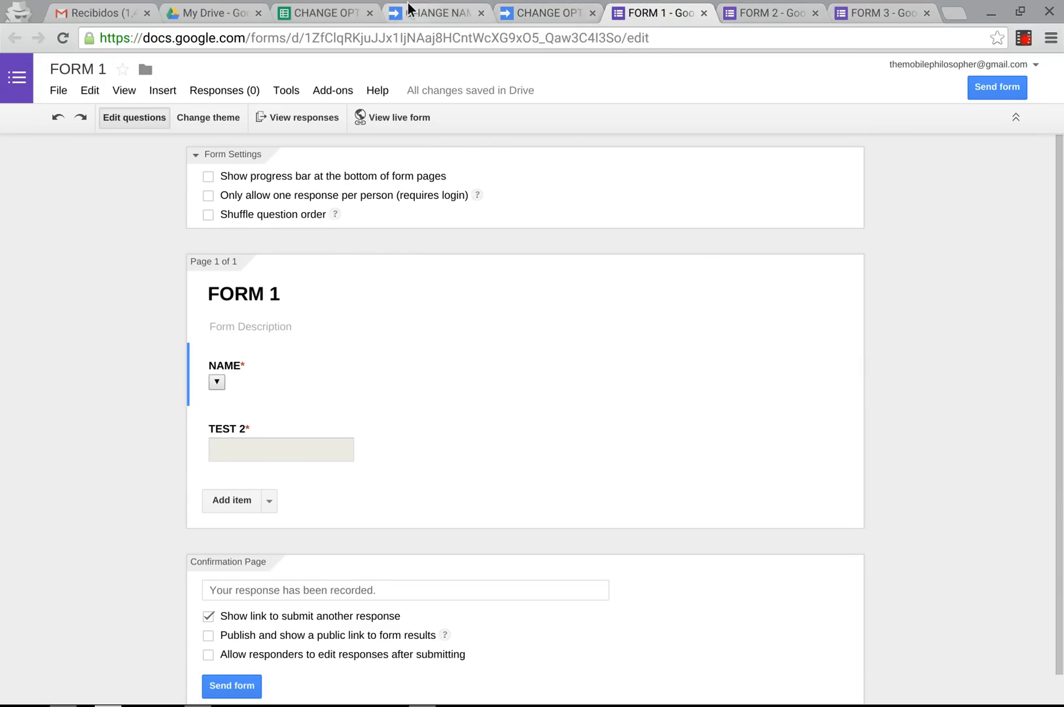
left_click(436, 12)
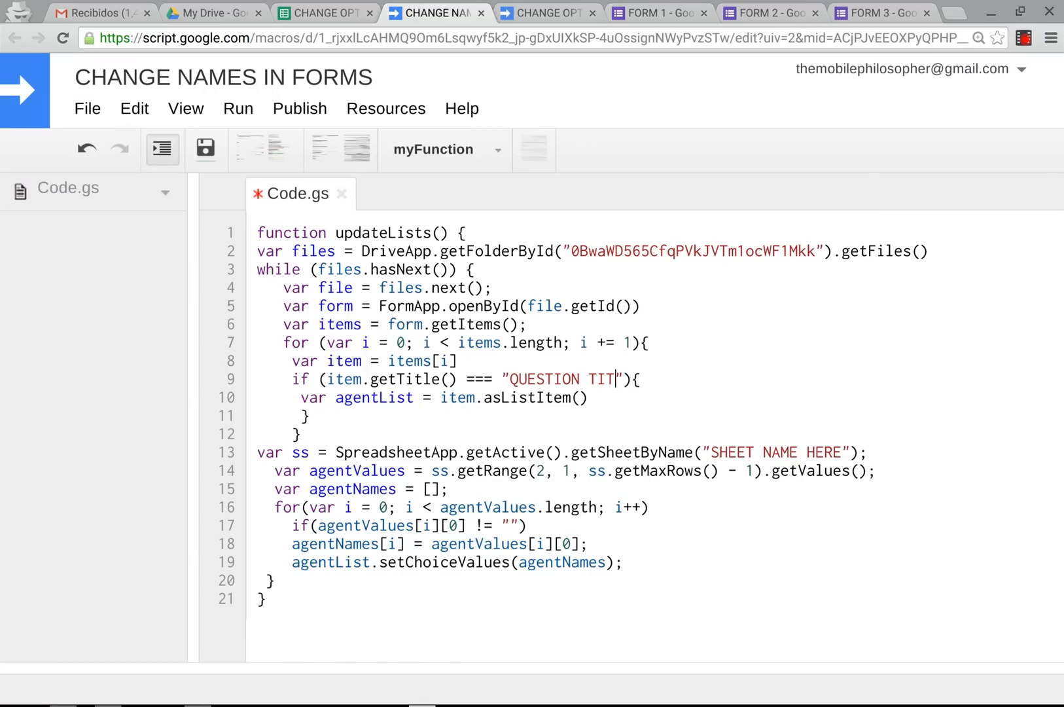
key("Backspace")
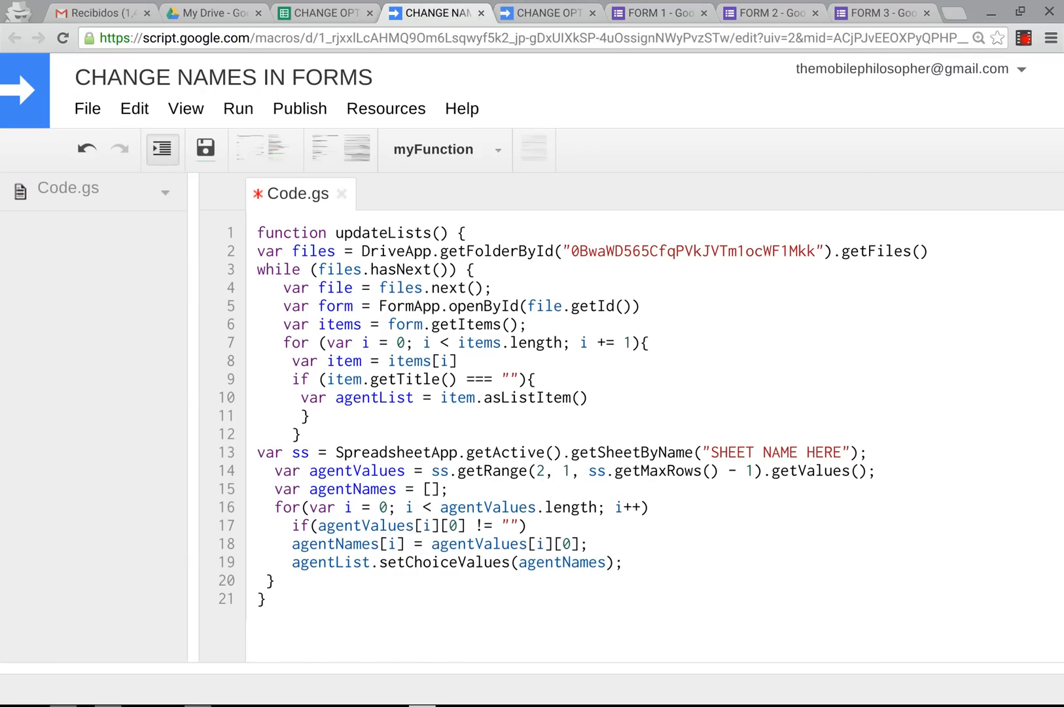
type("NAME")
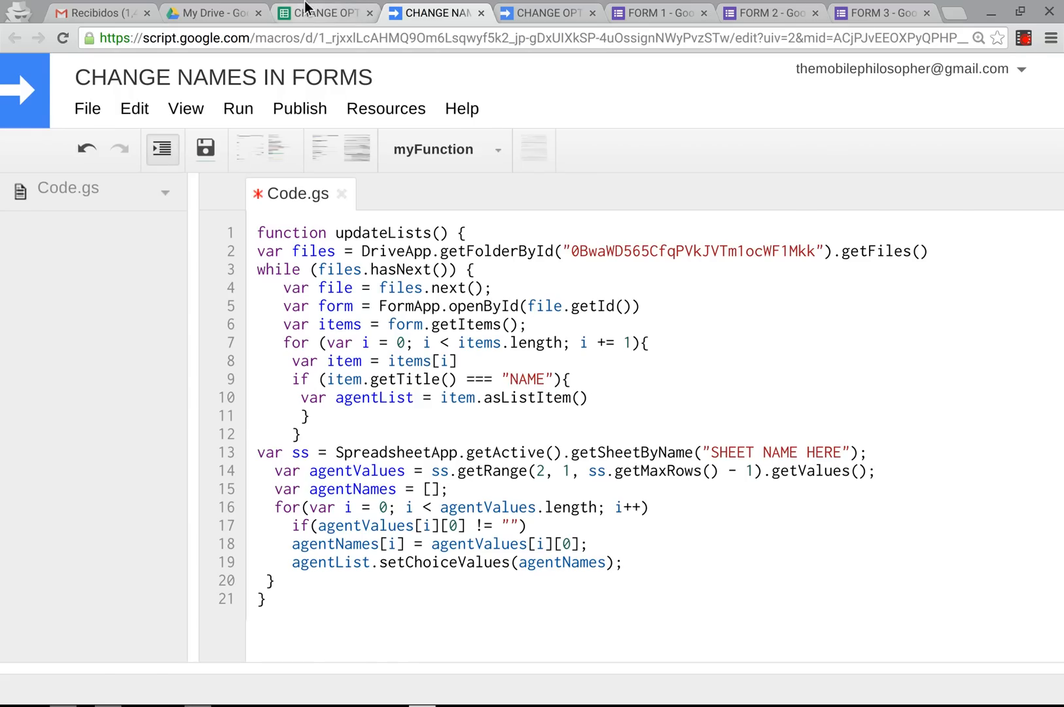
left_click(324, 12)
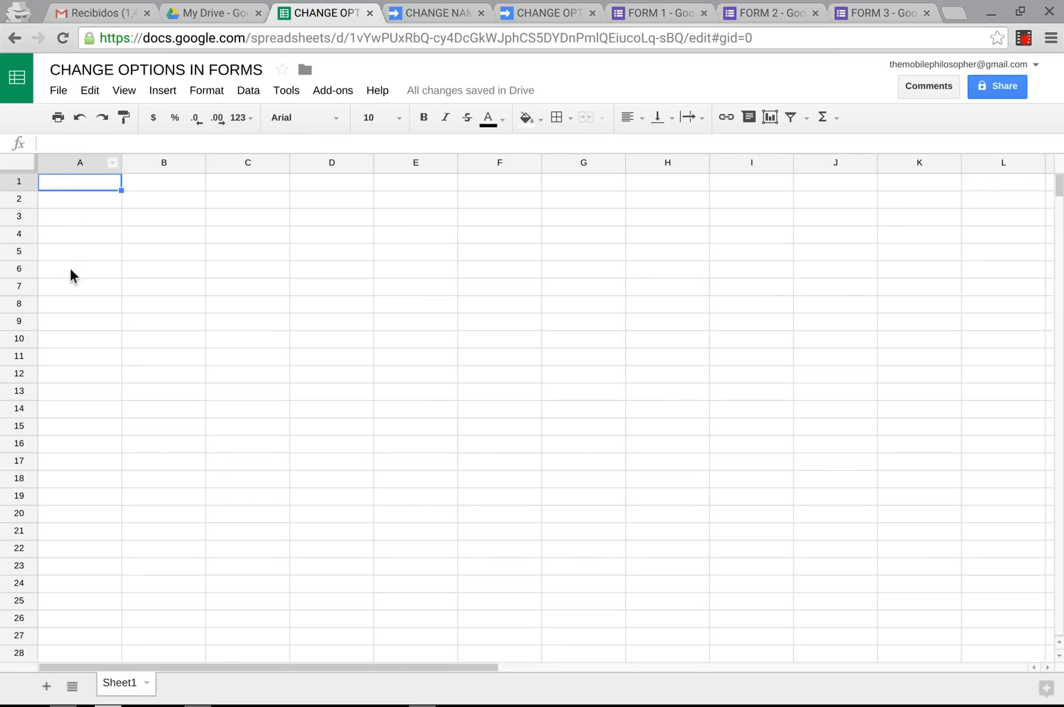
mouse_move(134, 645)
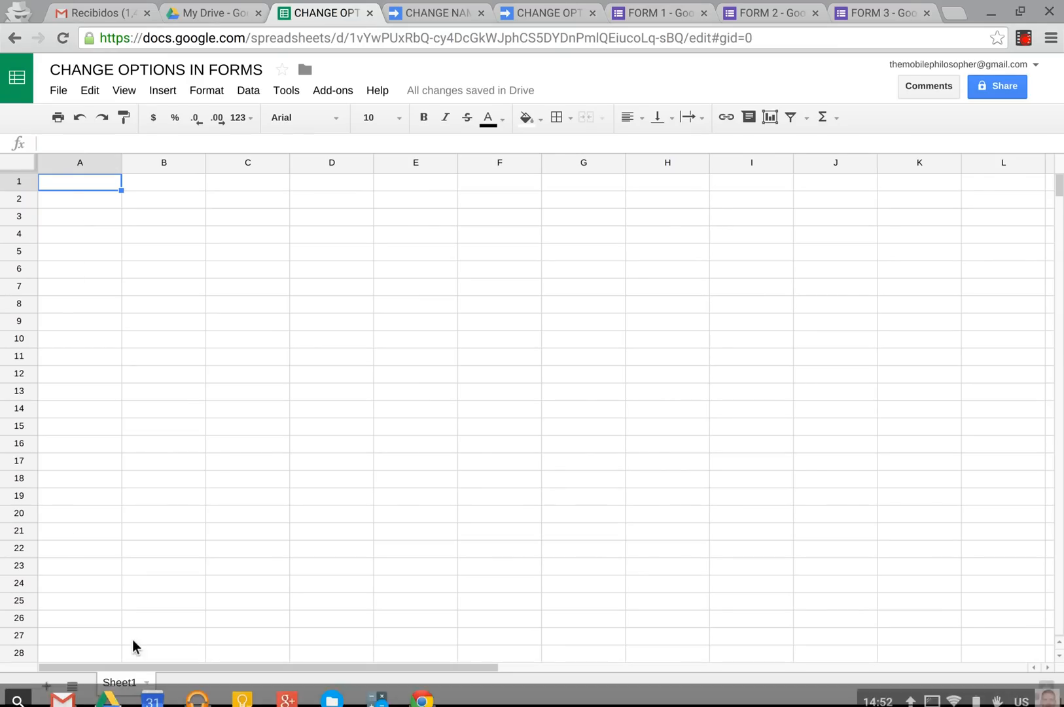
mouse_move(125, 682)
type("STUDENT NAMES")
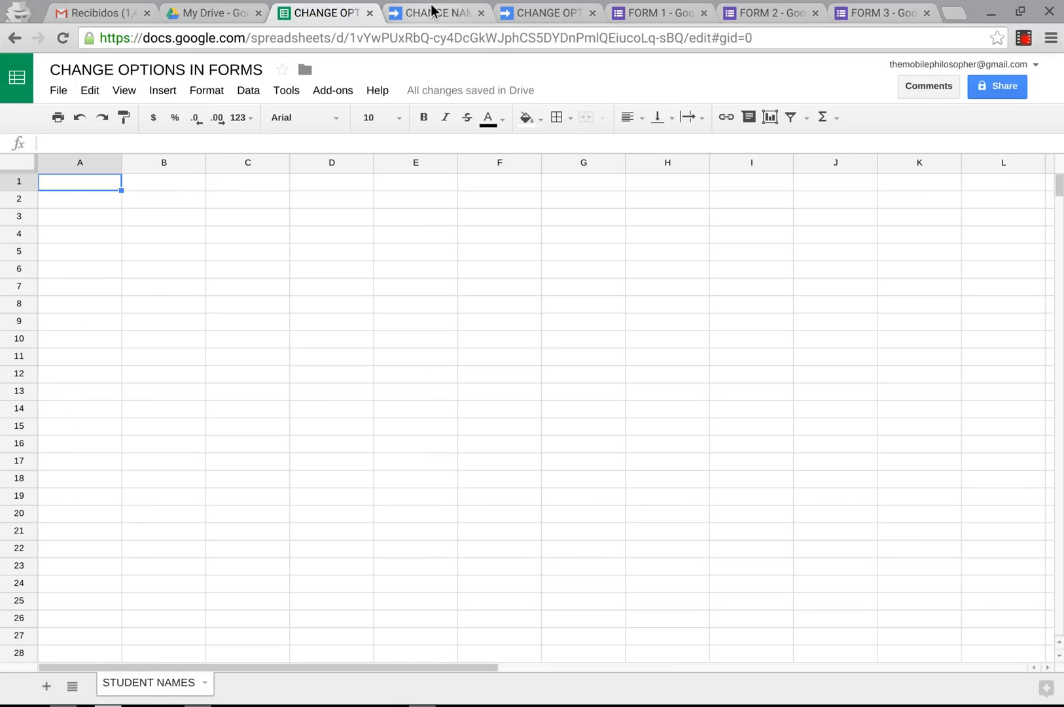
Replace the sheet-name placeholder with STUDENT NAMES, verifying it against the spreadsheet's sheet tab.
left_click(435, 12)
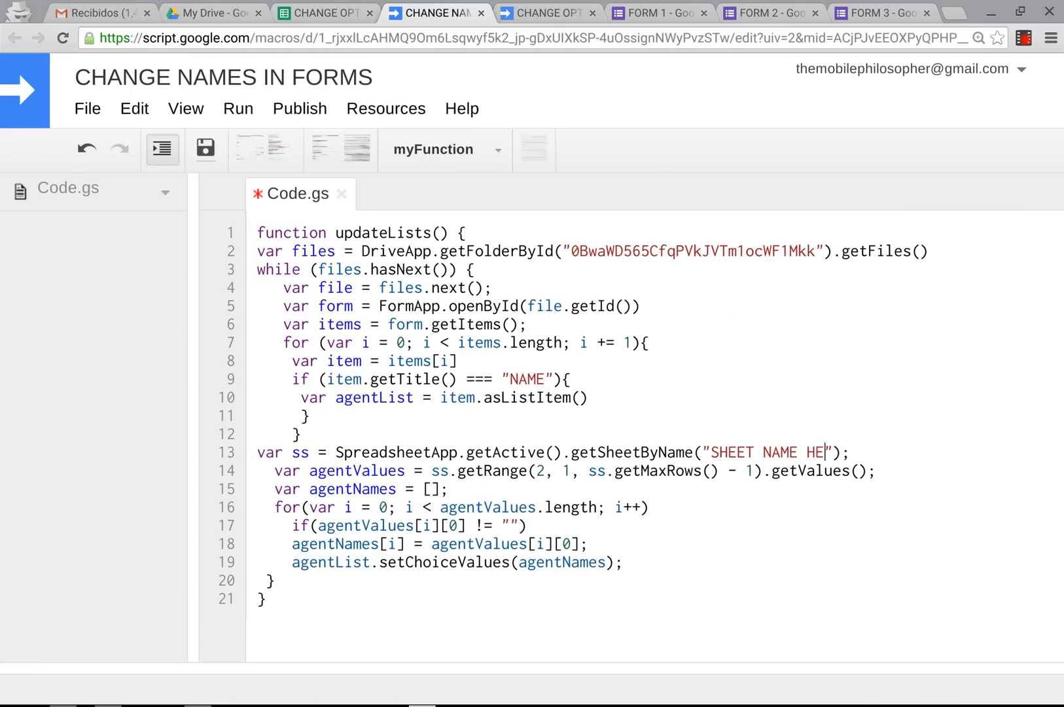
type("STUD")
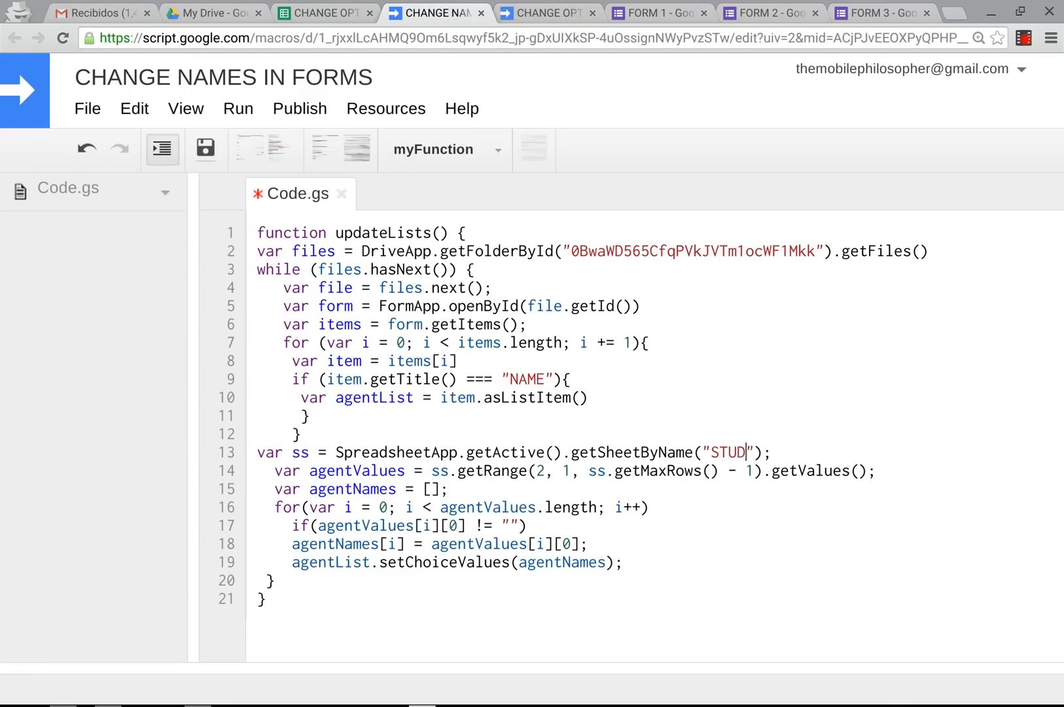
type("ENT NAME")
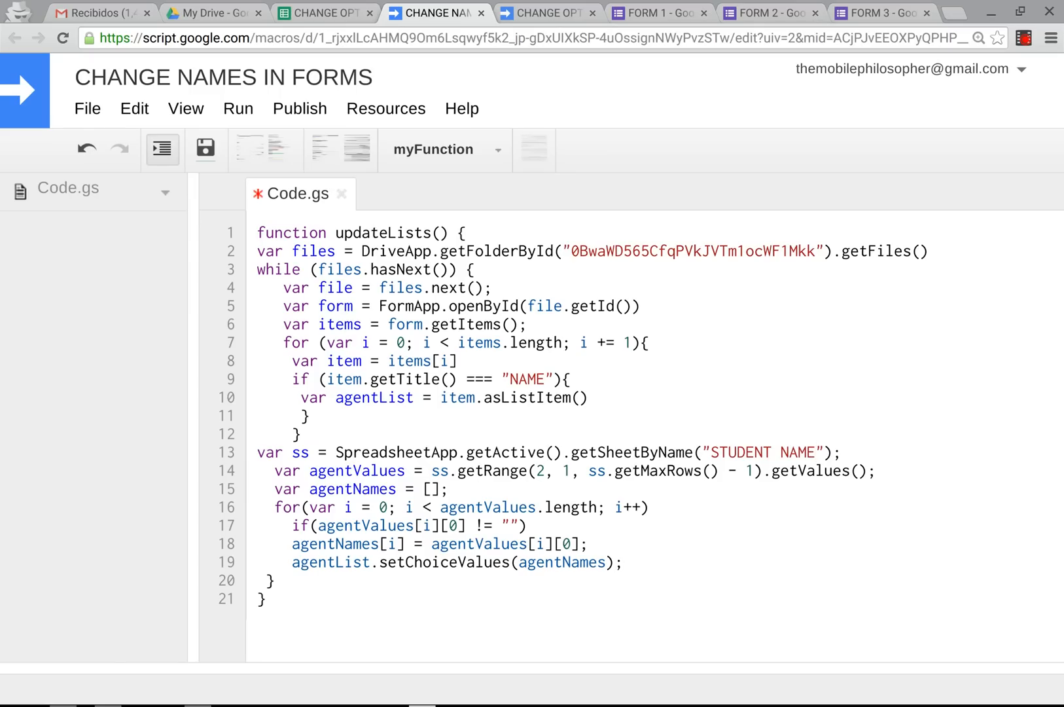
left_click(322, 12)
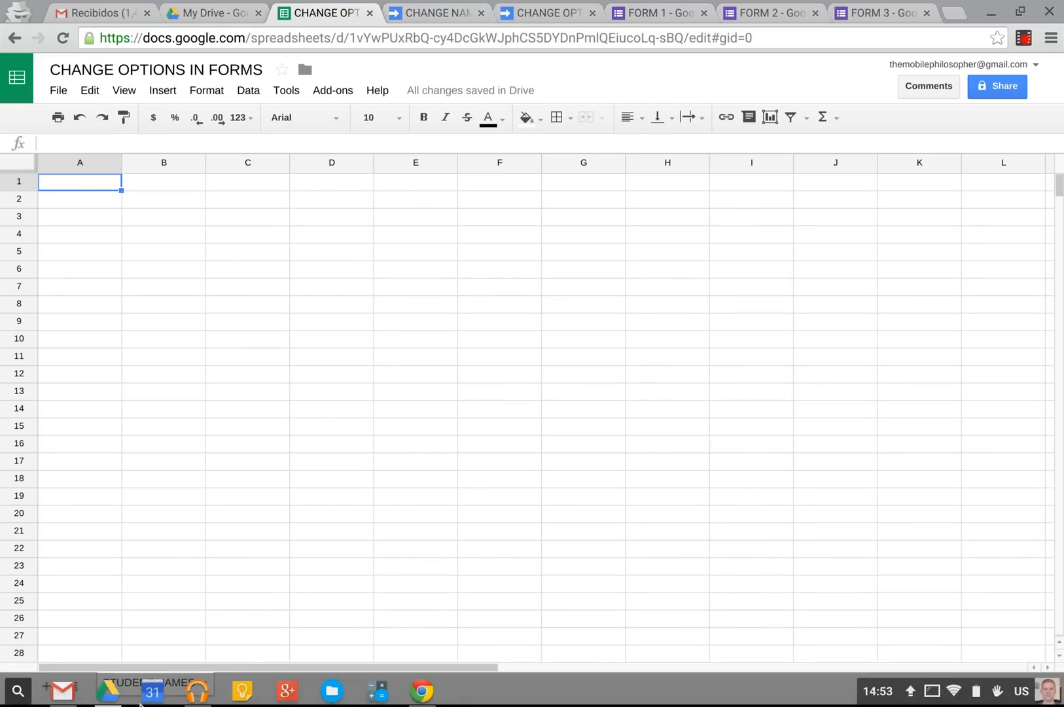
left_click(435, 12)
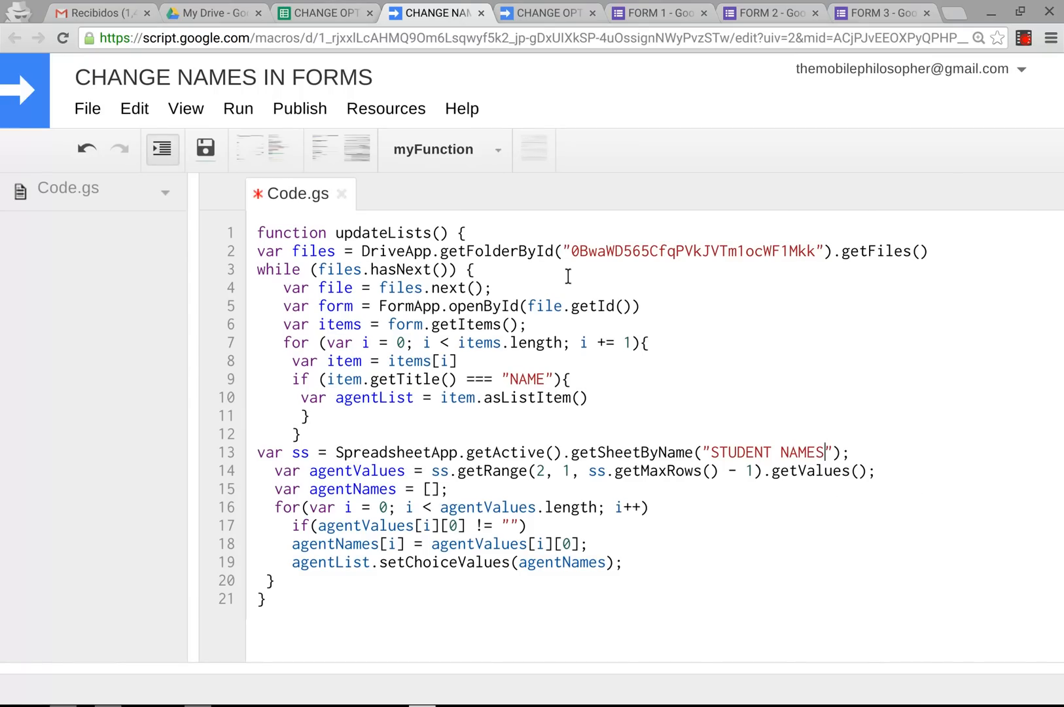
mouse_move(768, 526)
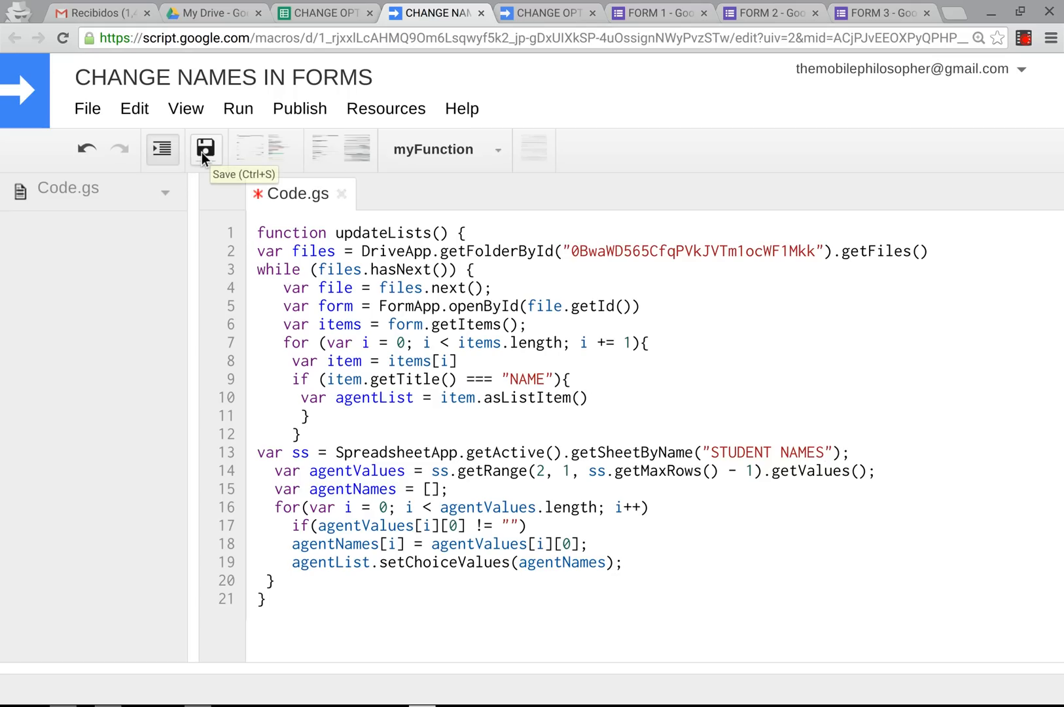
Save the script, run updateLists and authorize its access to spreadsheets, Drive files and forms.
left_click(206, 149)
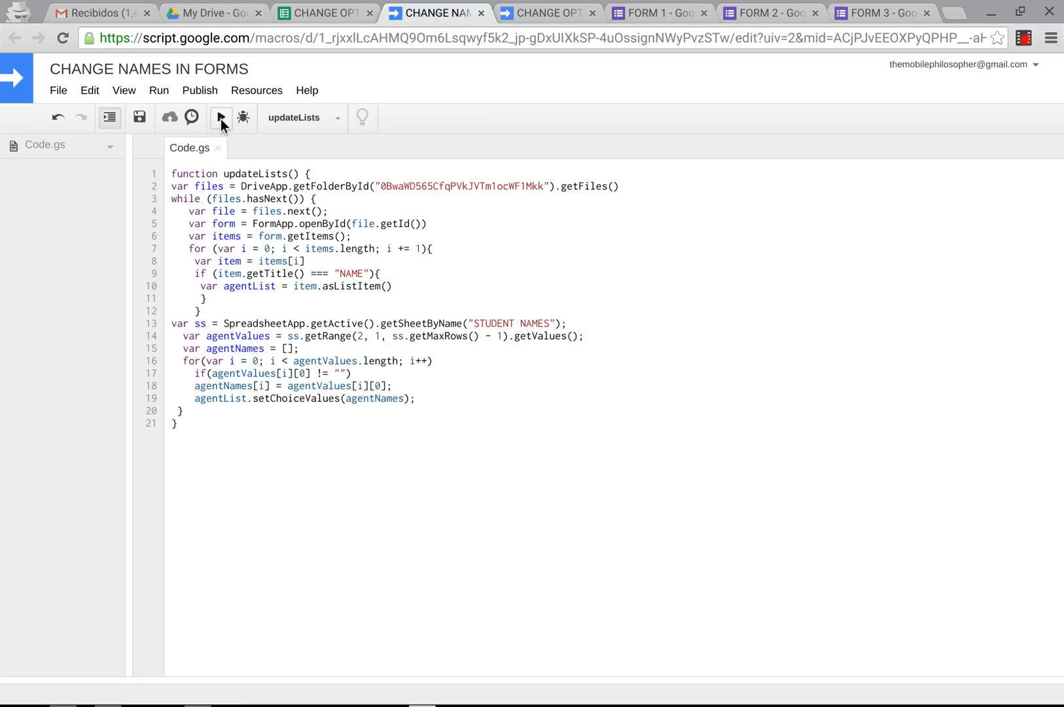
mouse_move(222, 118)
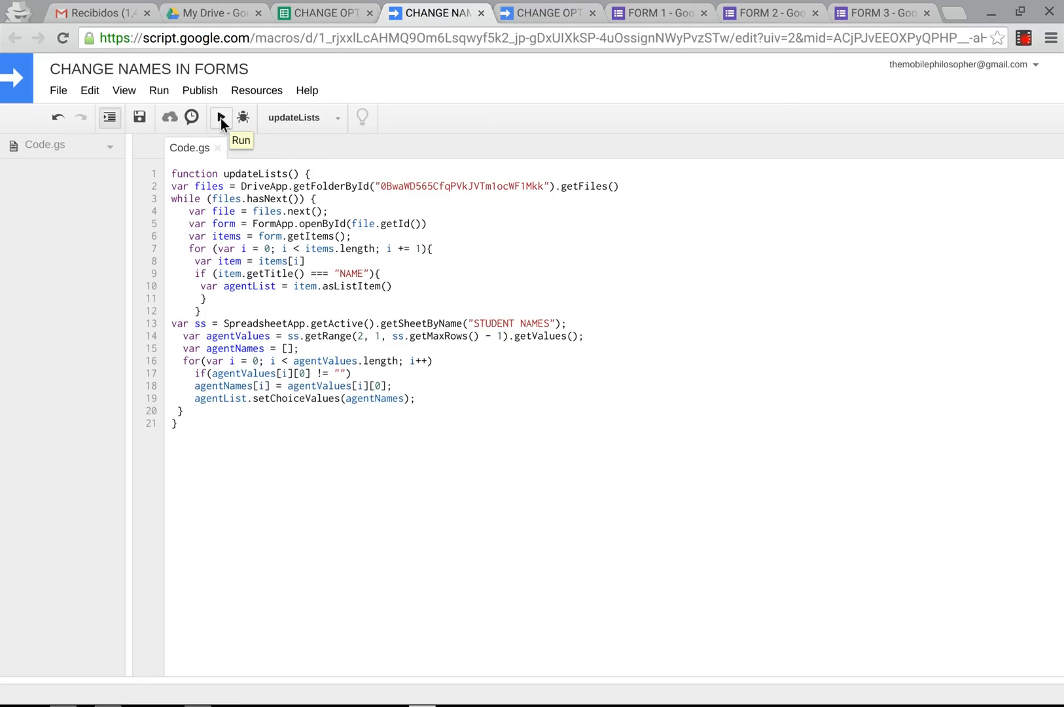
left_click(220, 118)
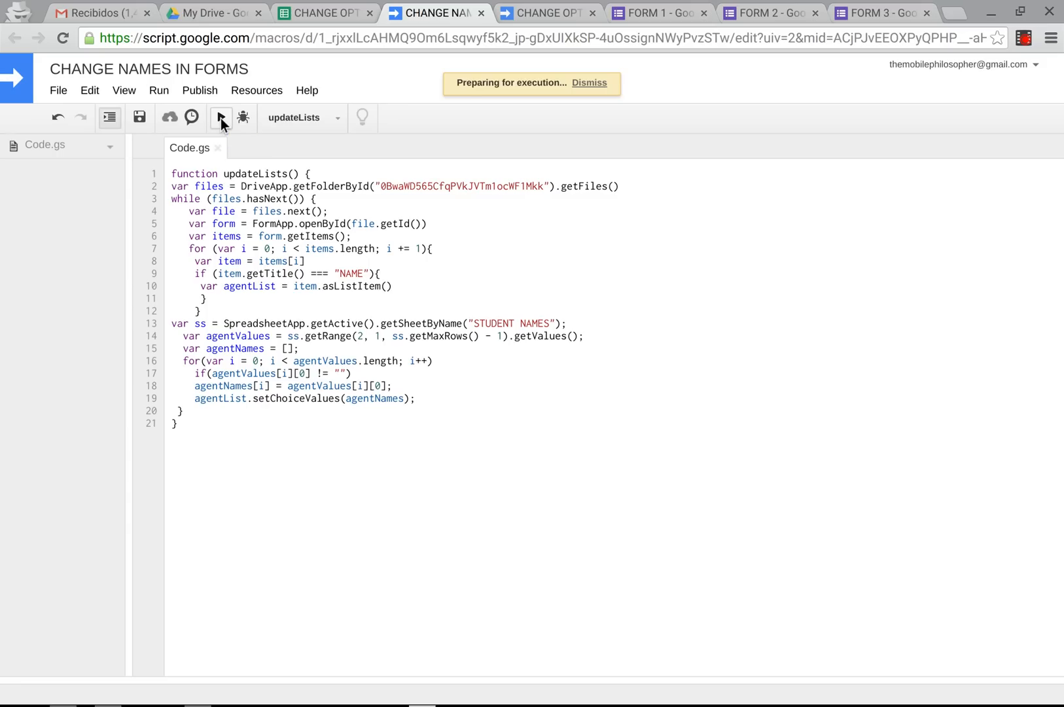
left_click(222, 117)
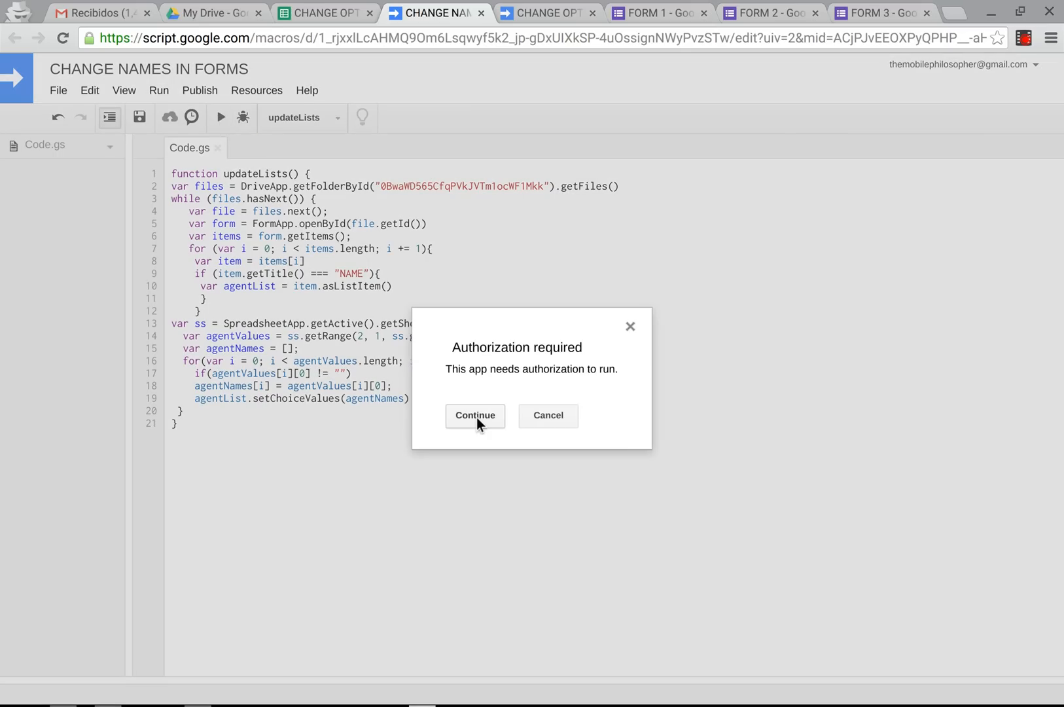
left_click(474, 415)
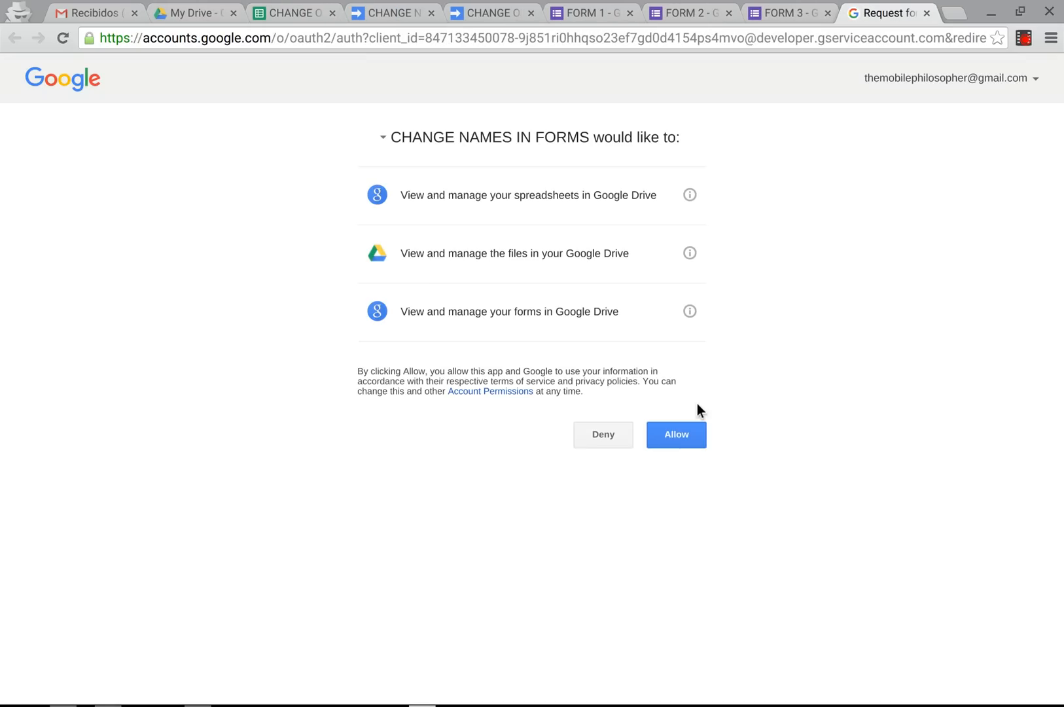
left_click(675, 433)
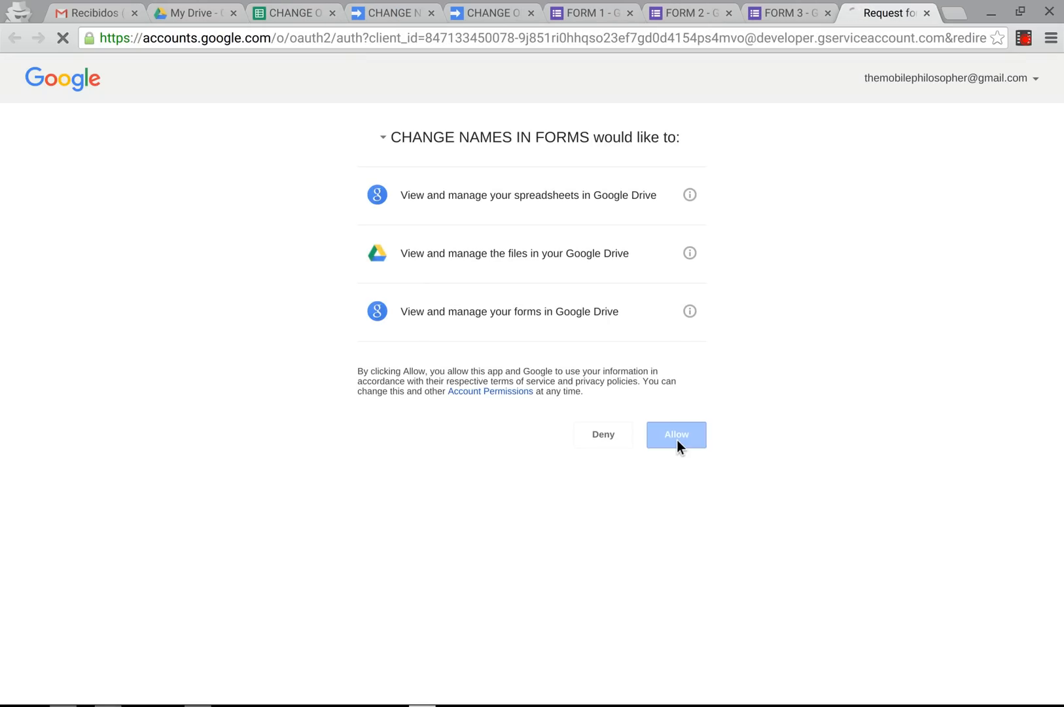
left_click(676, 434)
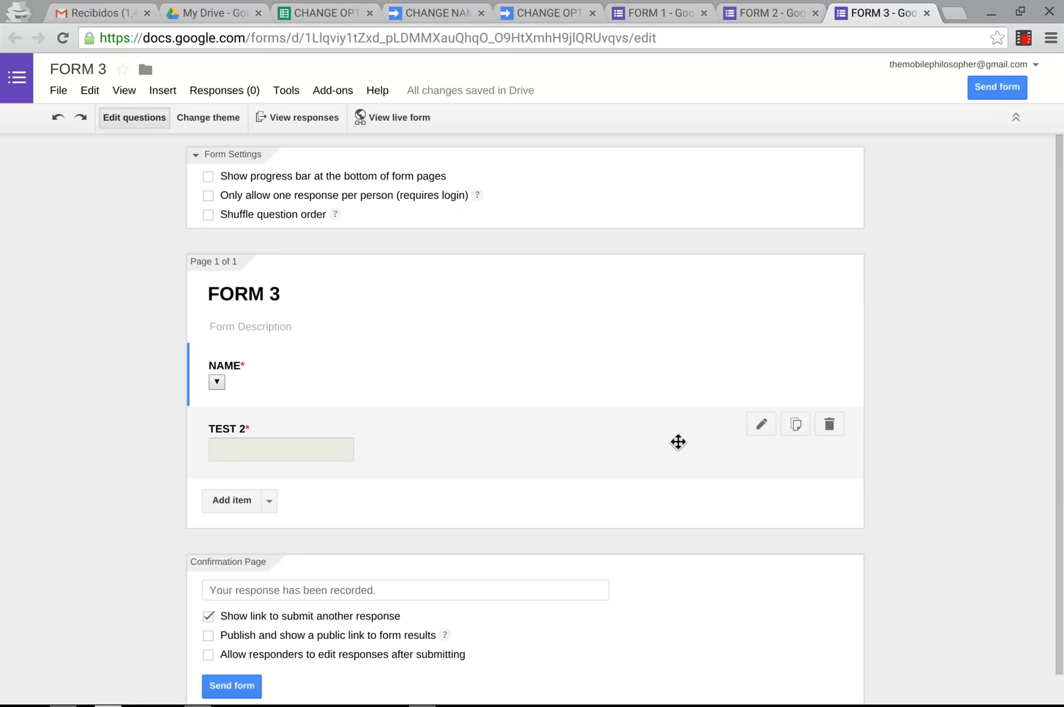
mouse_move(440, 29)
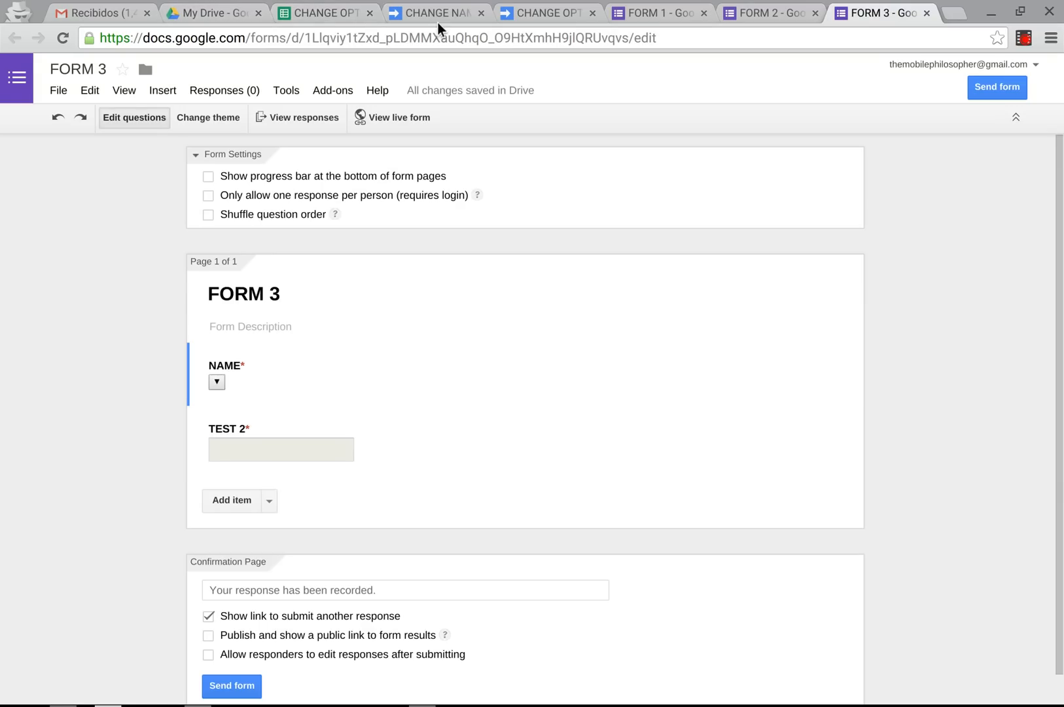
Enter JOHN, MARY and JAMES into cells A2:A4 of the STUDENT NAMES sheet.
left_click(434, 12)
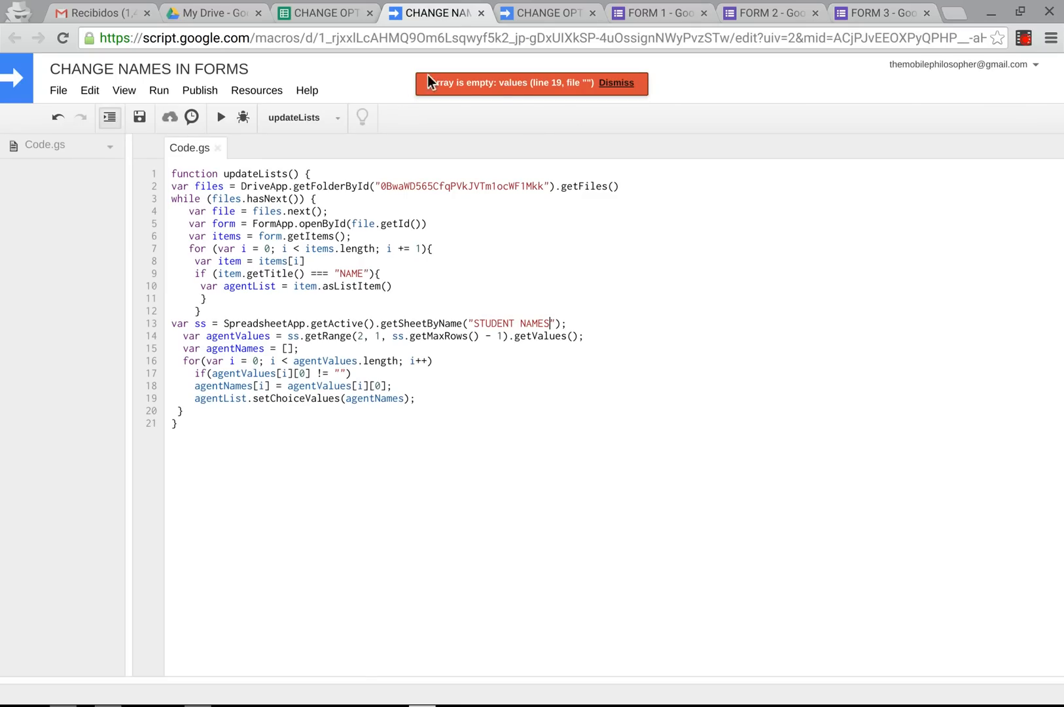
mouse_move(601, 91)
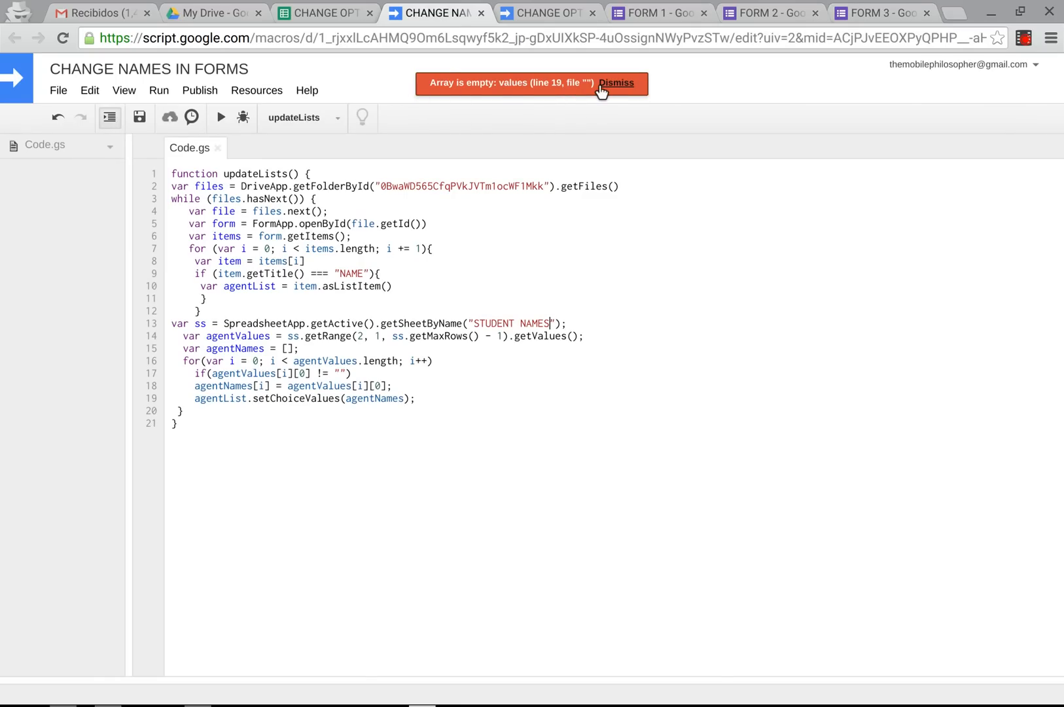
left_click(323, 12)
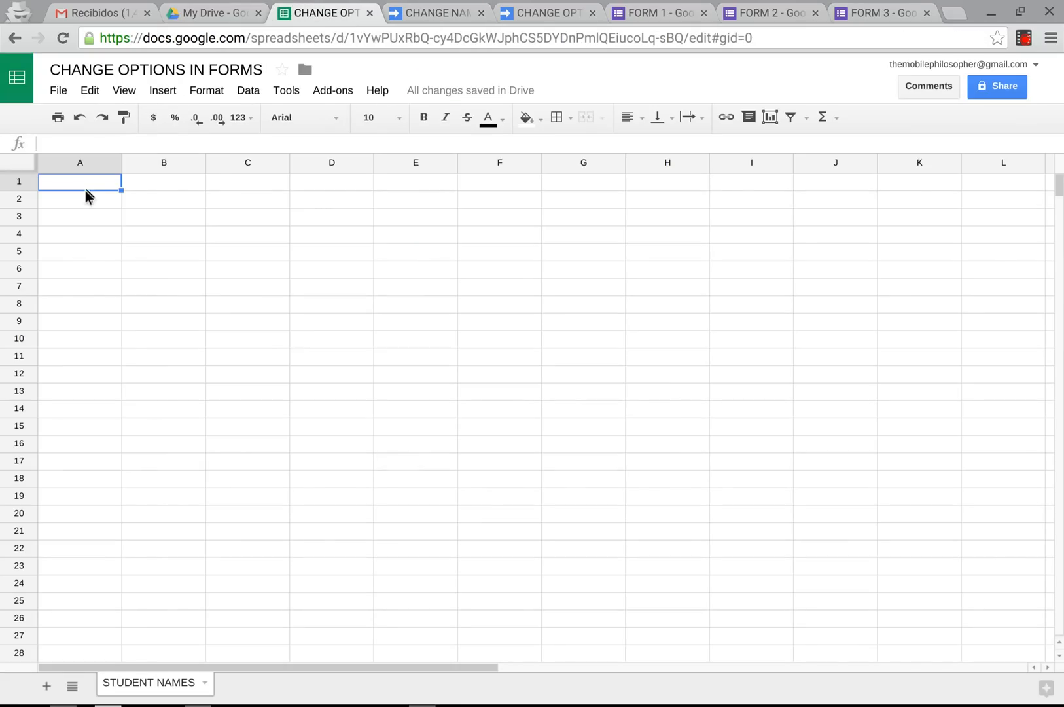
mouse_move(88, 211)
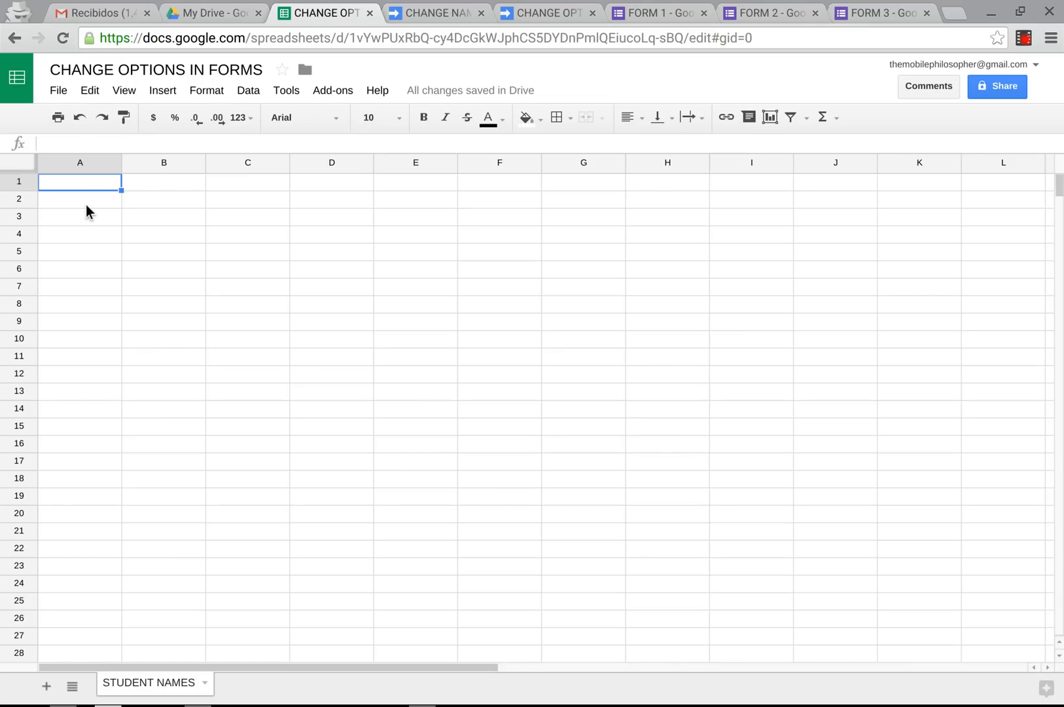
left_click(80, 198)
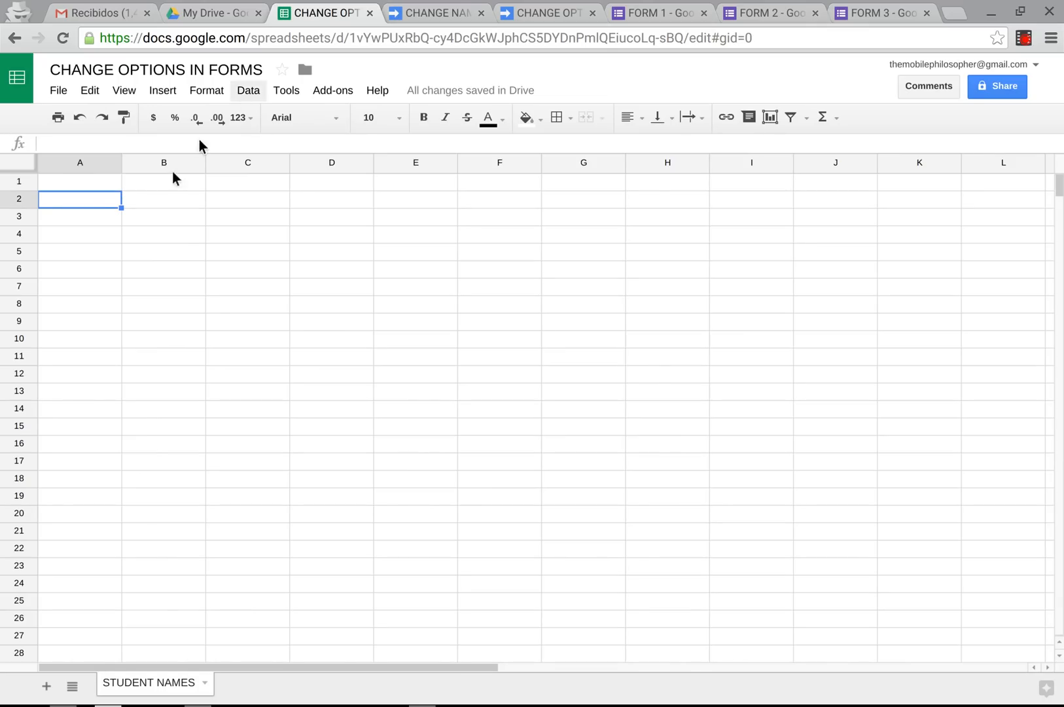
mouse_move(40, 251)
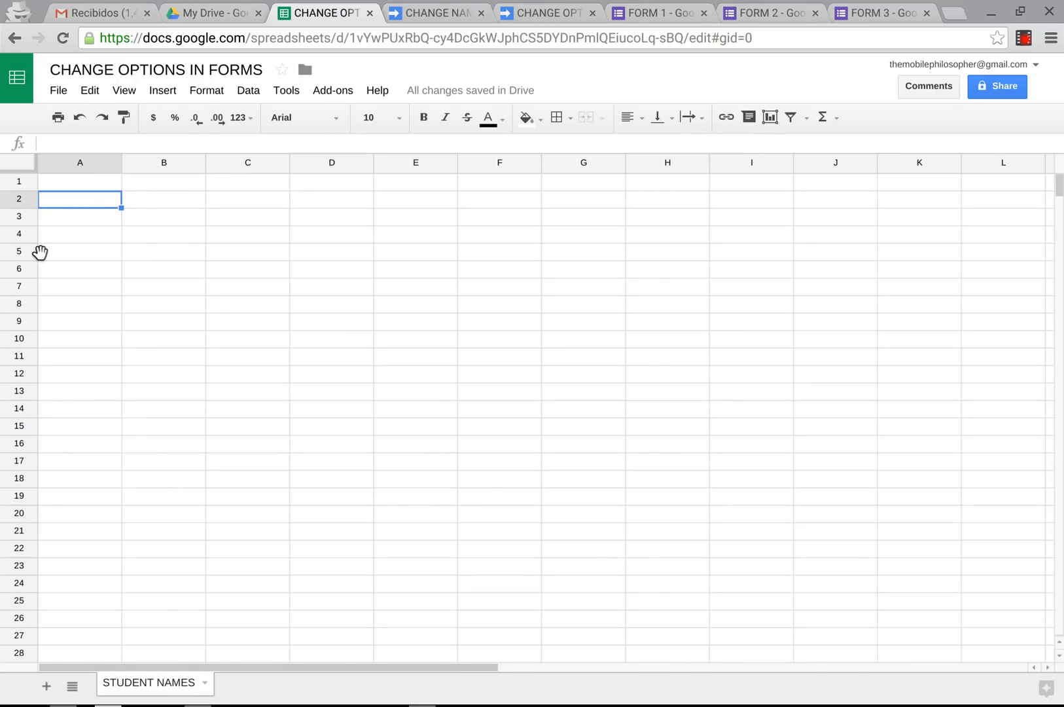
type("j")
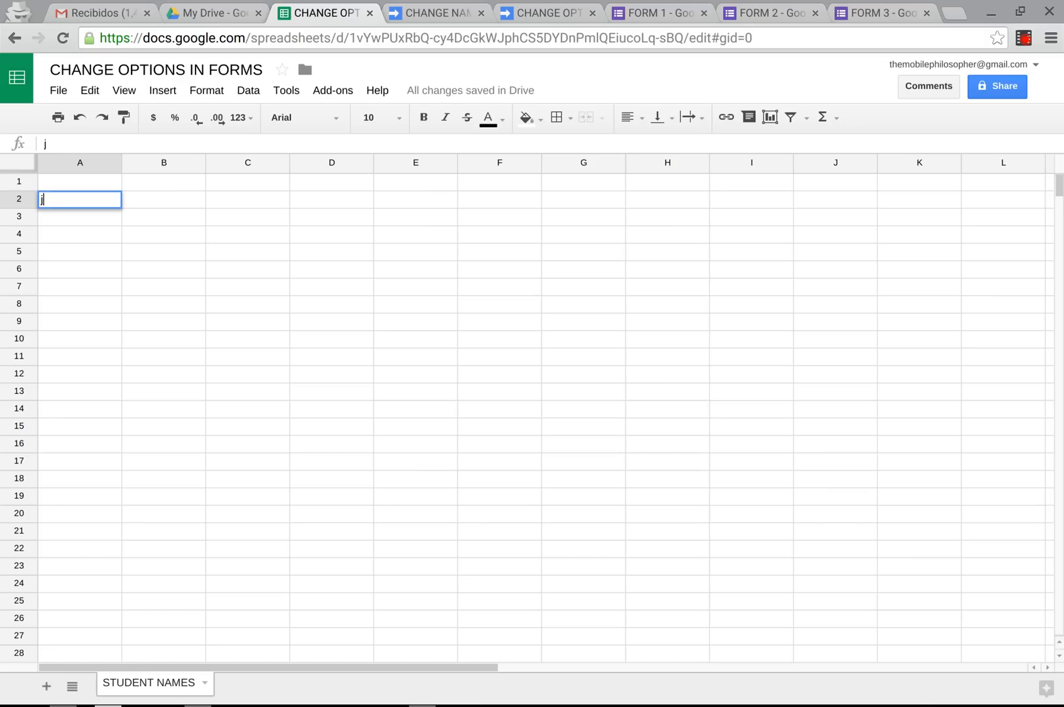
type("JOHN")
left_click(79, 216)
type("MARY")
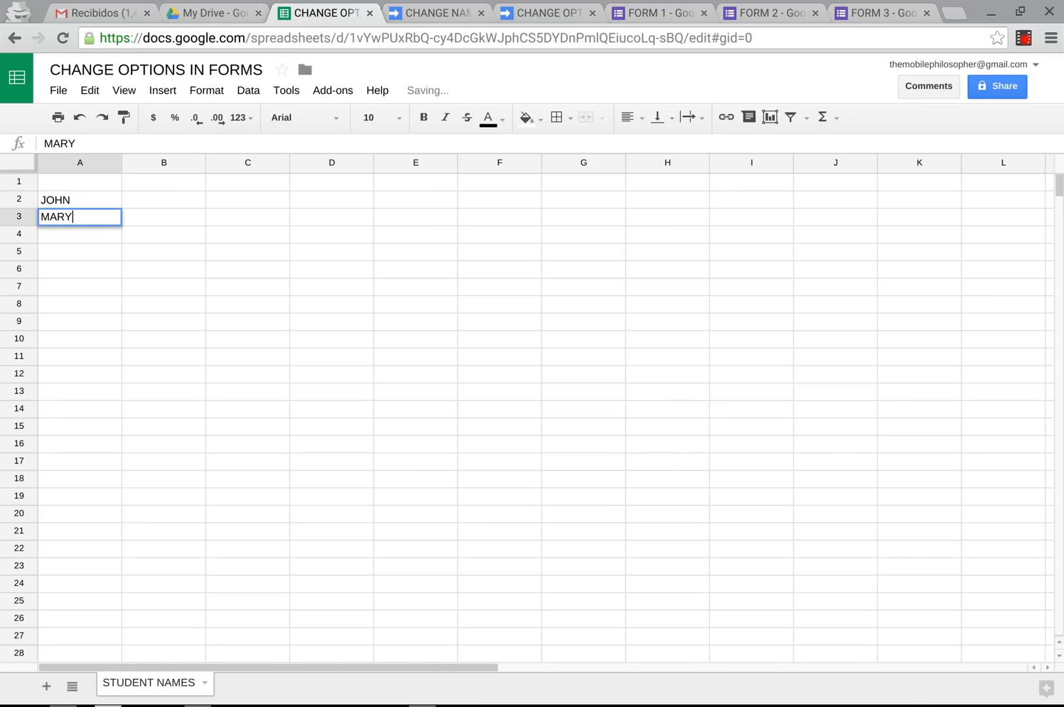
type("JAMES")
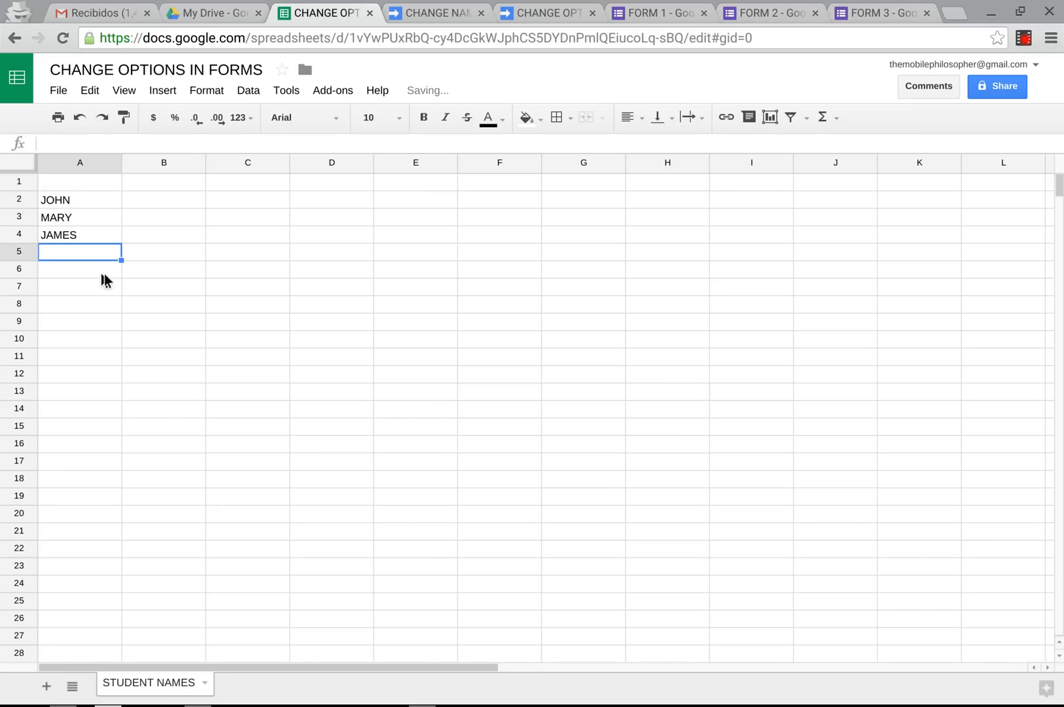
Dismiss the empty-array error and run updateLists again.
left_click(434, 12)
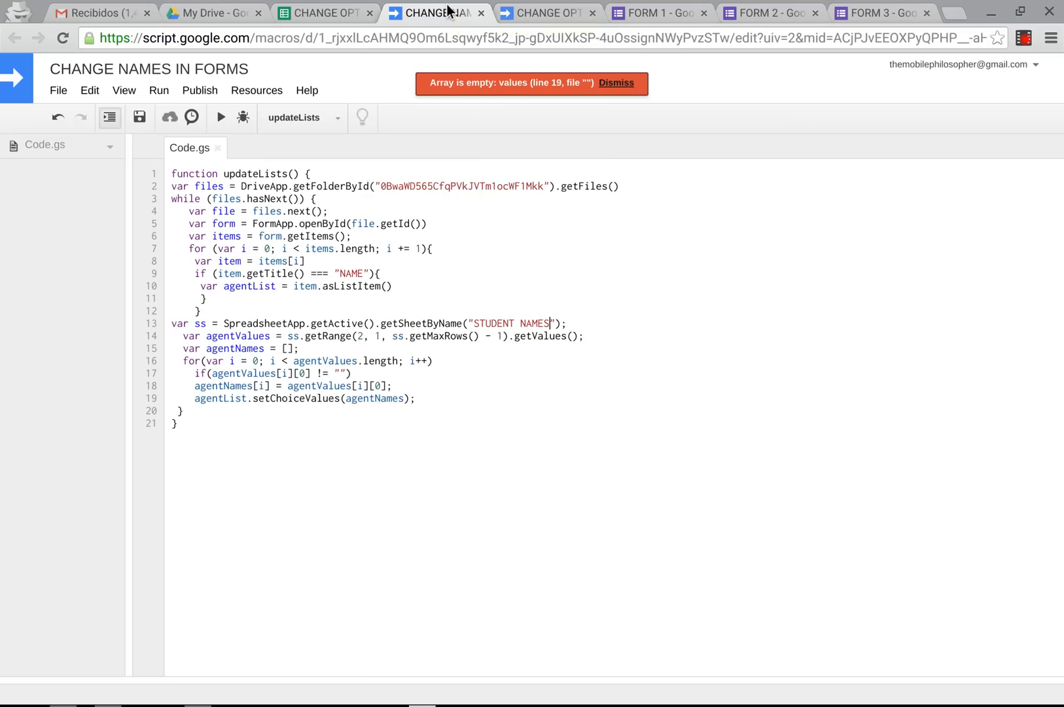
left_click(615, 83)
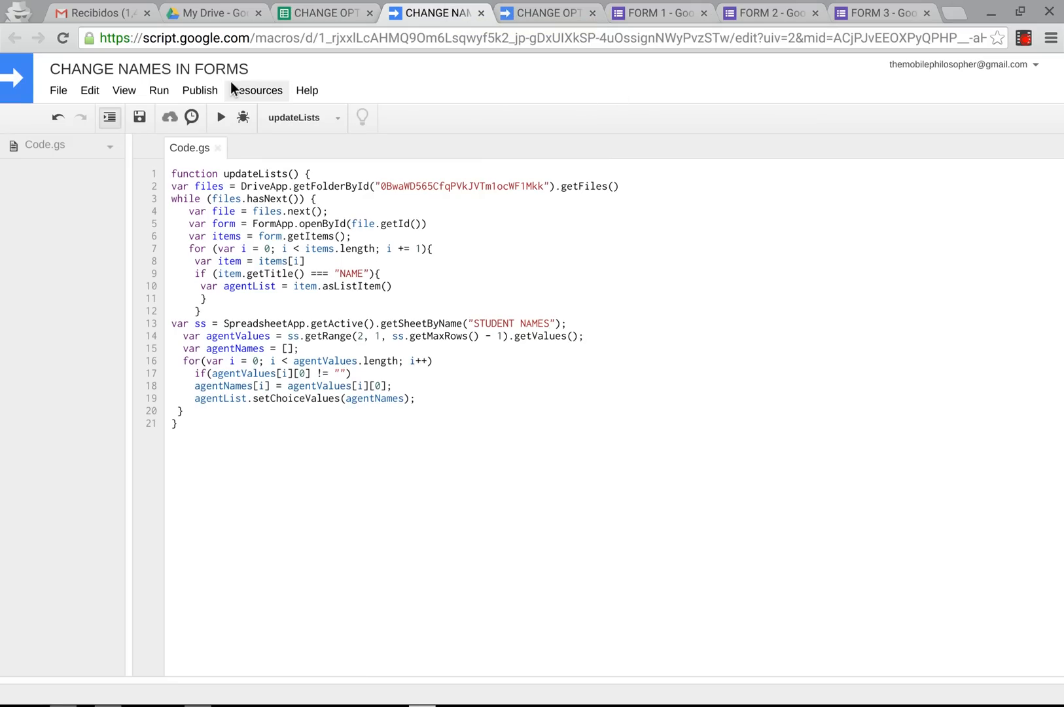
left_click(220, 118)
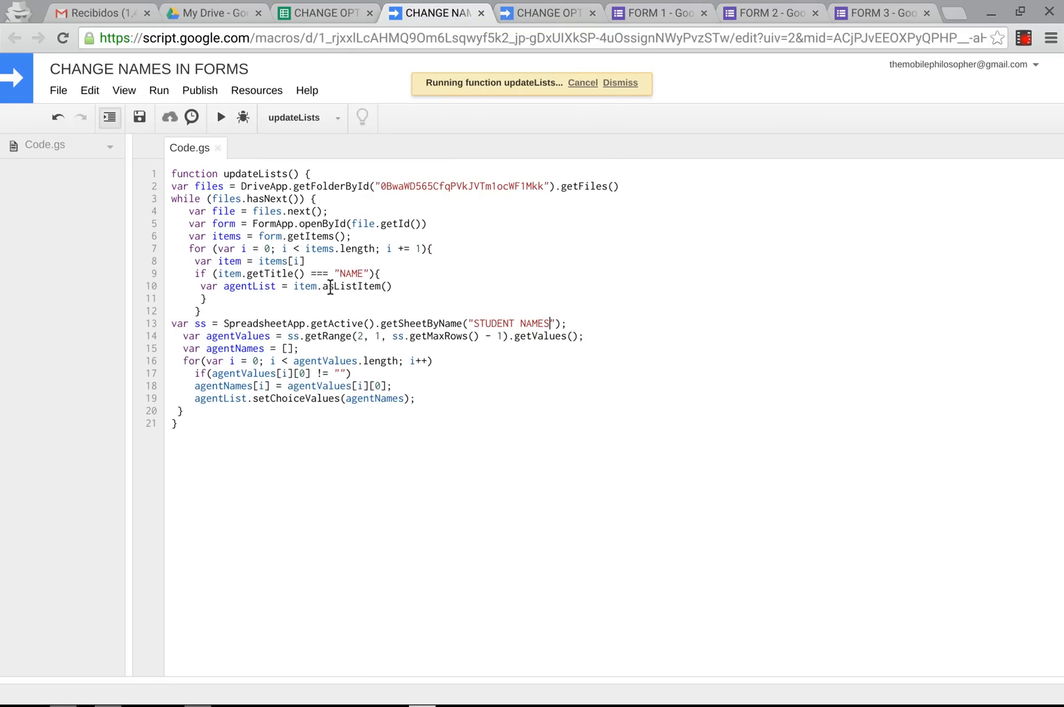
left_click(620, 83)
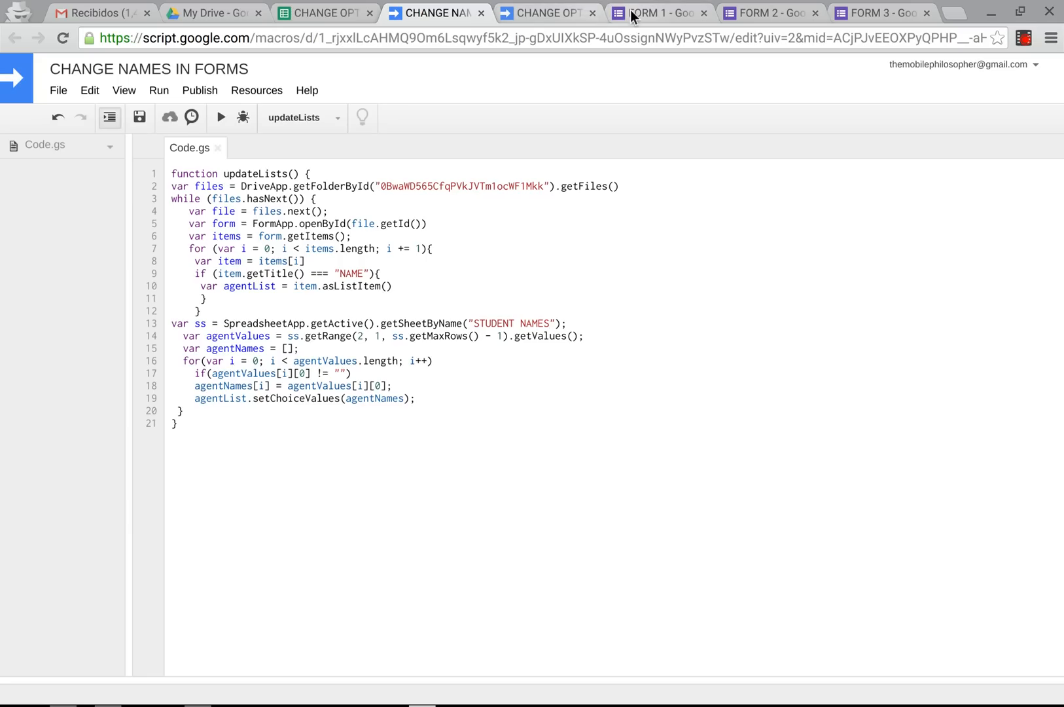
Verify the NAME question in FORM 1, FORM 2 and FORM 3 now lists JOHN, MARY and JAMES.
left_click(657, 11)
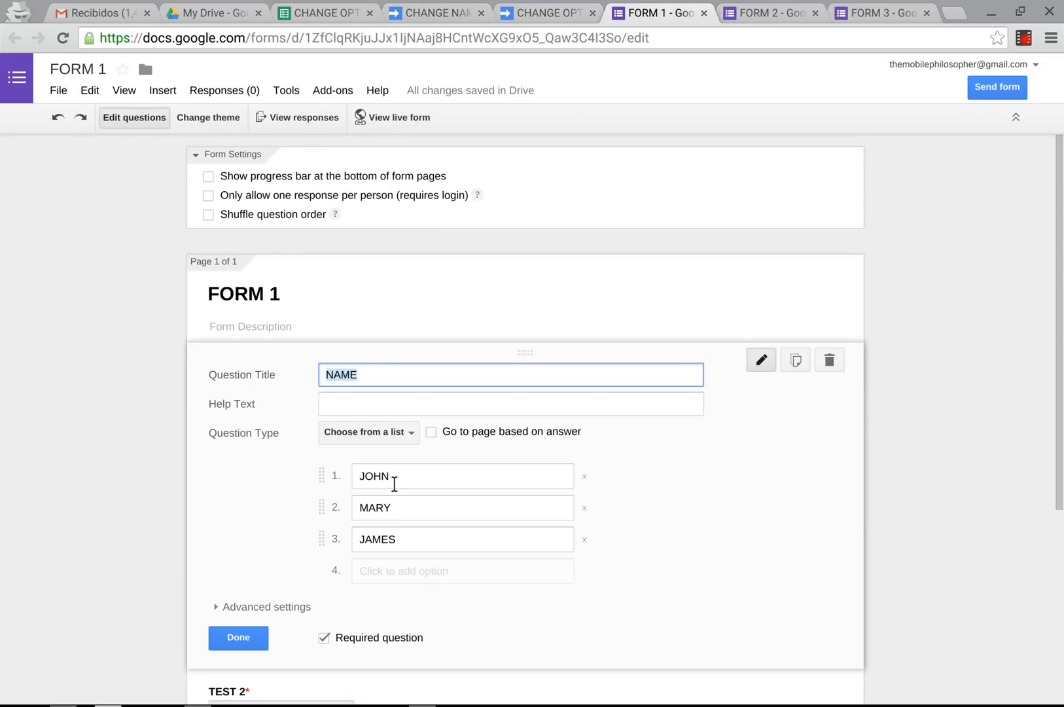
left_click(771, 11)
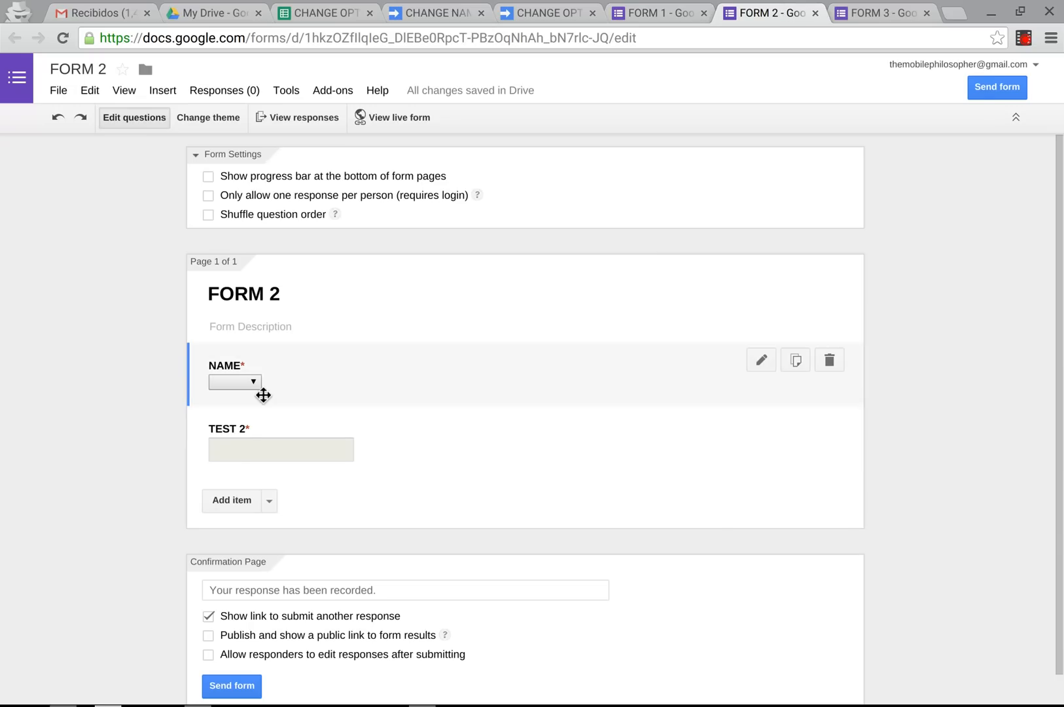
left_click(760, 360)
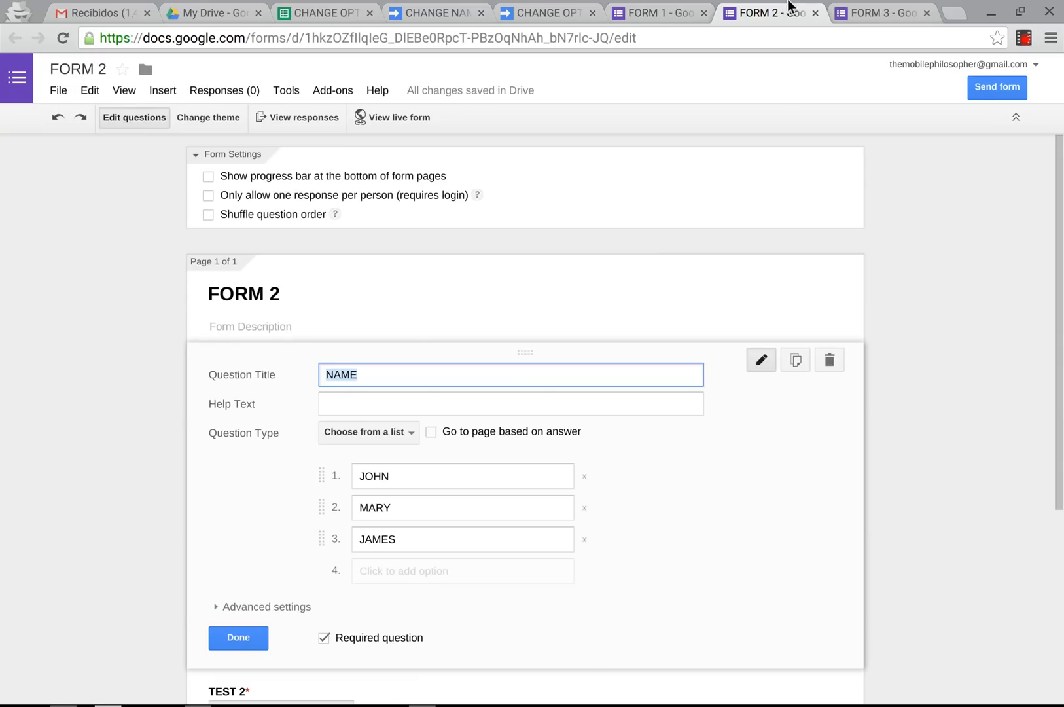
left_click(882, 11)
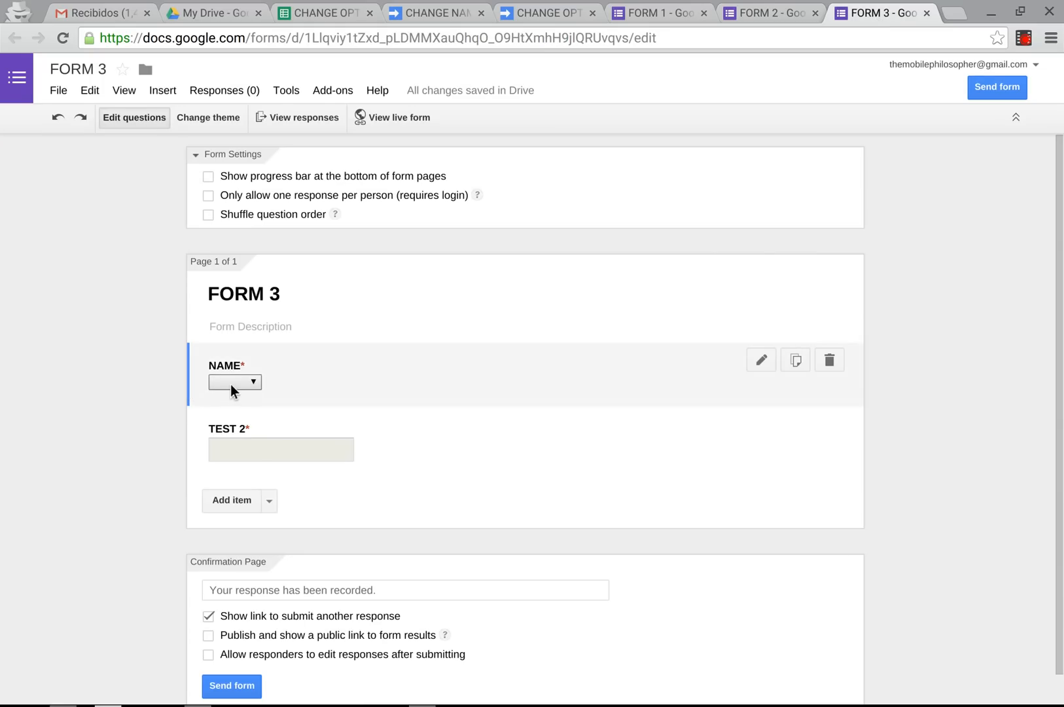
left_click(761, 360)
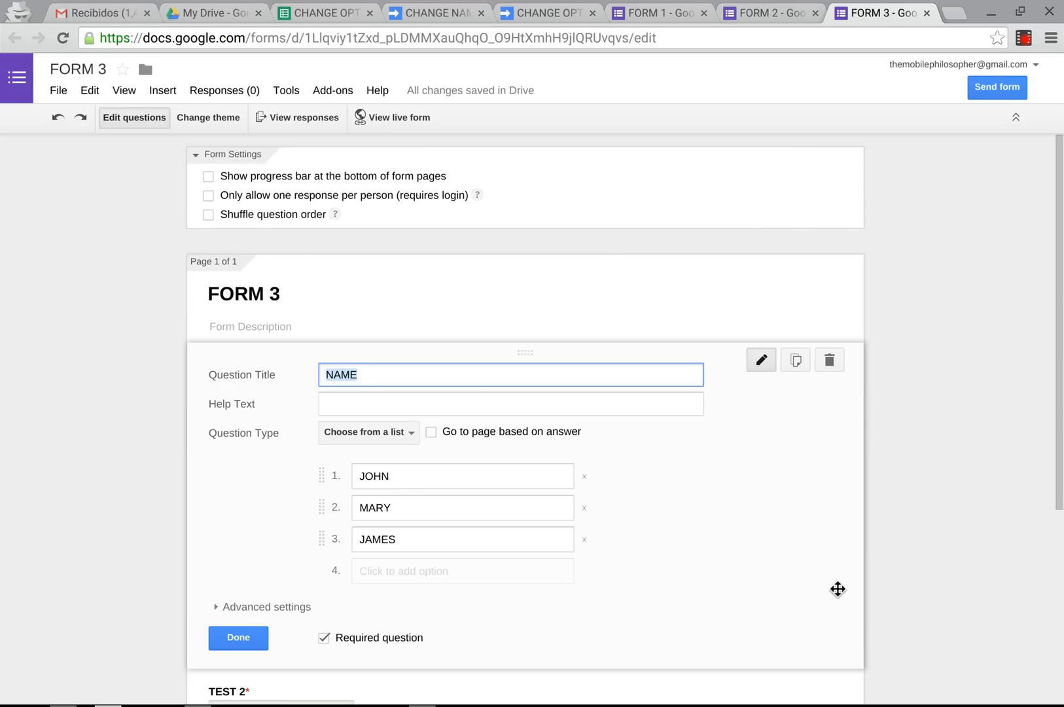
mouse_move(277, 6)
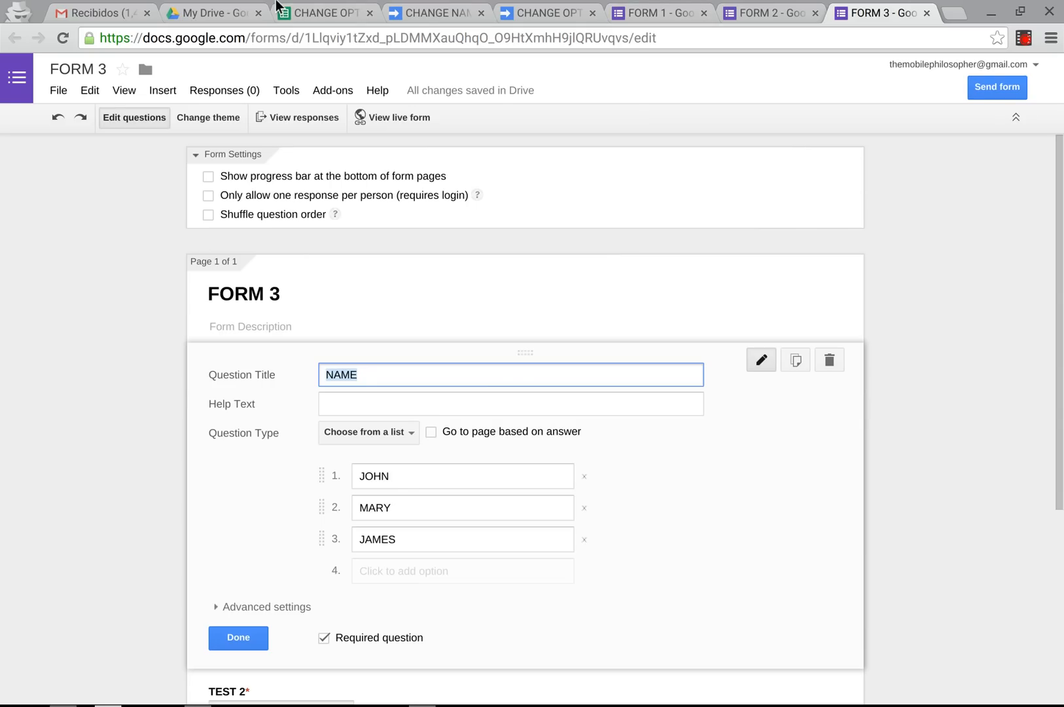
mouse_move(436, 12)
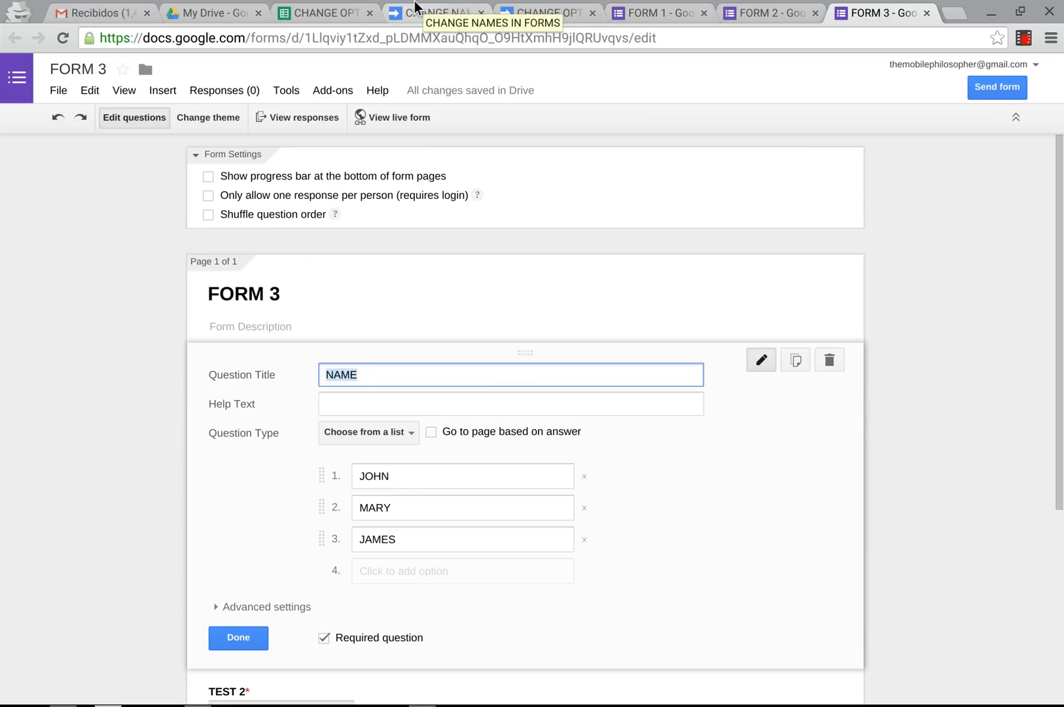
Add a project trigger running updateLists from the spreadsheet on change and save it.
left_click(436, 12)
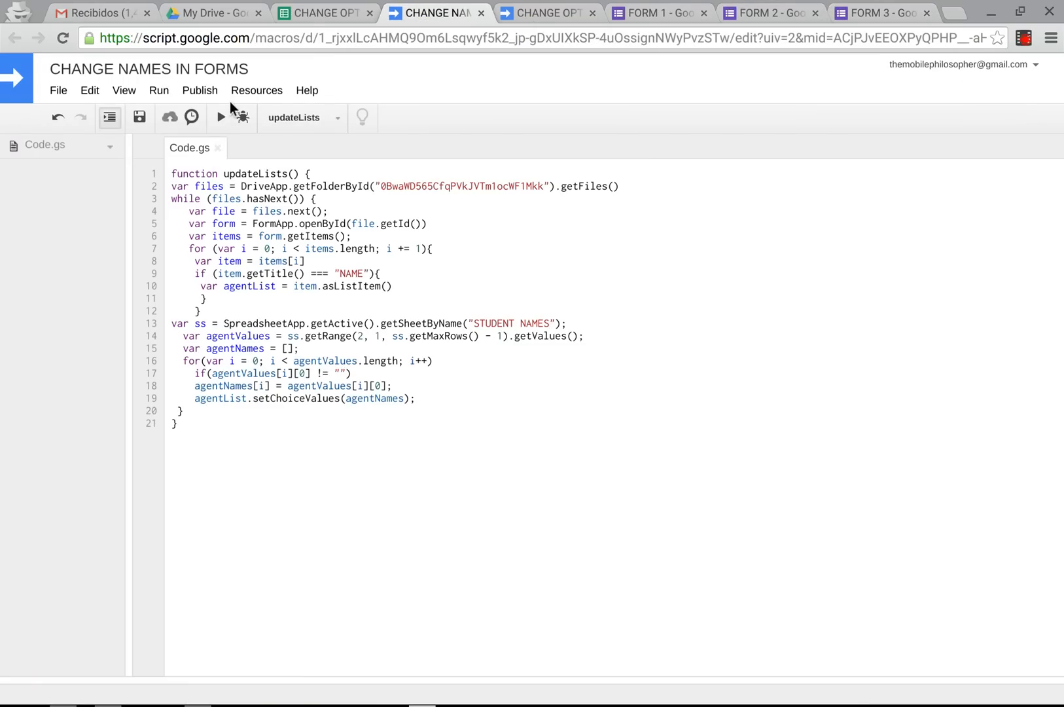
left_click(257, 90)
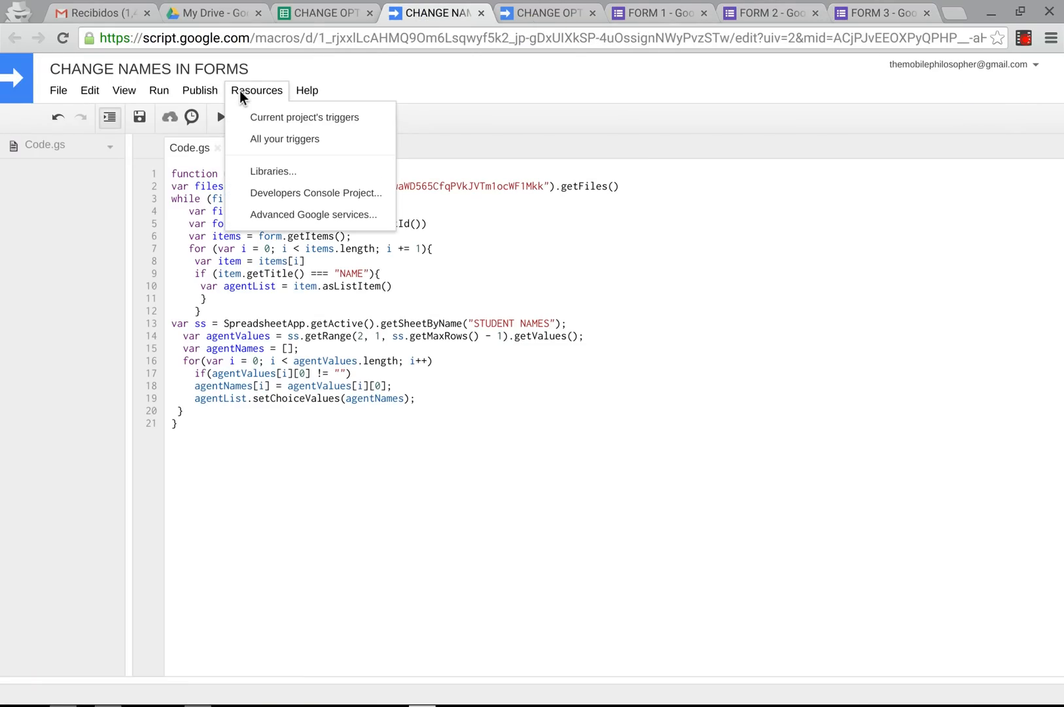
mouse_move(303, 116)
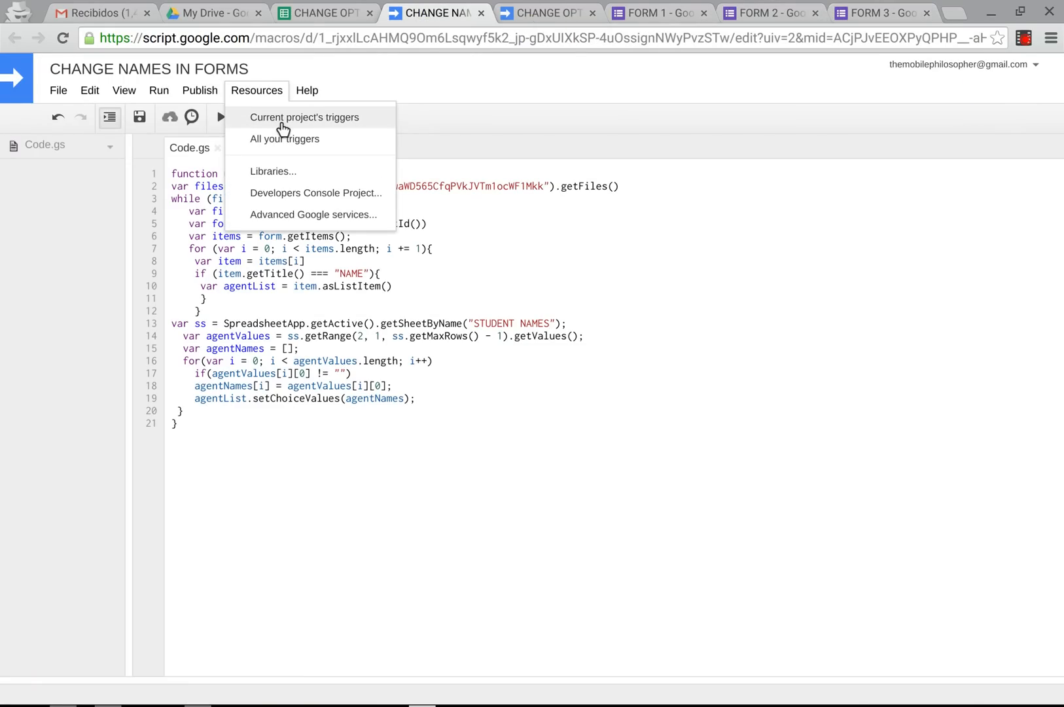
left_click(304, 117)
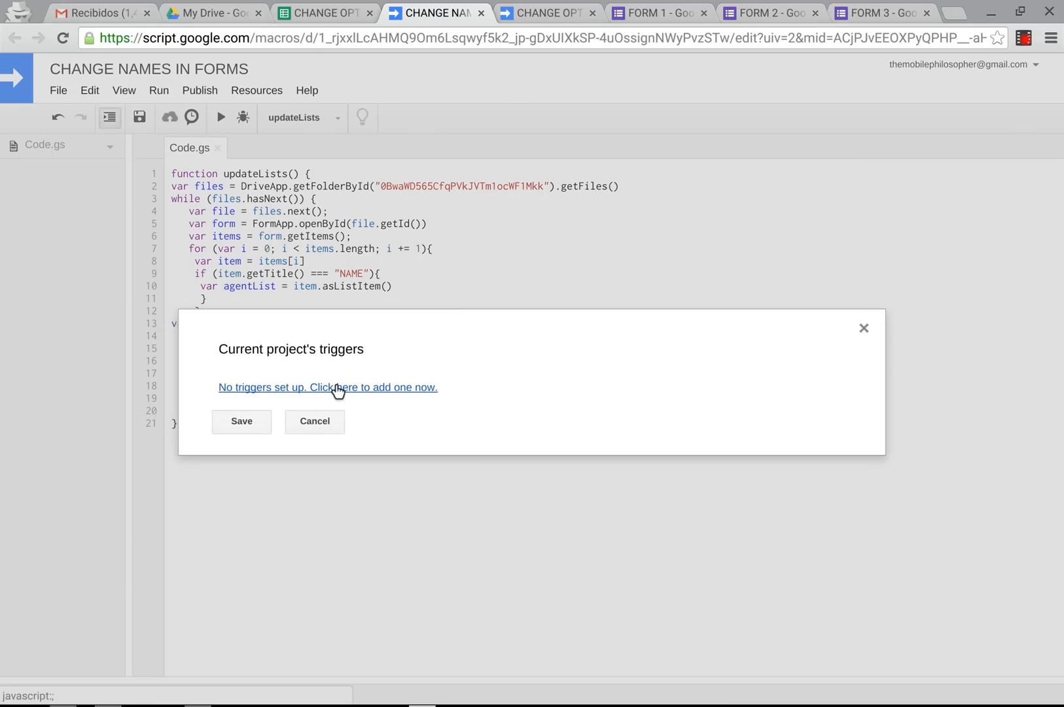
left_click(327, 388)
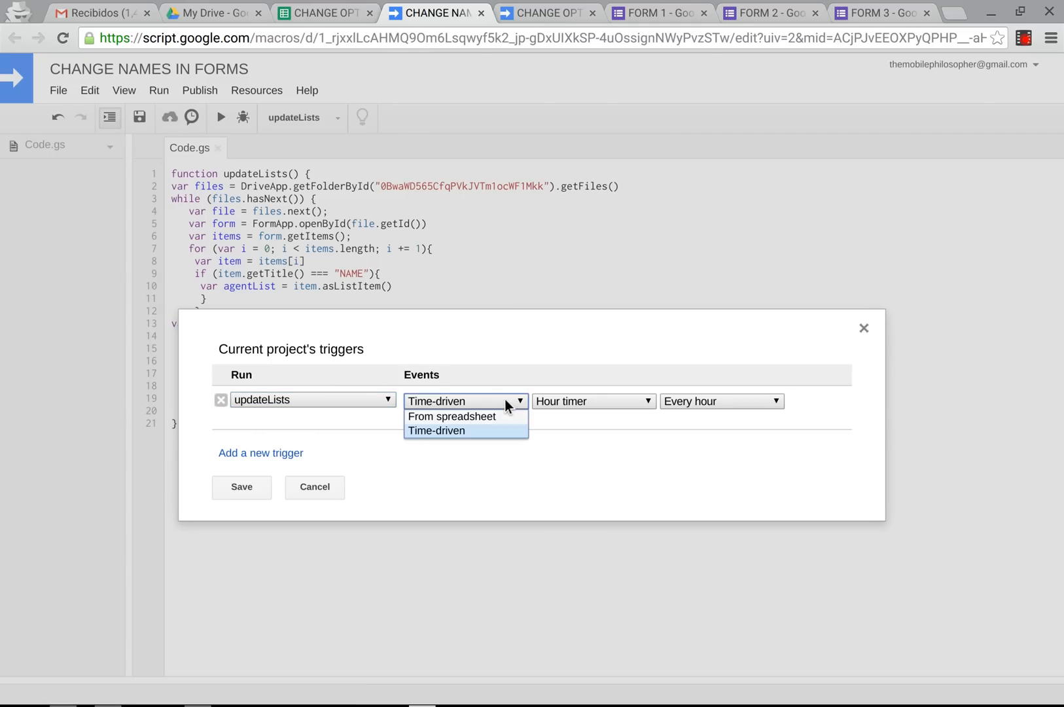
left_click(452, 416)
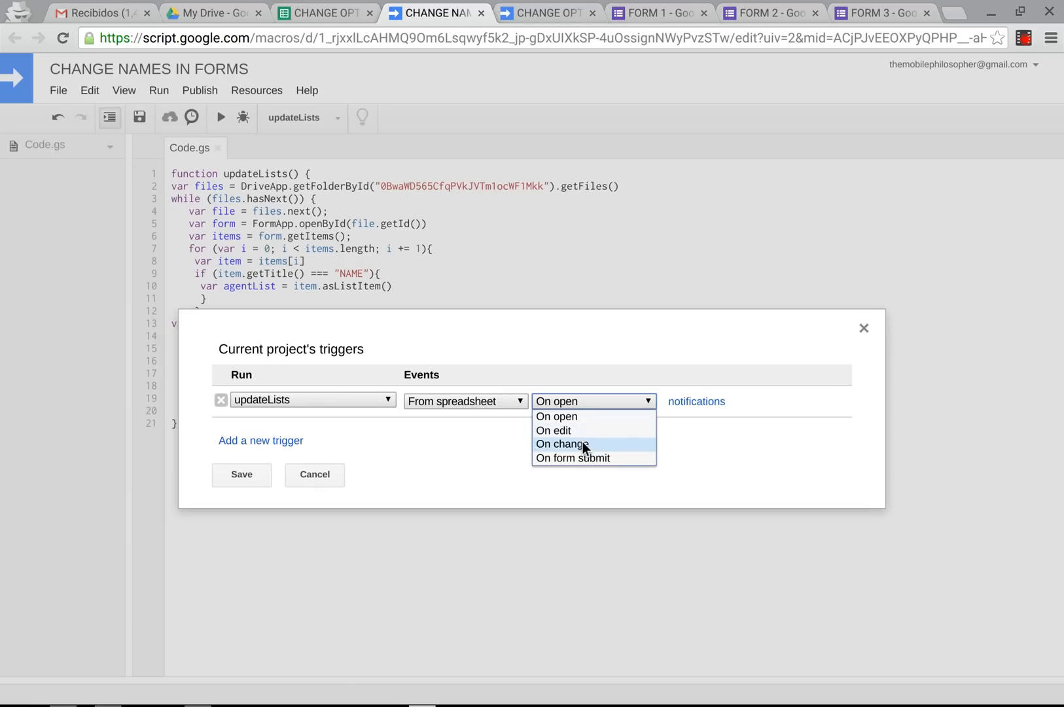
left_click(560, 444)
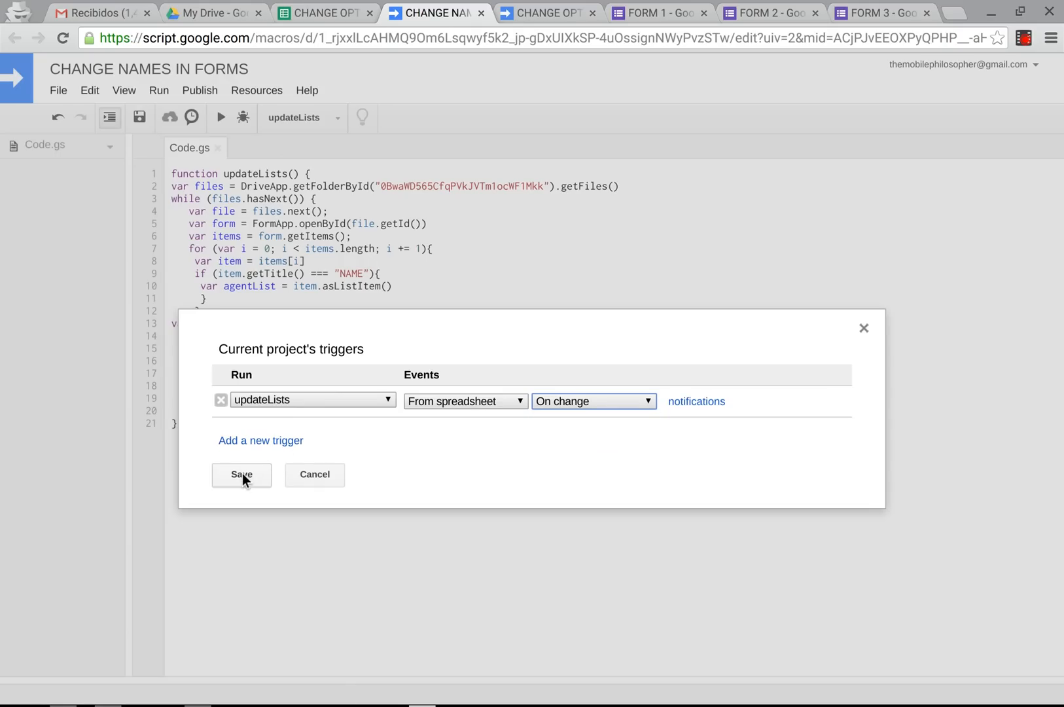
left_click(240, 476)
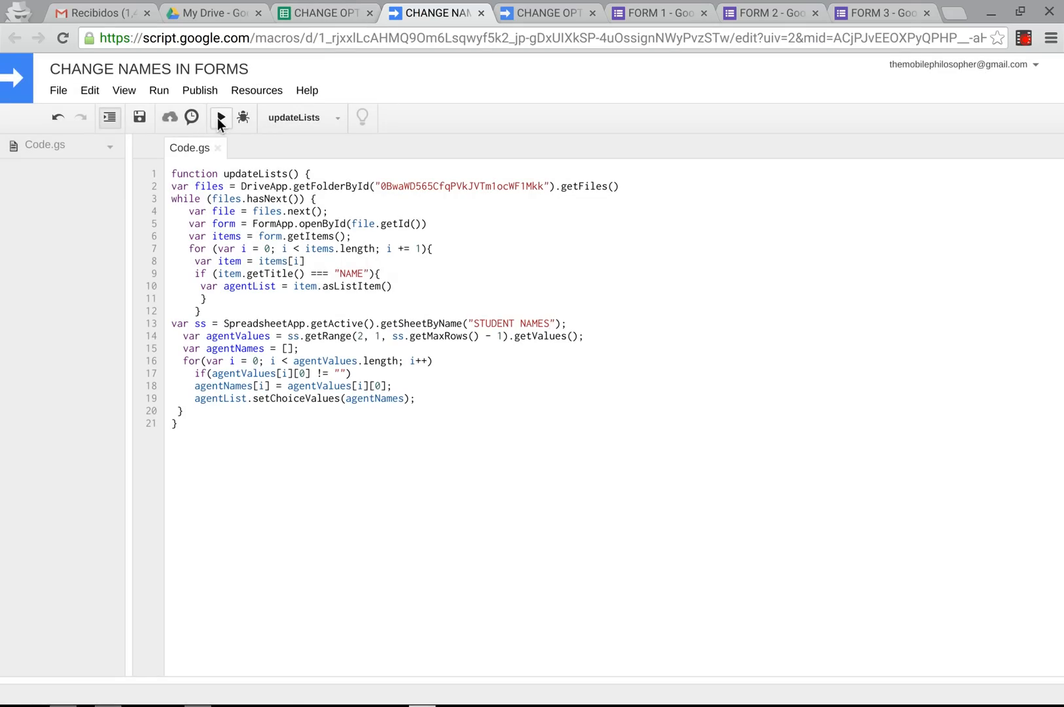
Run updateLists once and confirm FORM 1 matches the STUDENT NAMES sheet's JOHN, MARY, JAMES.
left_click(220, 116)
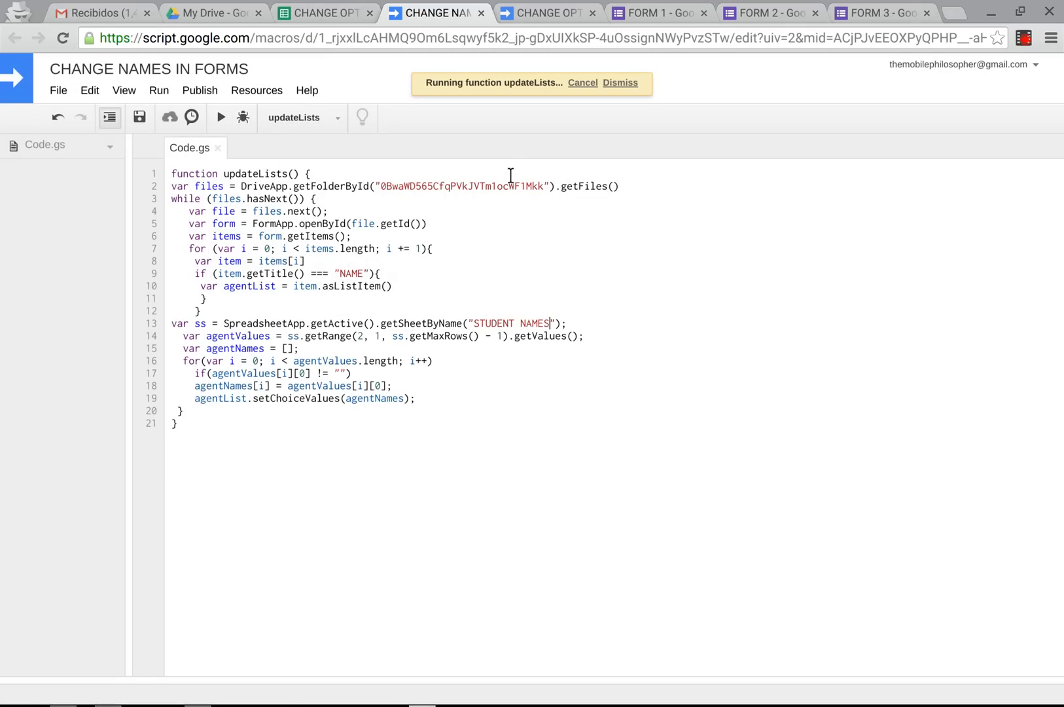
left_click(619, 82)
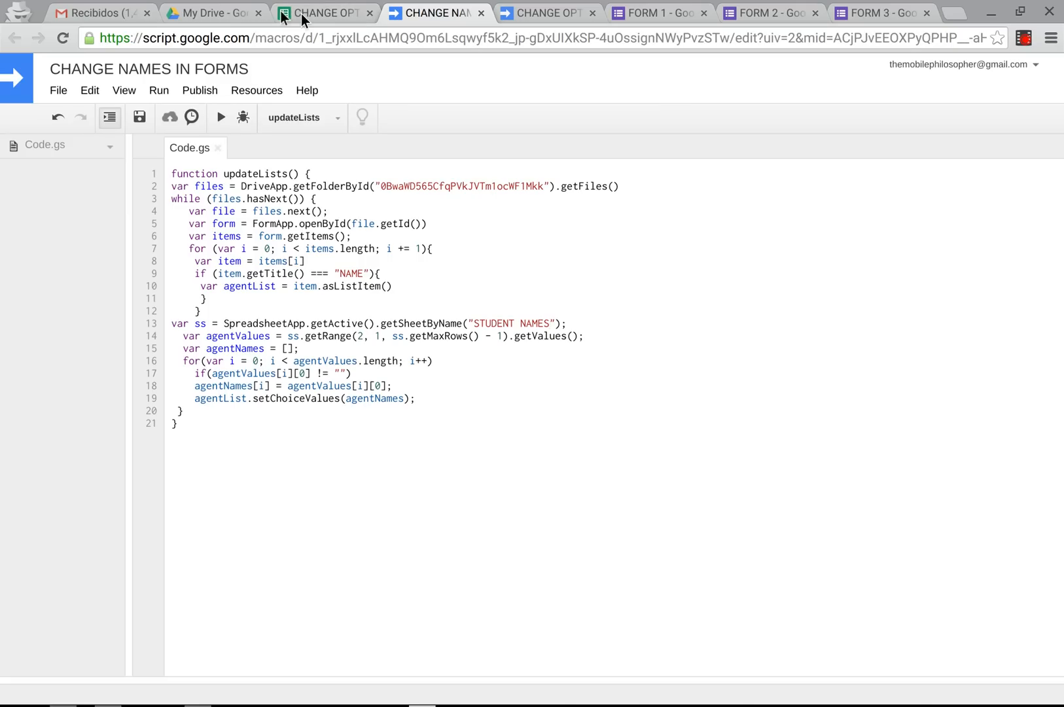
mouse_move(324, 12)
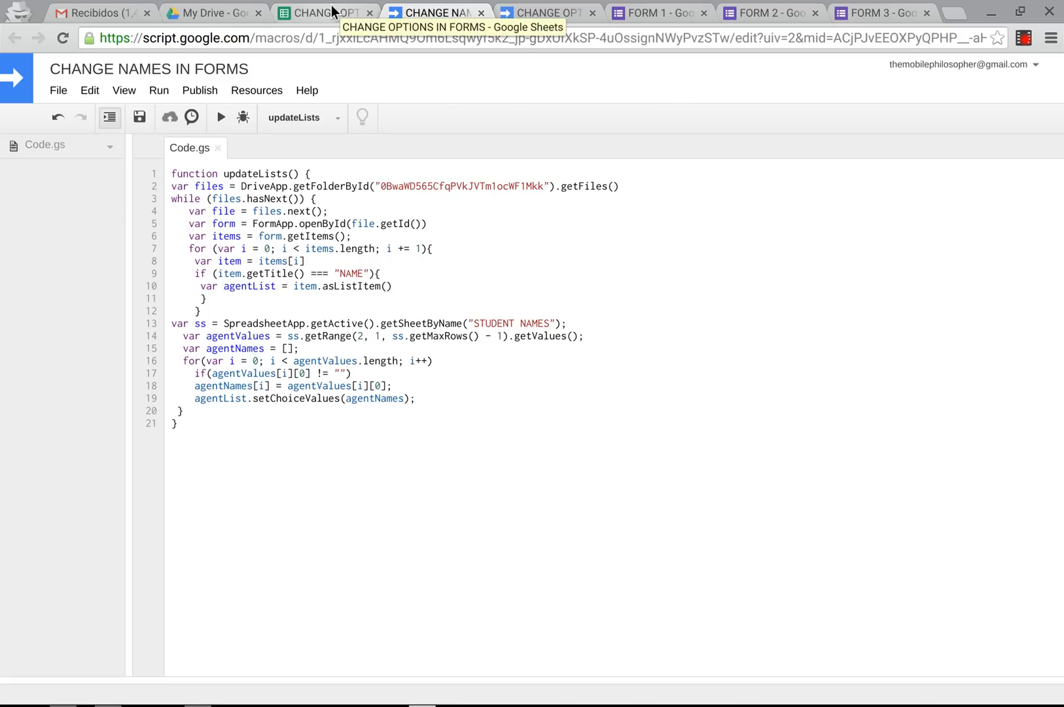
left_click(324, 12)
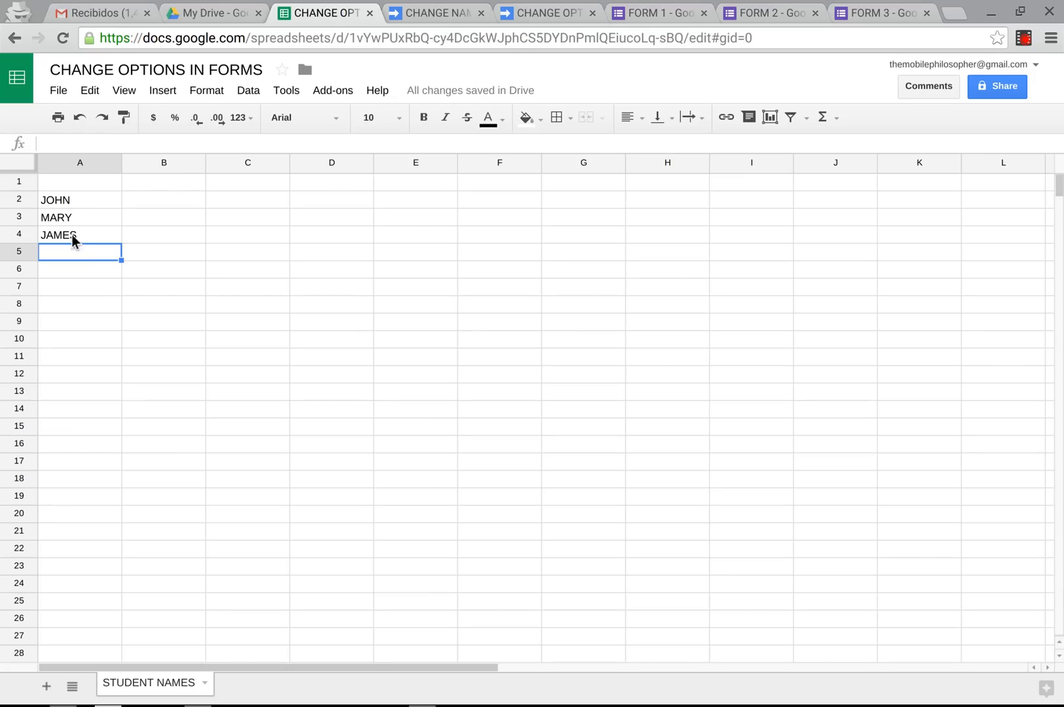
mouse_move(431, 110)
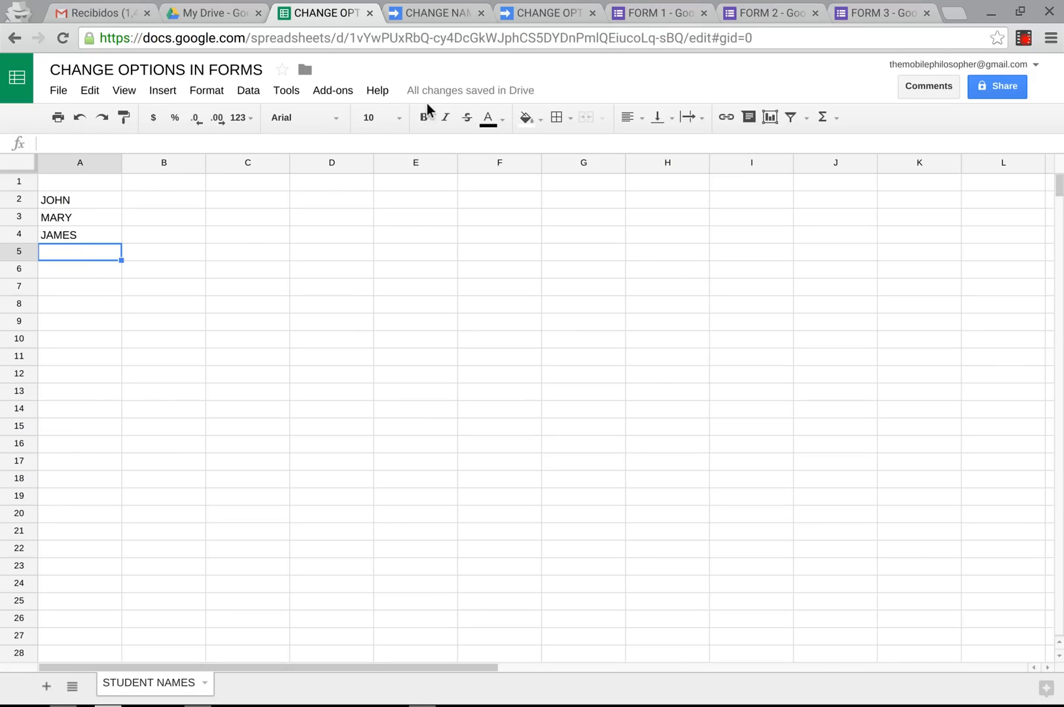
mouse_move(32, 233)
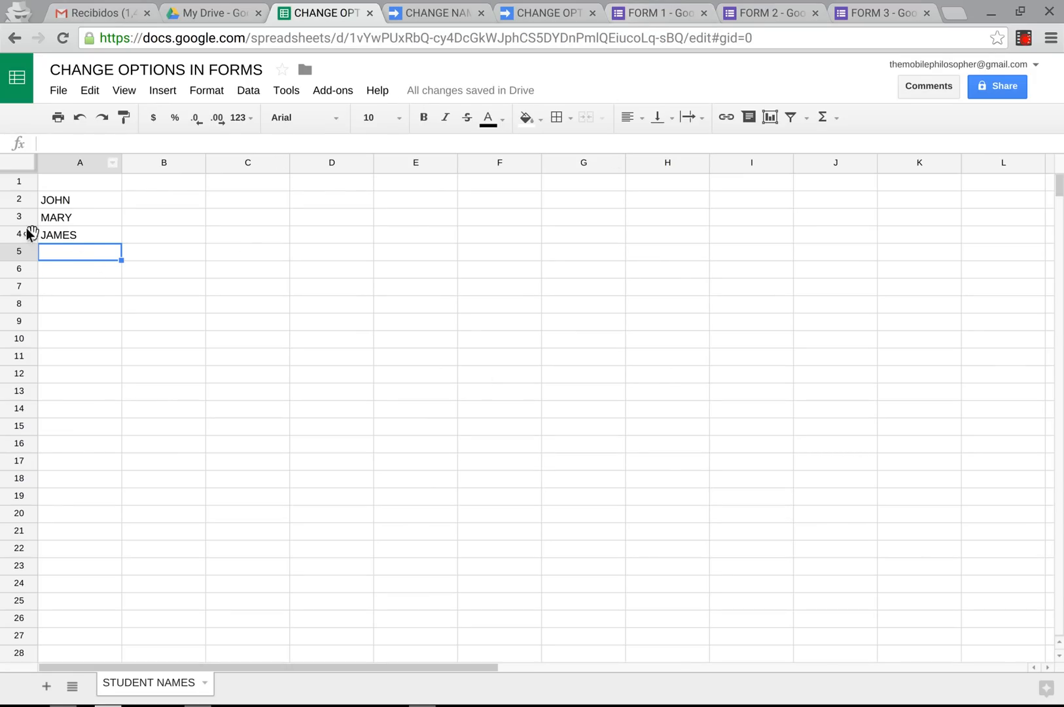
left_click(657, 12)
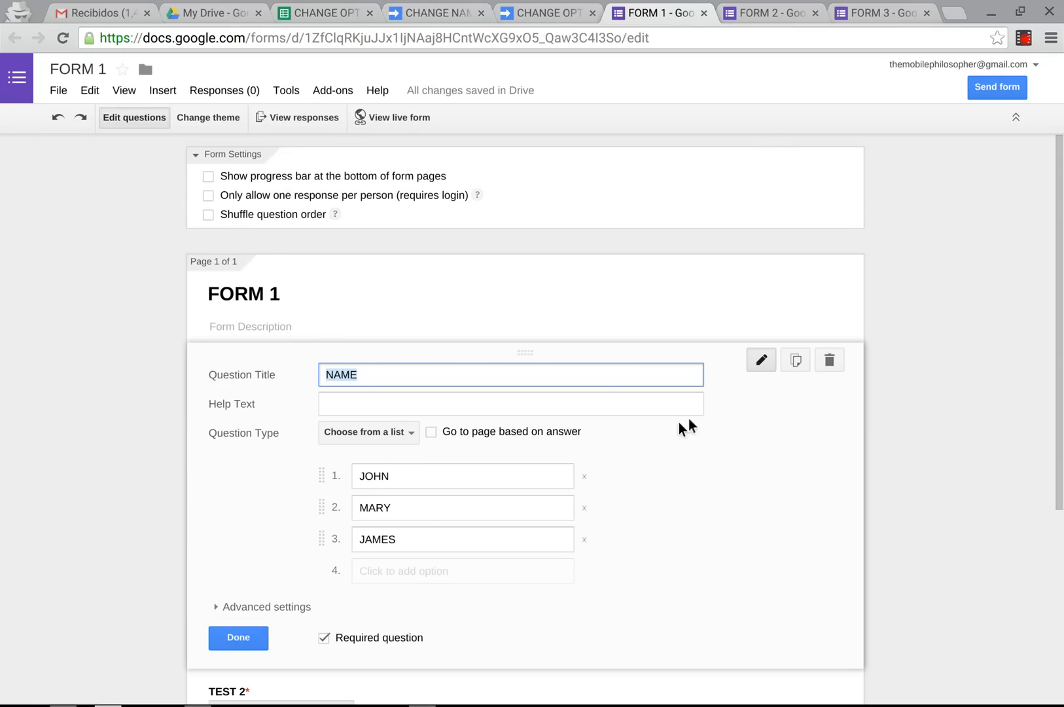
mouse_move(420, 11)
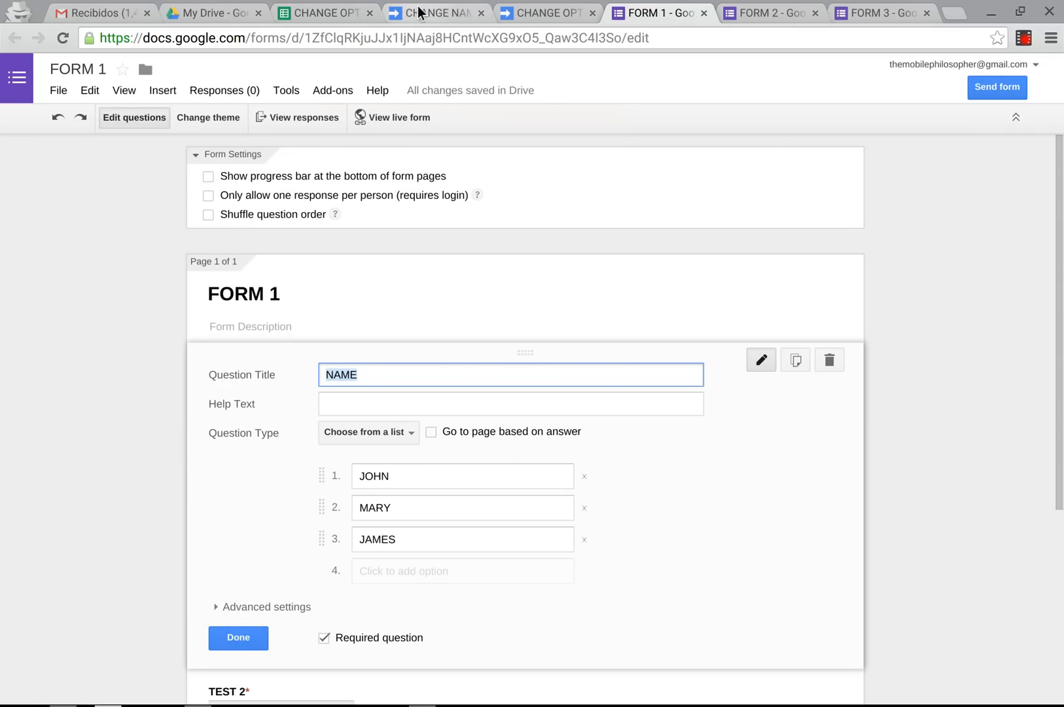
left_click(432, 11)
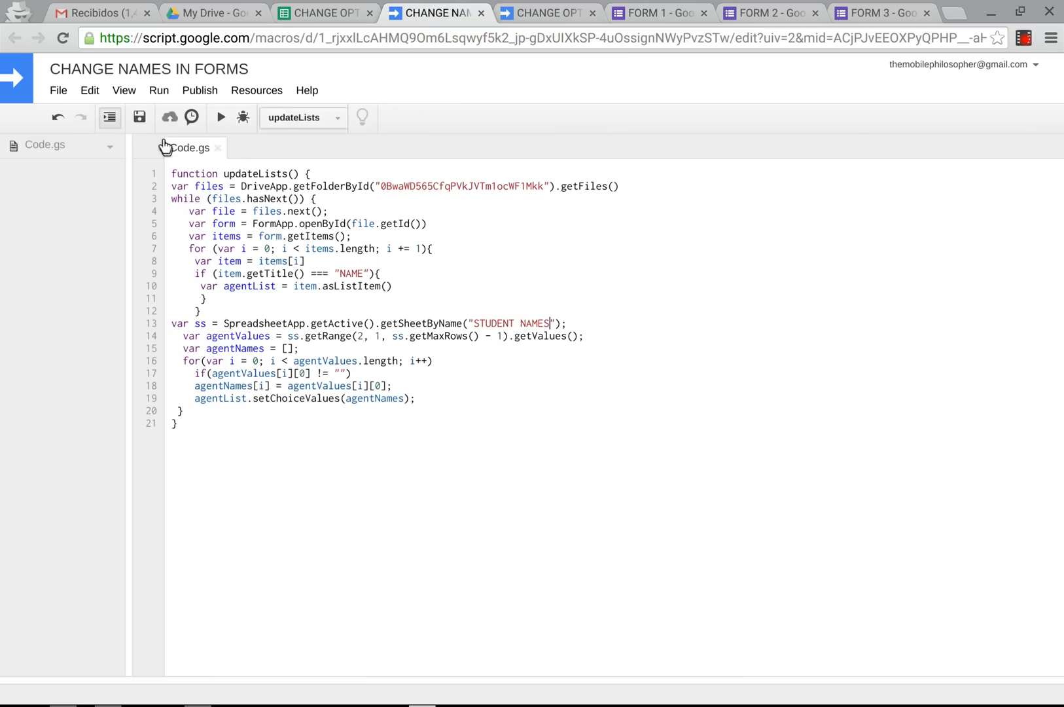
Add MARK and LUKE to the sheet and confirm FORM 1, FORM 2 and FORM 3 list all five names.
left_click(323, 12)
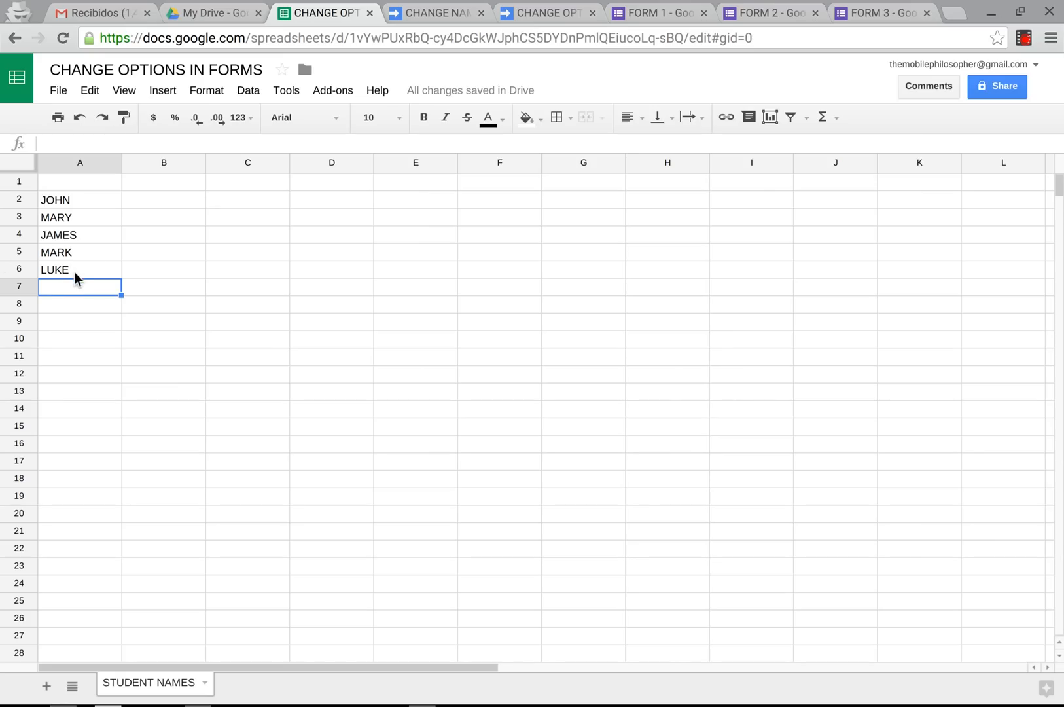
mouse_move(470, 89)
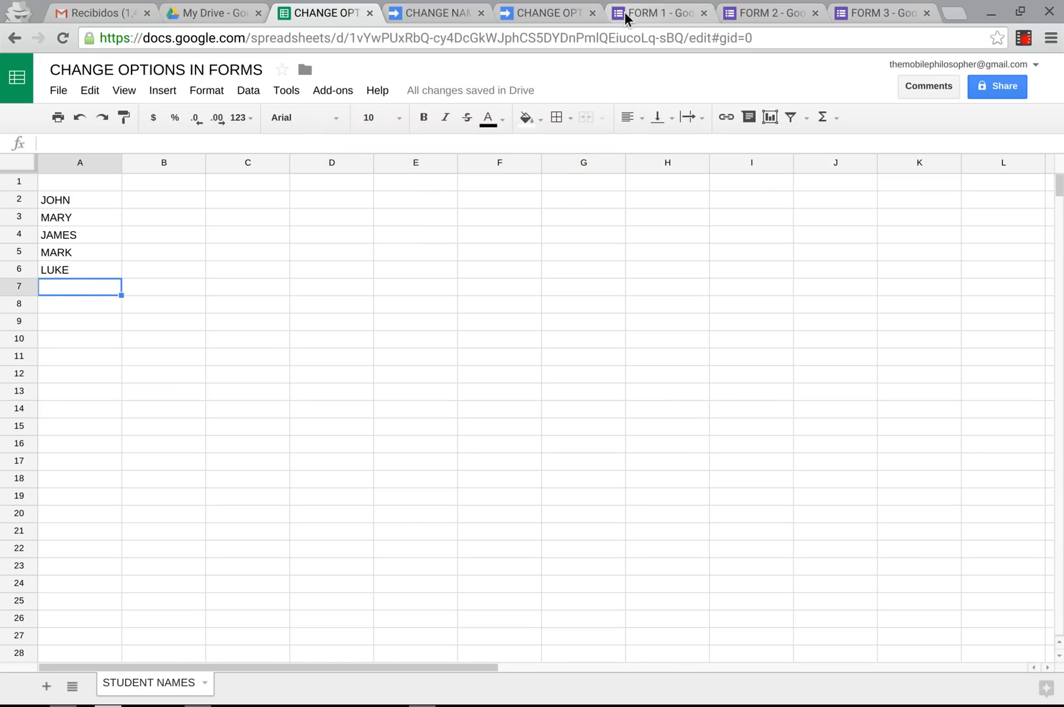
left_click(654, 12)
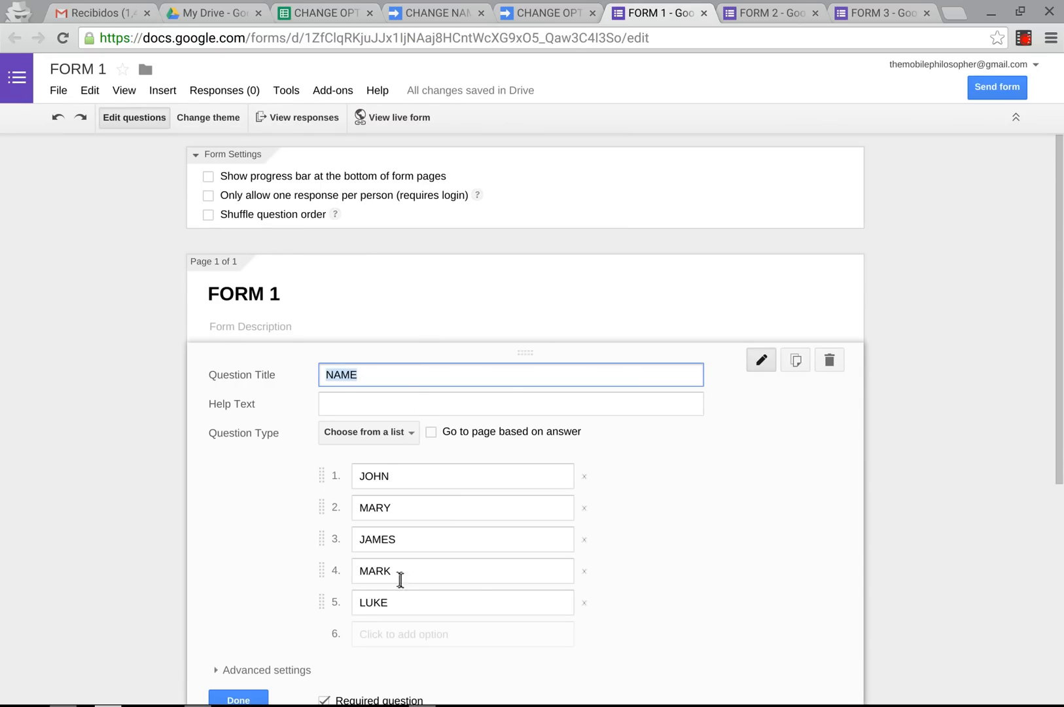
left_click(770, 12)
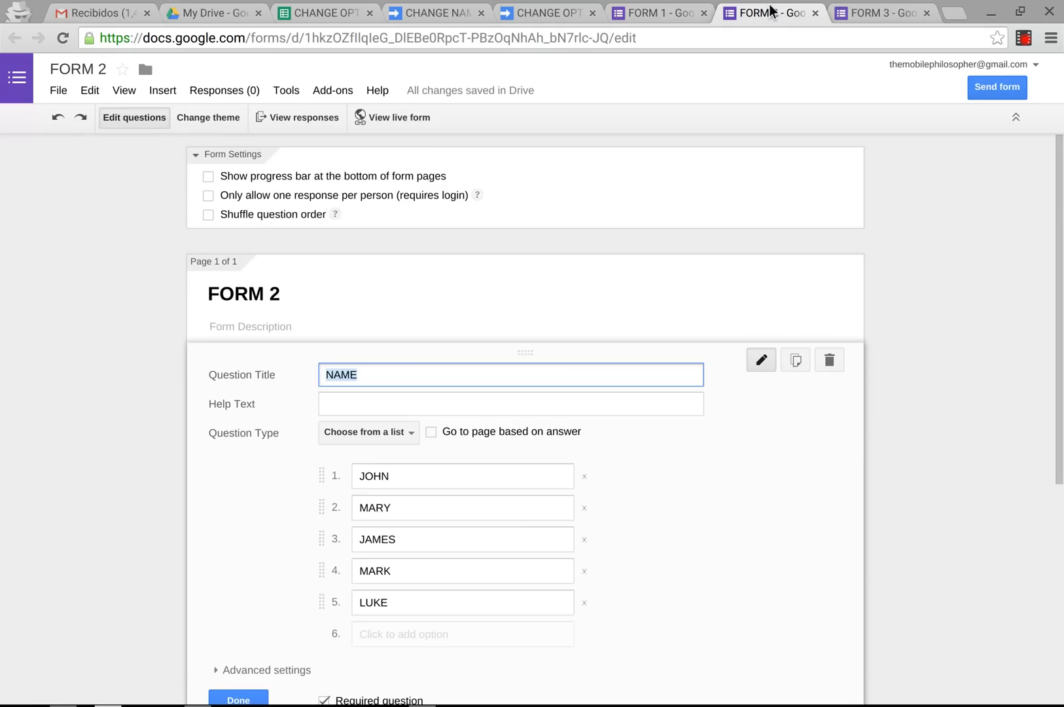
left_click(883, 11)
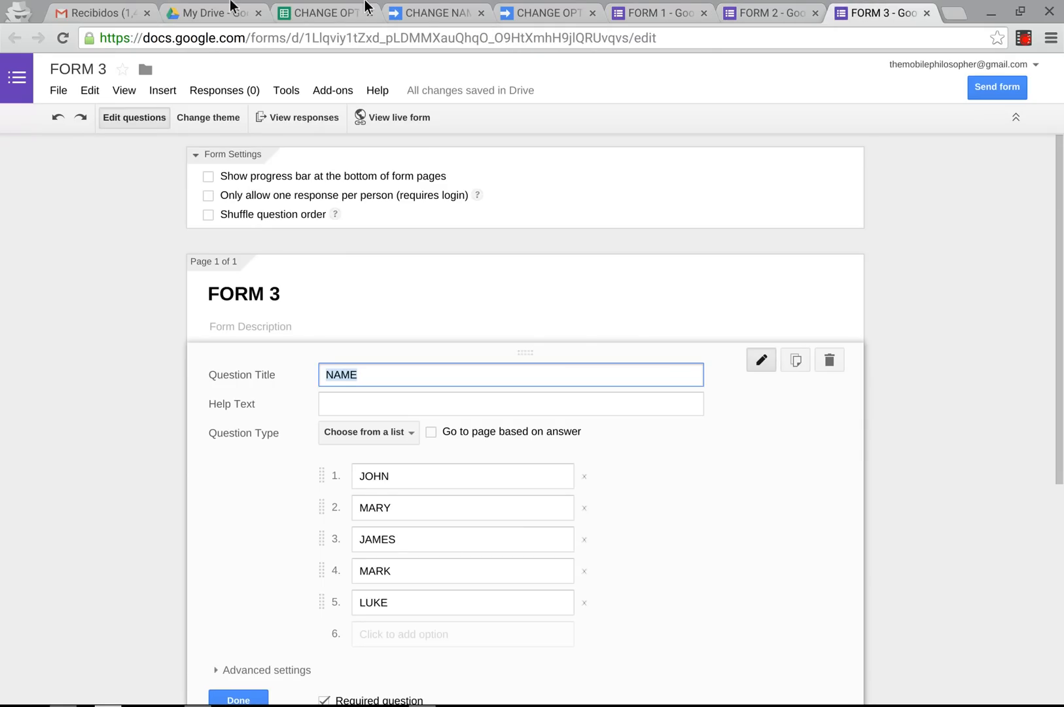
left_click(319, 11)
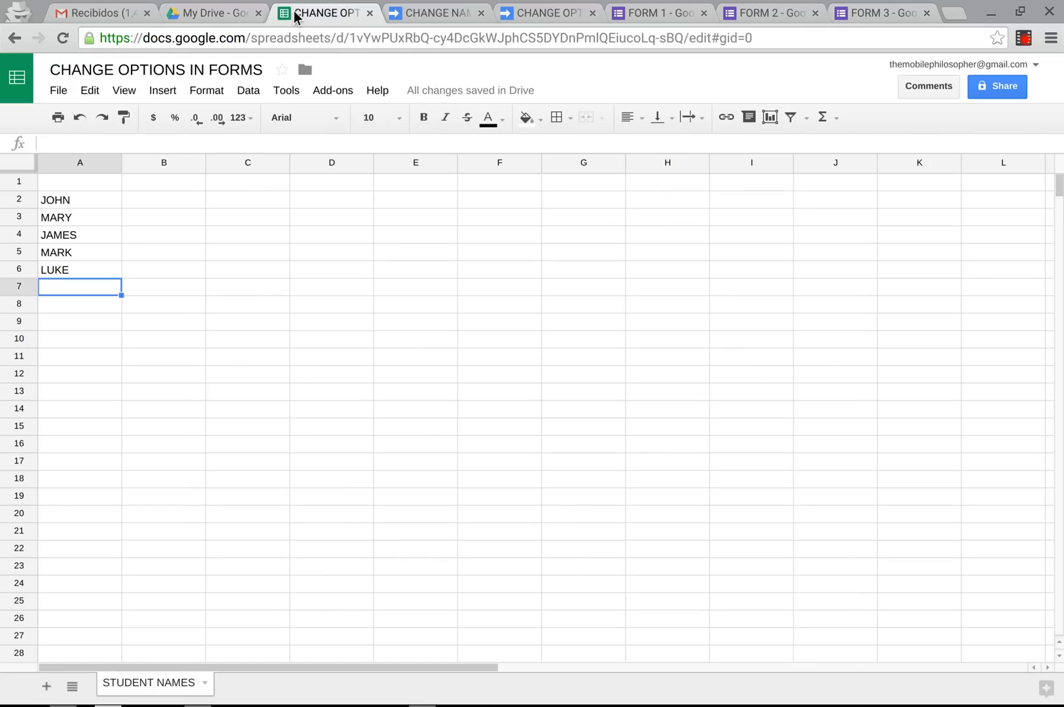
mouse_move(94, 249)
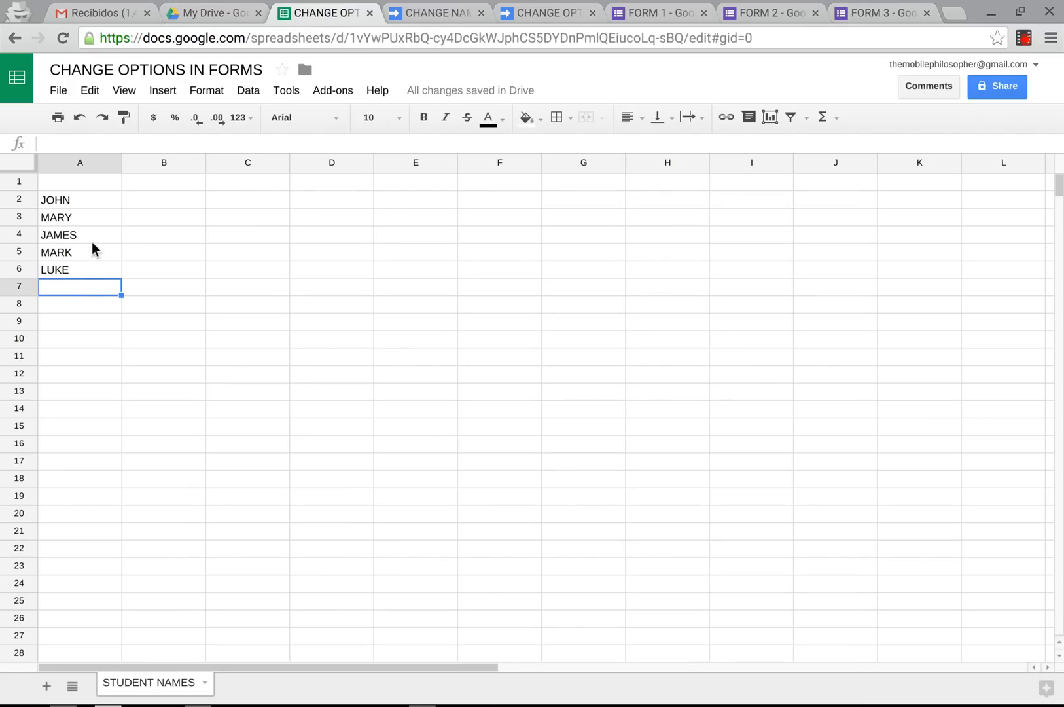
Delete MARY through LUKE, leaving JOHN, and confirm all three forms offer only JOHN.
left_click(79, 234)
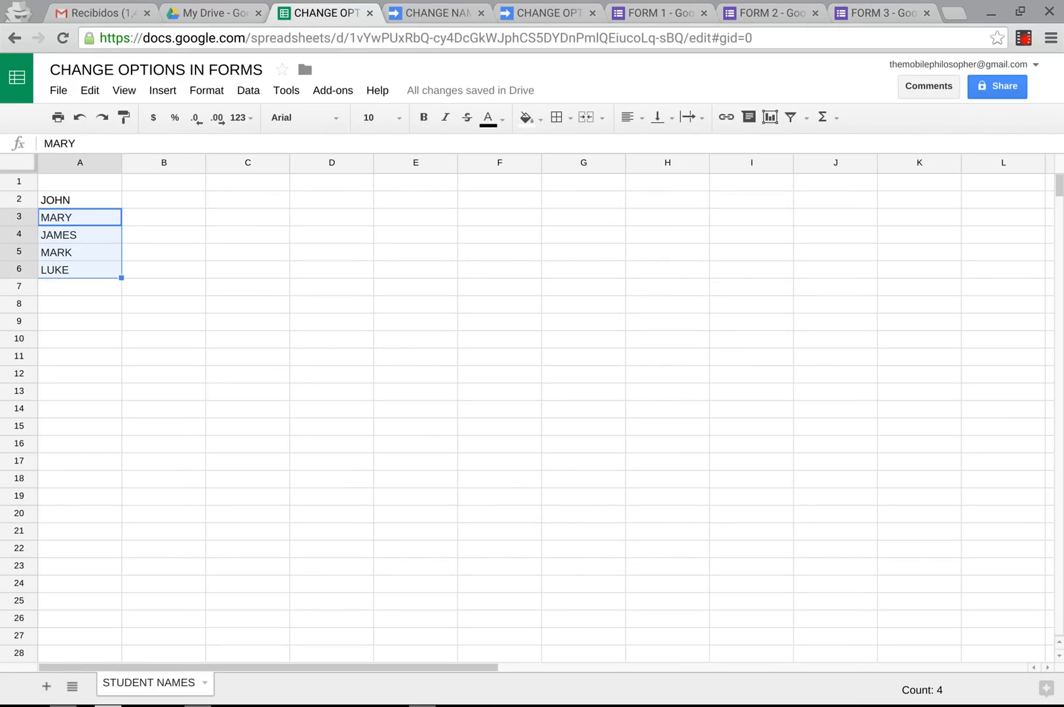
key("Delete")
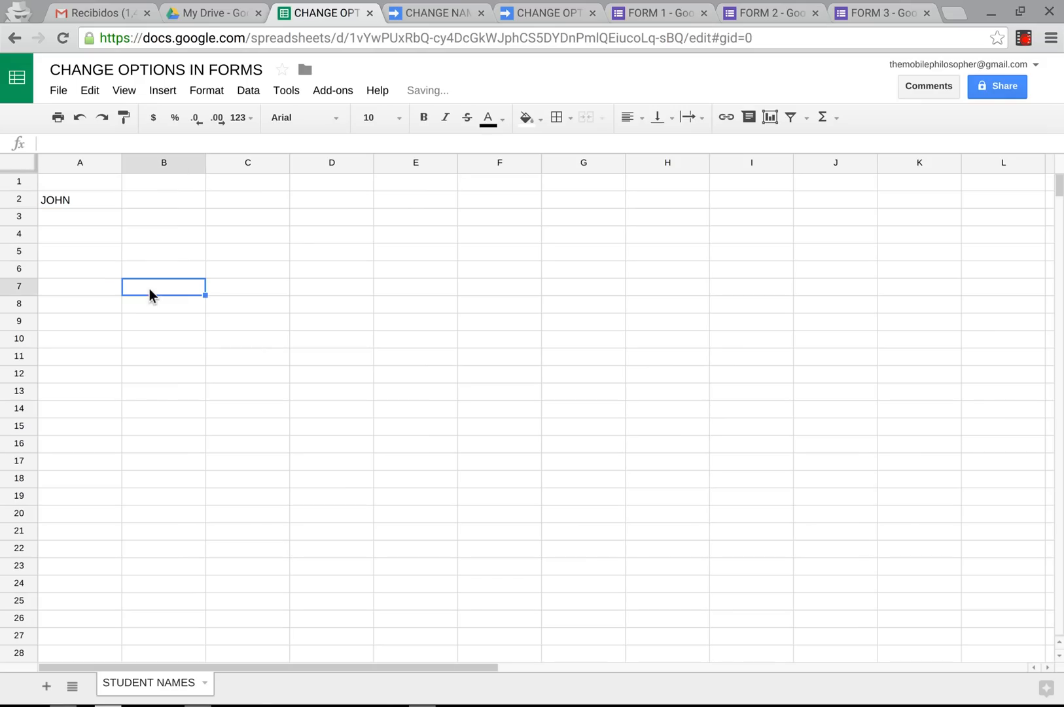
mouse_move(468, 284)
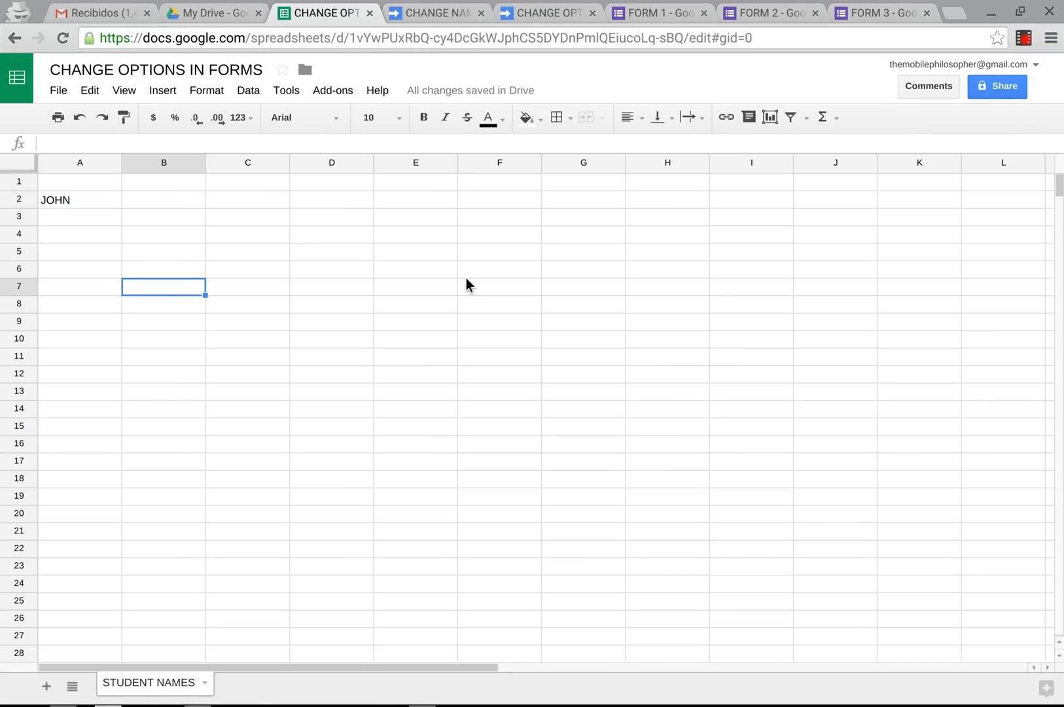
left_click(656, 12)
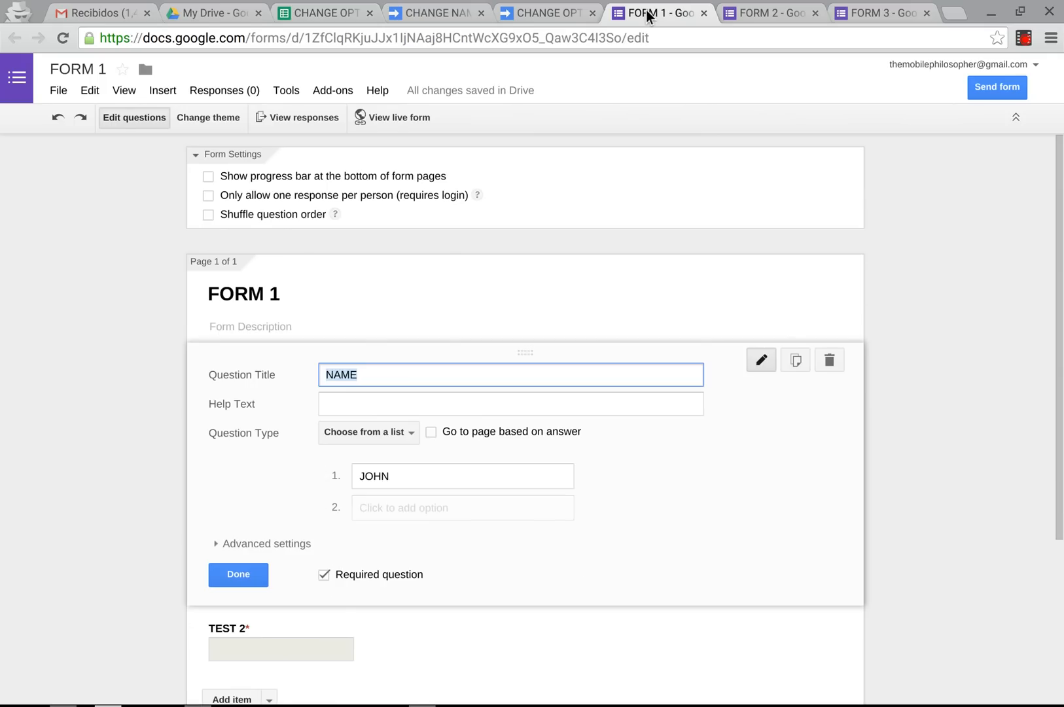
left_click(769, 12)
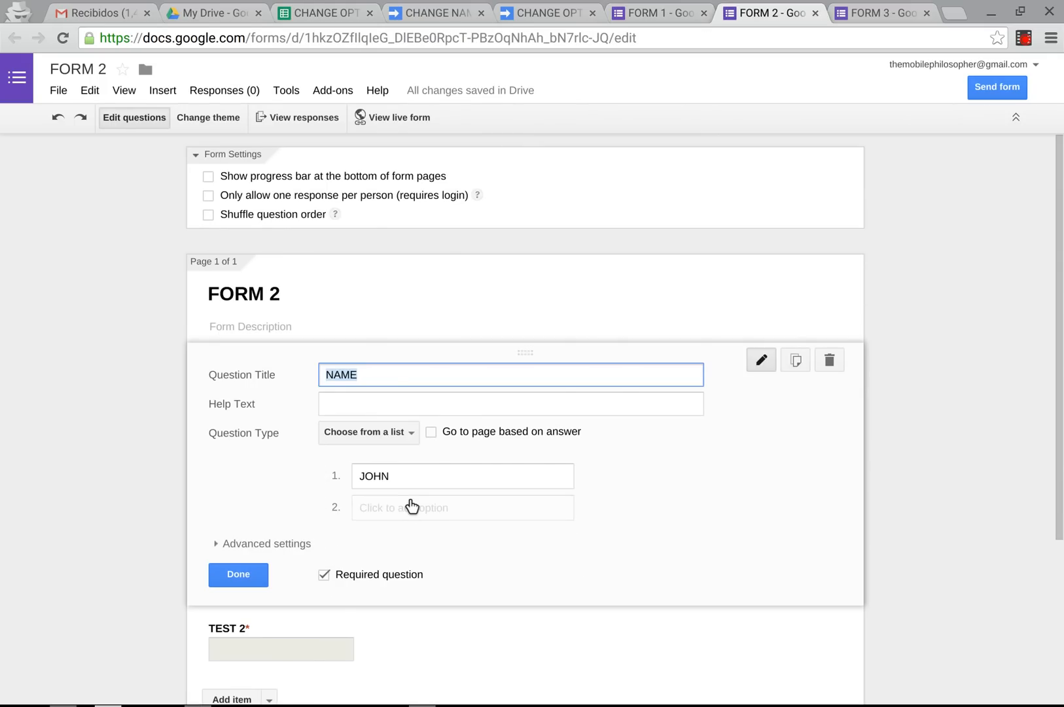
left_click(884, 12)
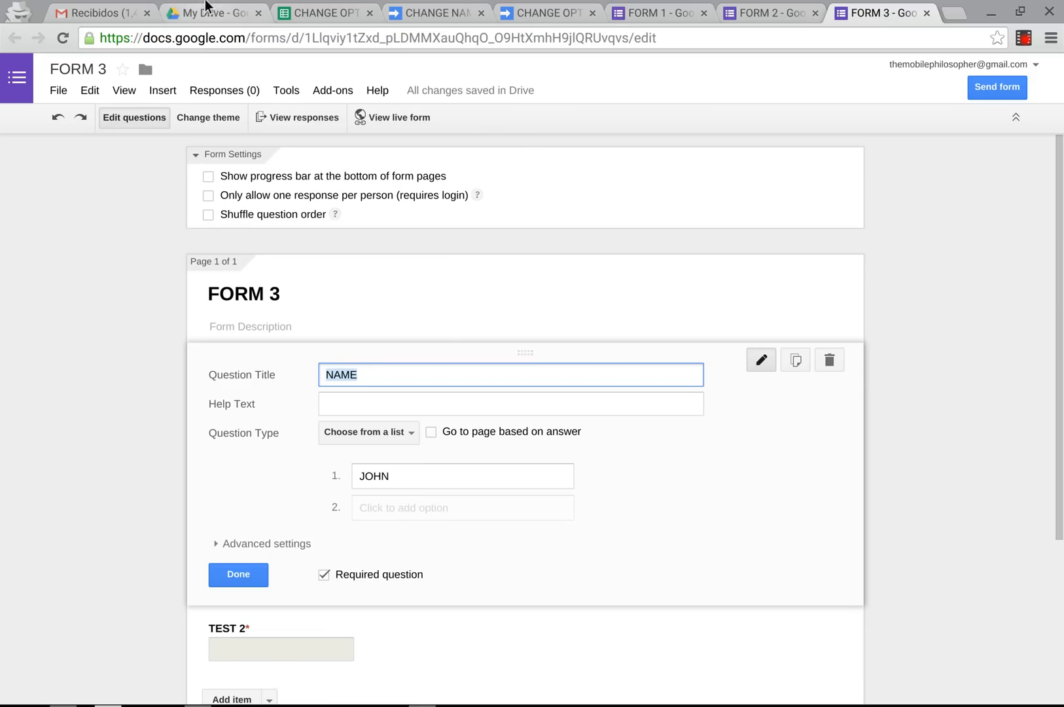
left_click(325, 12)
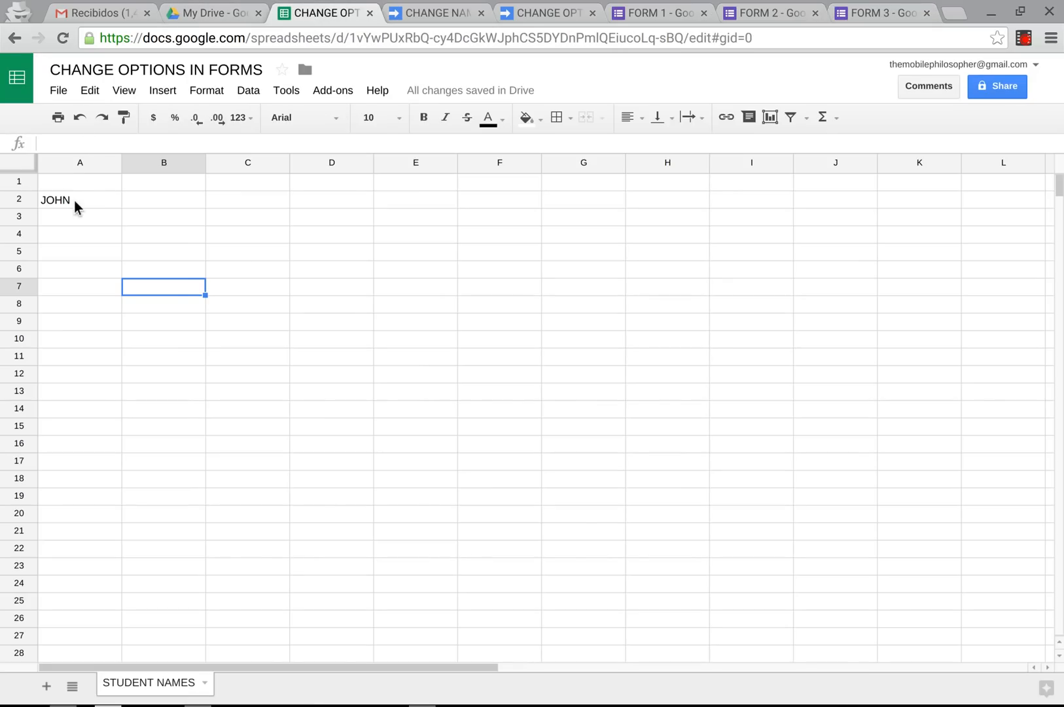
left_click(80, 199)
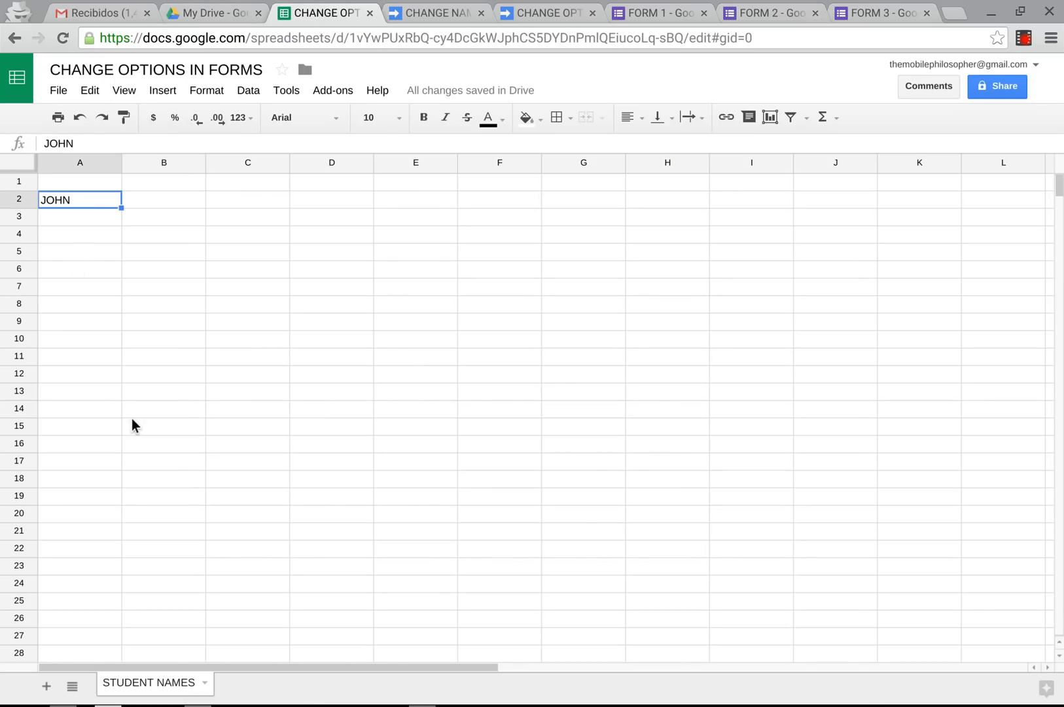
mouse_move(915, 7)
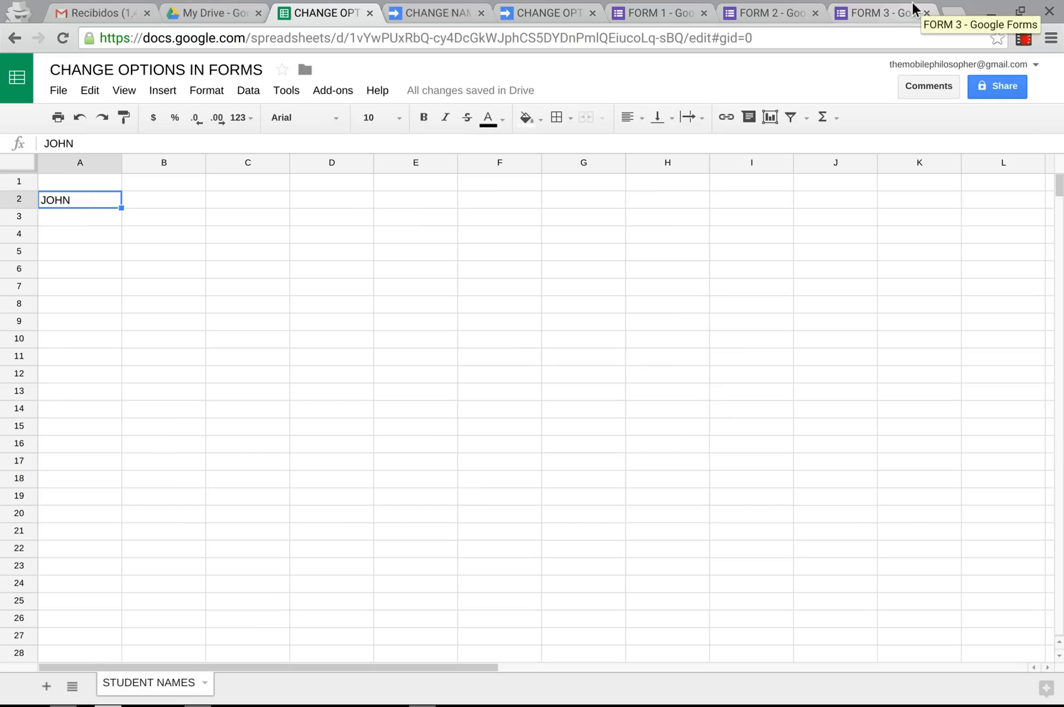